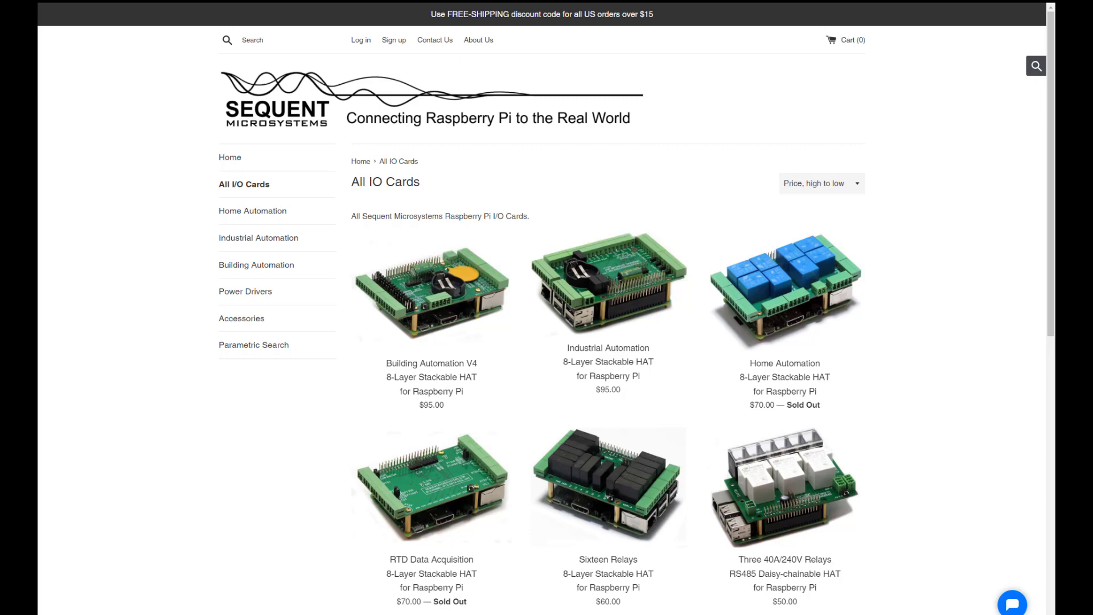
{"action": "mouse_move", "coordinate": [103, 215]}
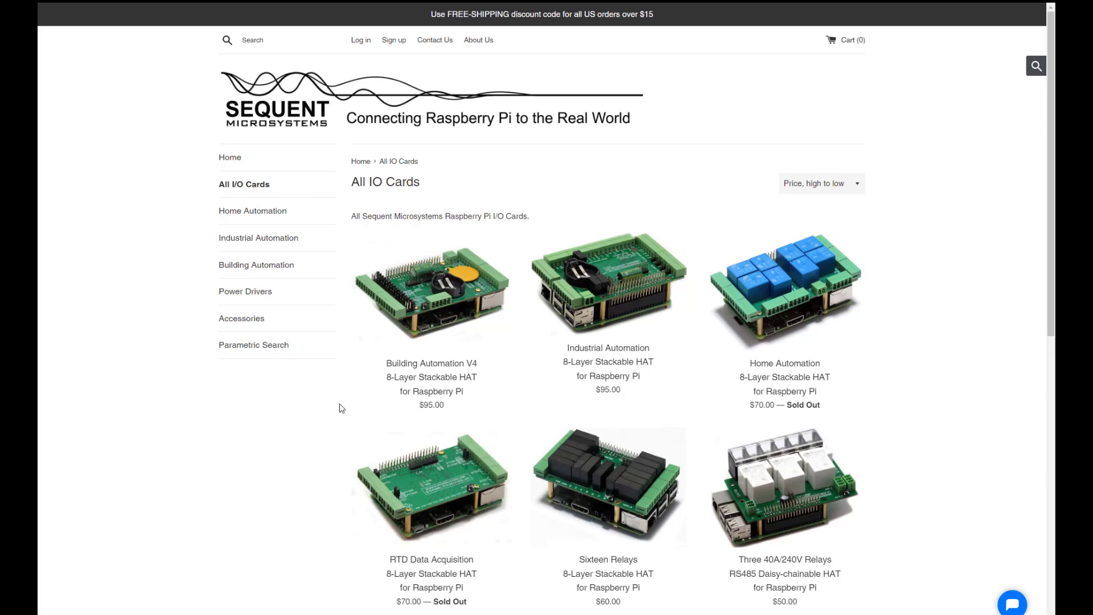
{"action": "mouse_move", "coordinate": [414, 460]}
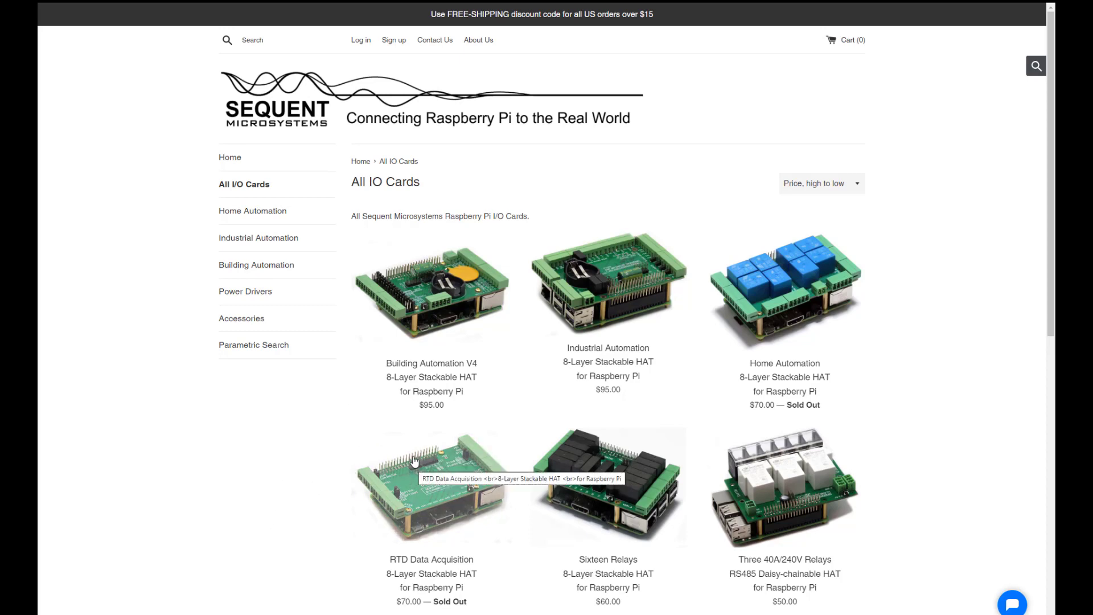
Browse the Sequent Microsystems catalog and open the Industrial Automation HAT product's photo
{"action": "scroll", "scroll_direction": "down", "scroll_amount": 3}
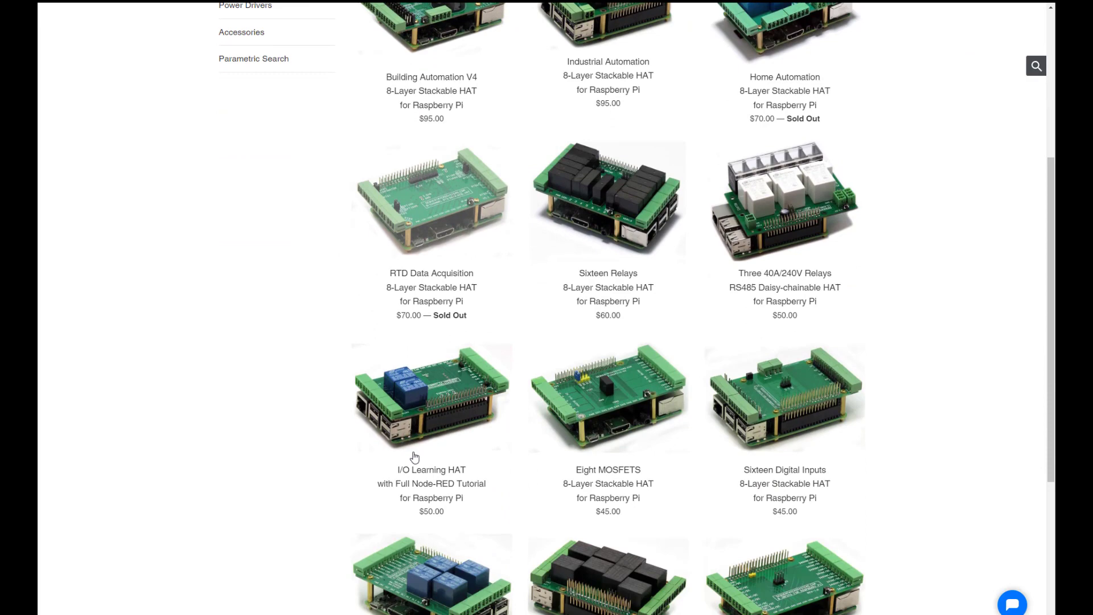
{"action": "scroll", "scroll_direction": "down", "scroll_amount": 3}
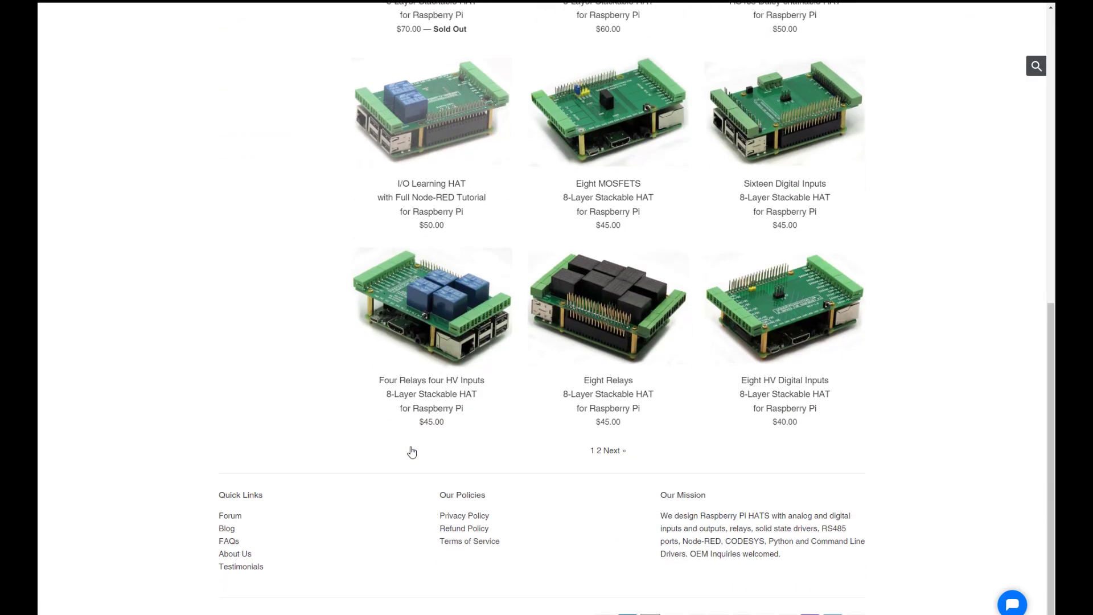
{"action": "mouse_move", "coordinate": [399, 383]}
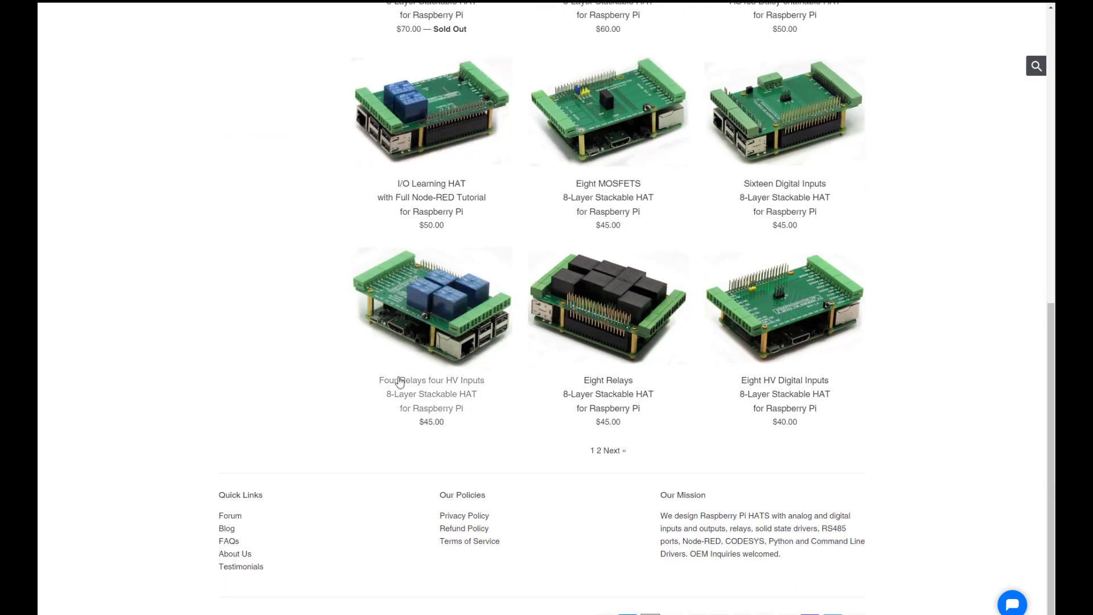
{"action": "mouse_move", "coordinate": [567, 445]}
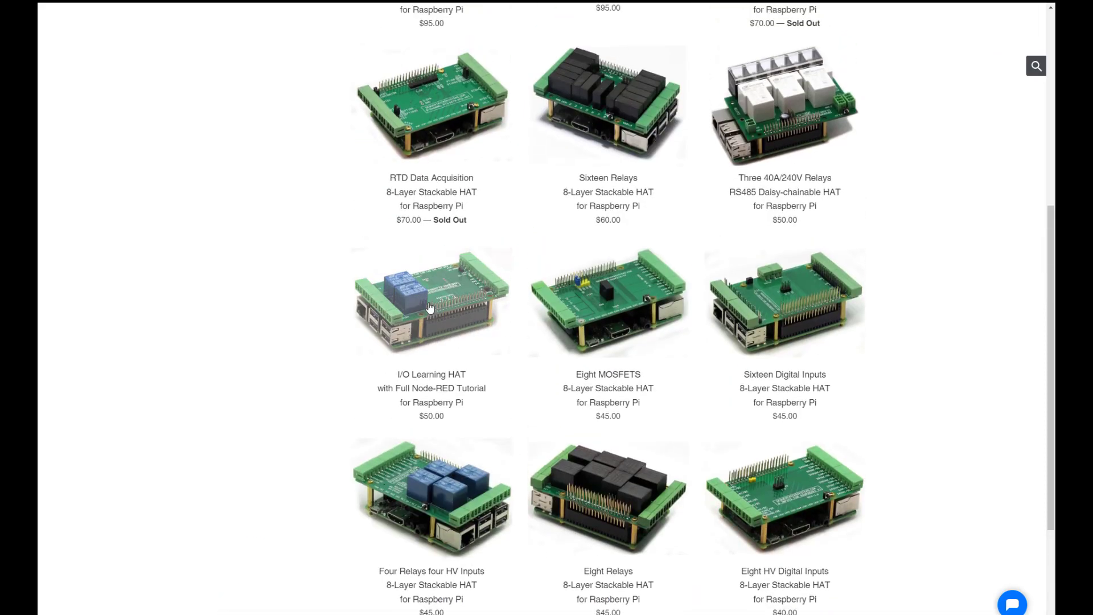
{"action": "mouse_move", "coordinate": [463, 458]}
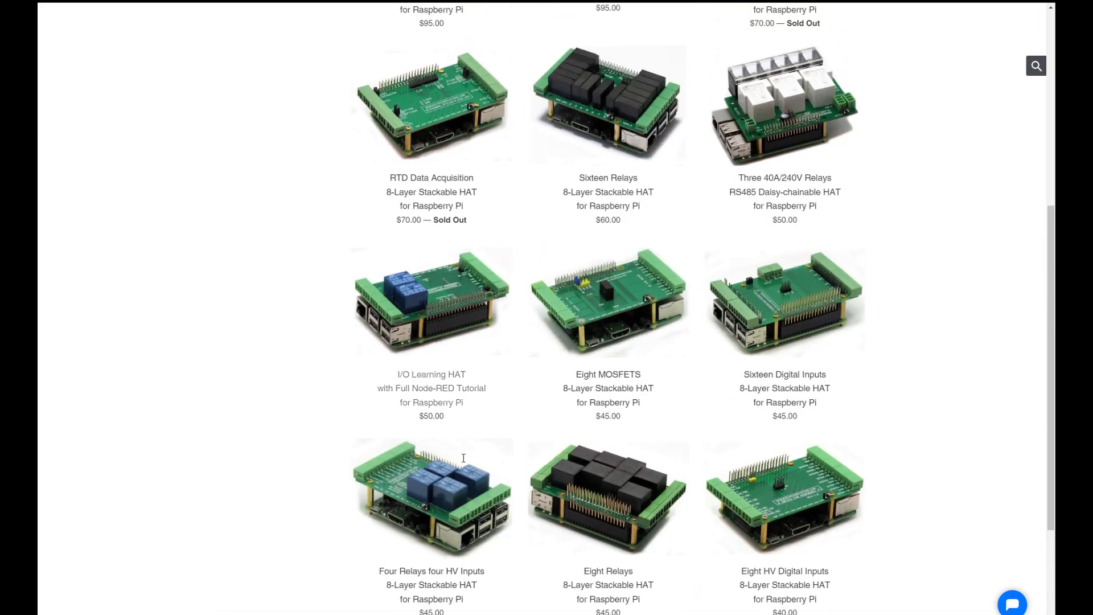
{"action": "scroll", "scroll_direction": "down", "scroll_amount": 3}
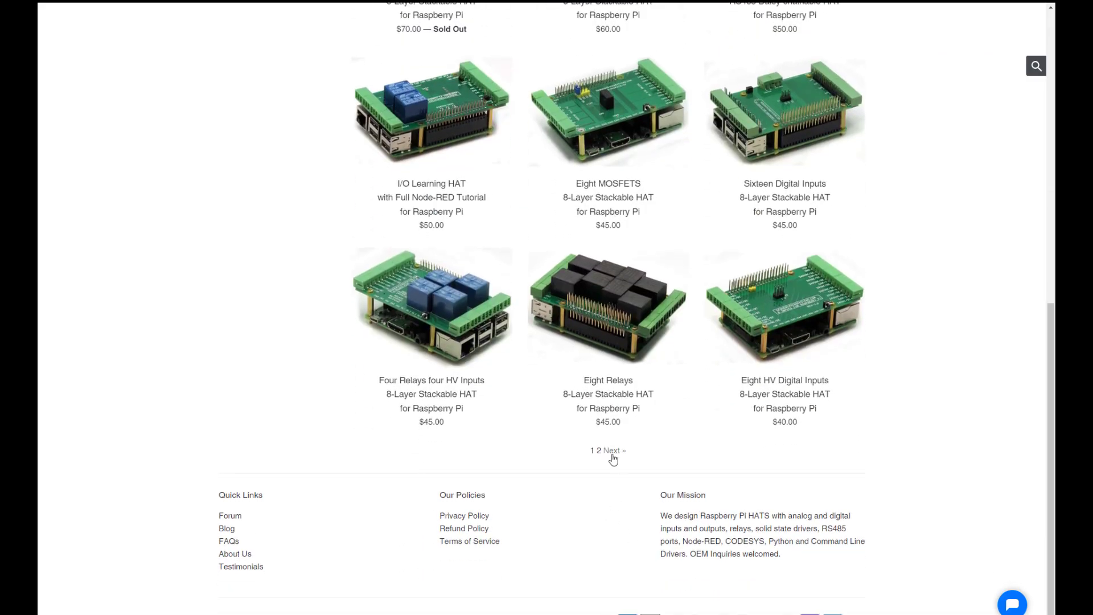
{"action": "mouse_move", "coordinate": [554, 393]}
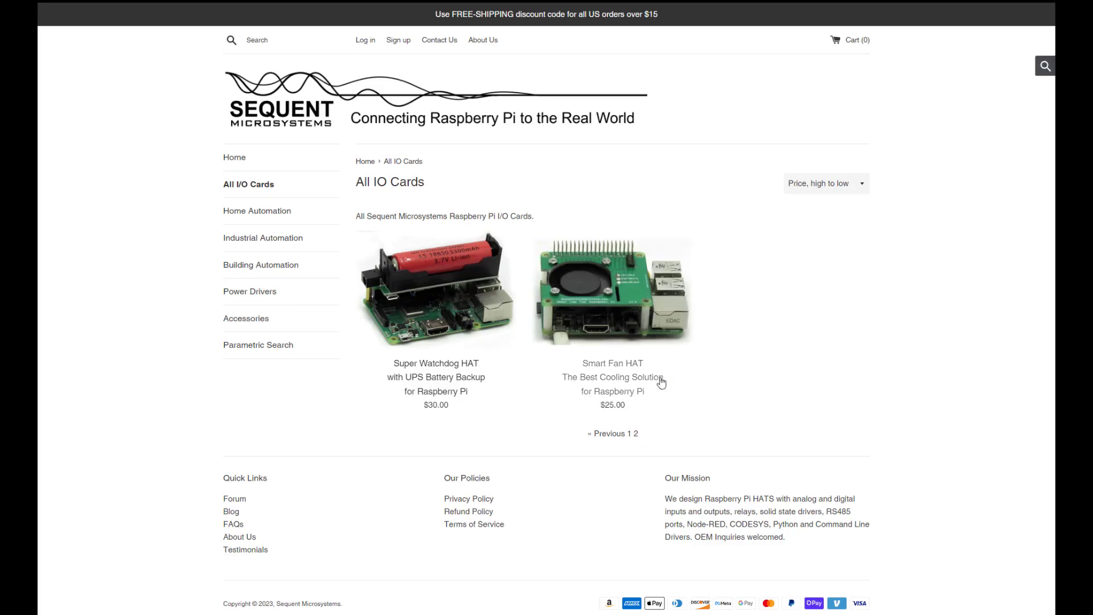
{"action": "mouse_move", "coordinate": [390, 442]}
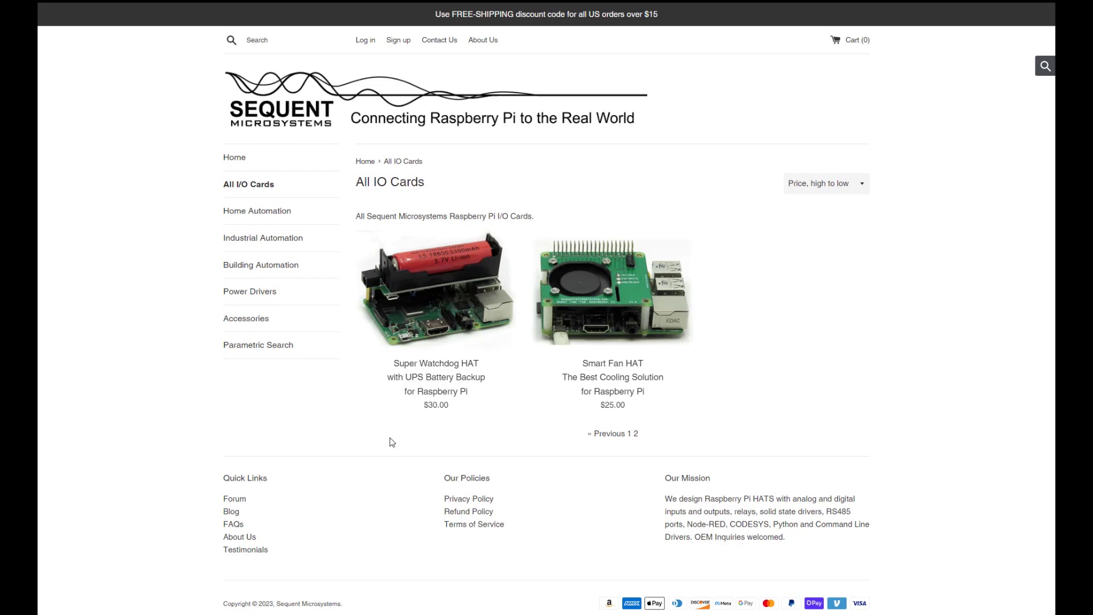
{"action": "mouse_move", "coordinate": [321, 173]}
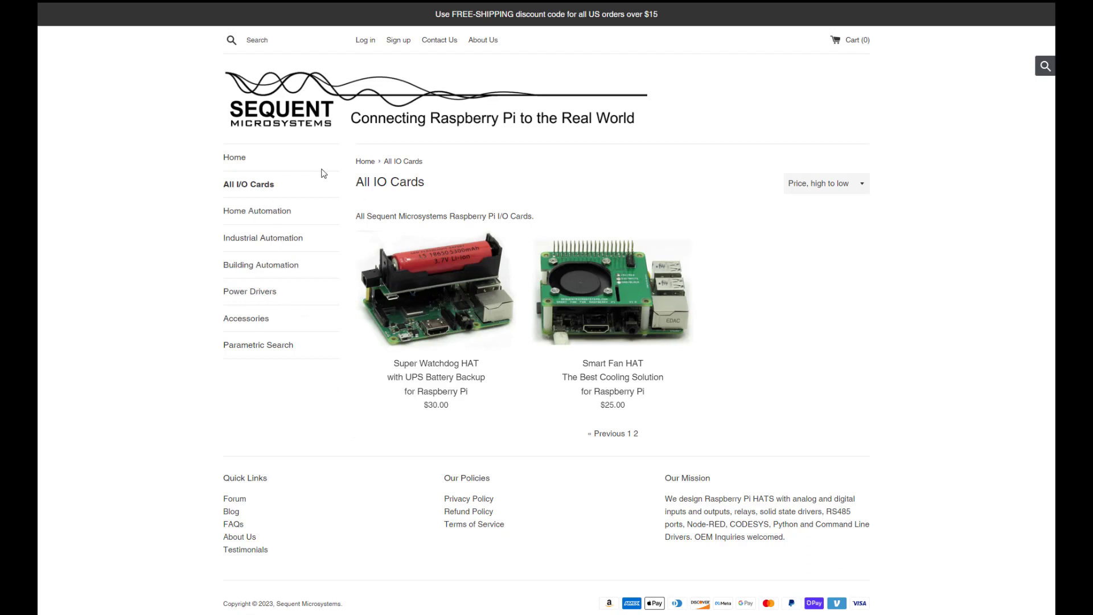
{"action": "mouse_move", "coordinate": [606, 440]}
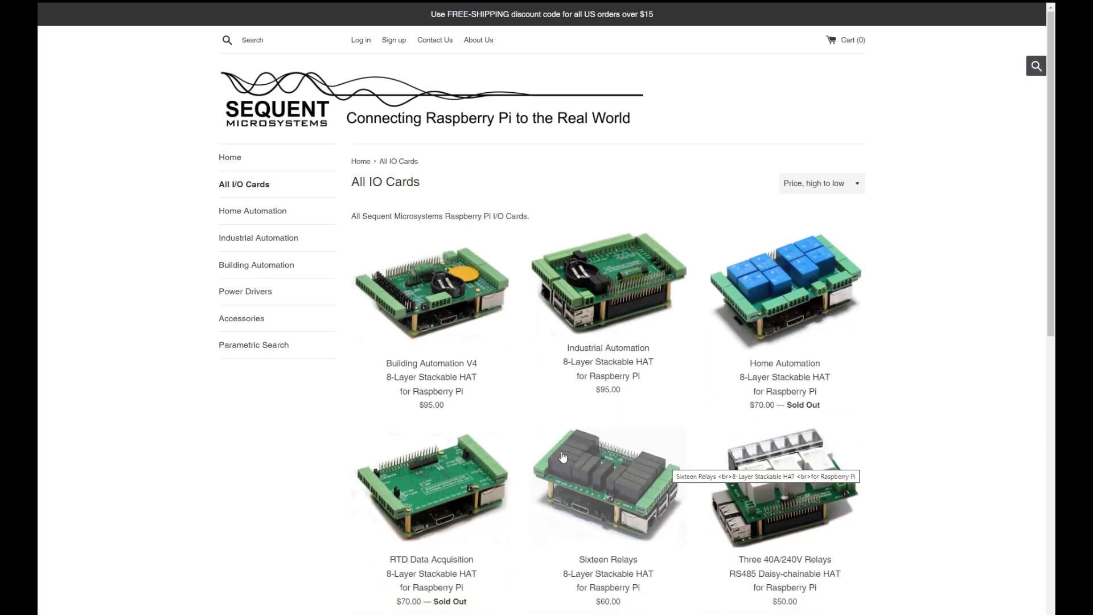
{"action": "mouse_move", "coordinate": [591, 364]}
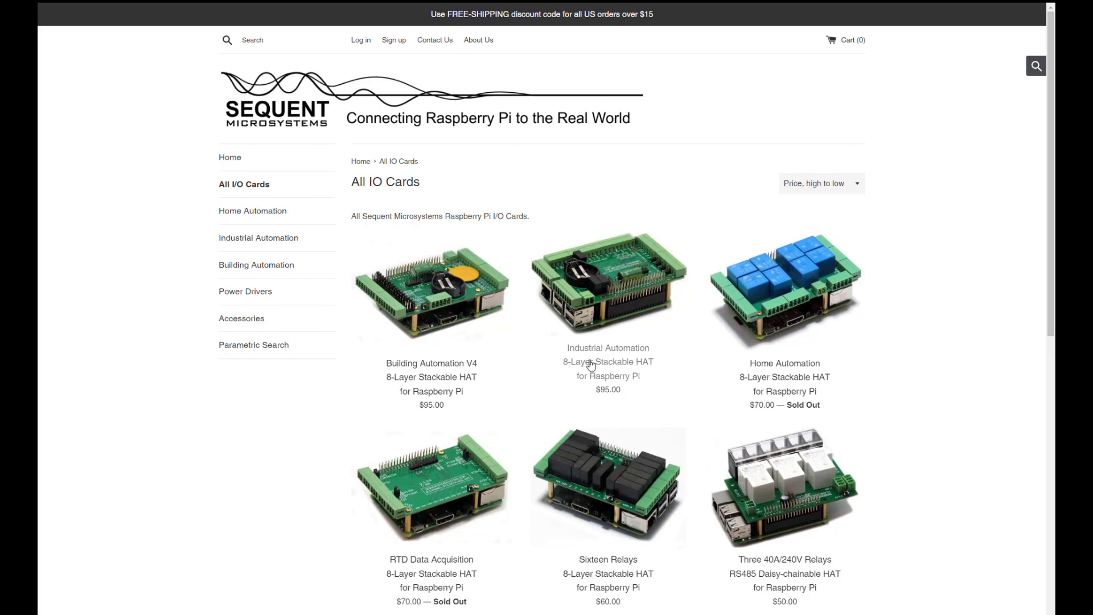
{"action": "mouse_move", "coordinate": [600, 328]}
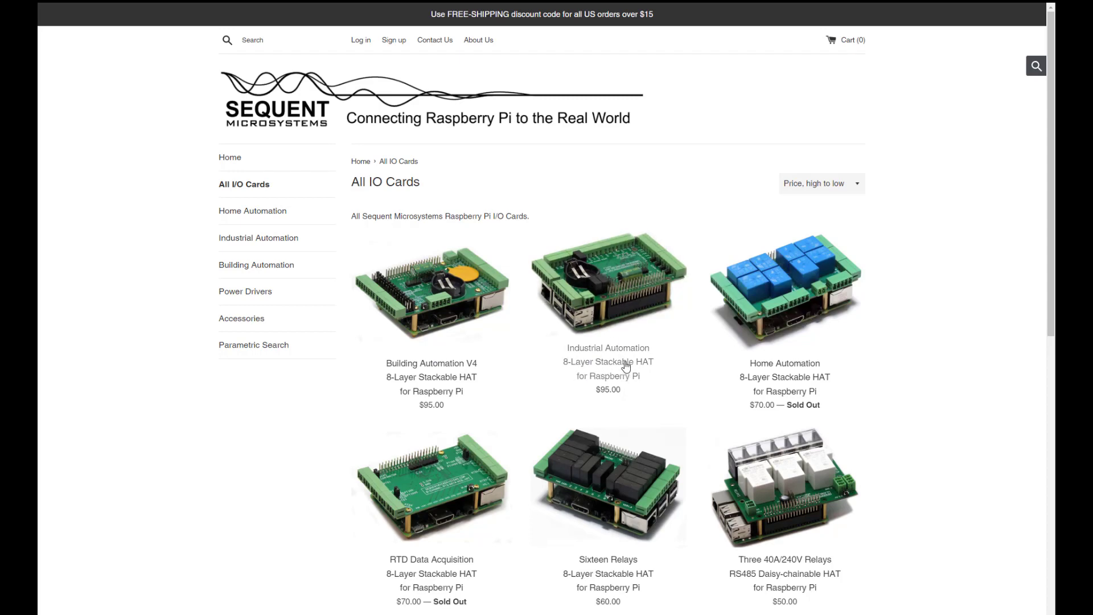
{"action": "left_click", "coordinate": [608, 284]}
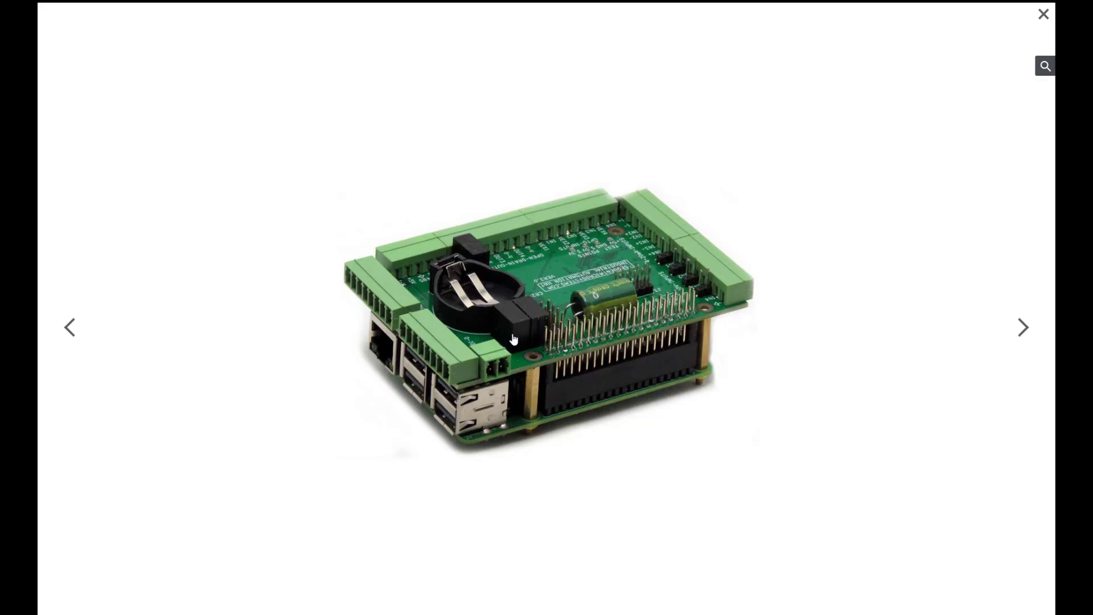
{"action": "mouse_move", "coordinate": [647, 451]}
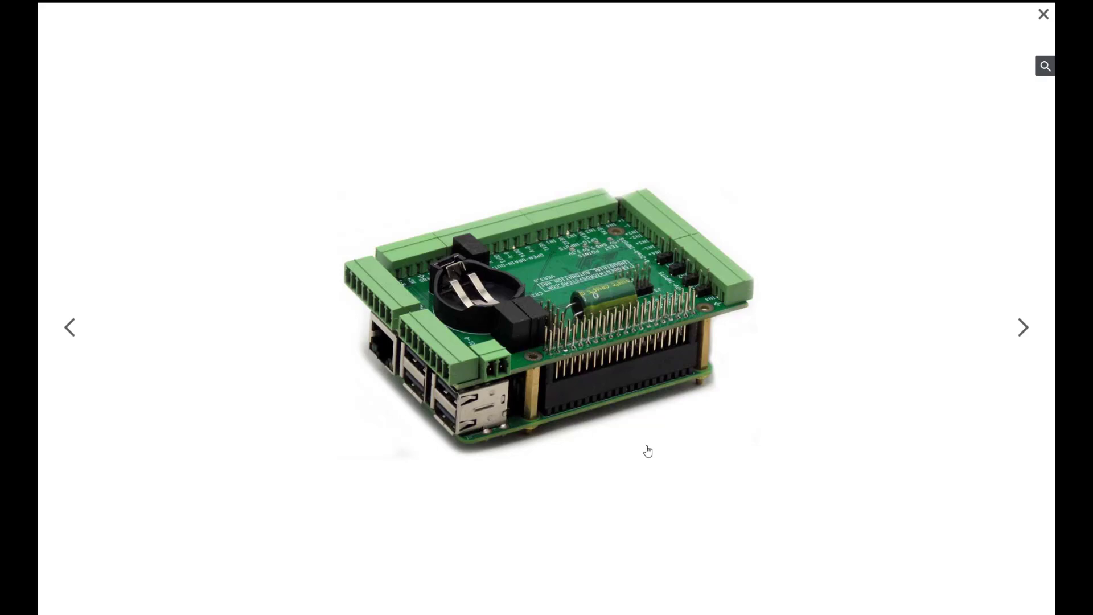
{"action": "mouse_move", "coordinate": [561, 352]}
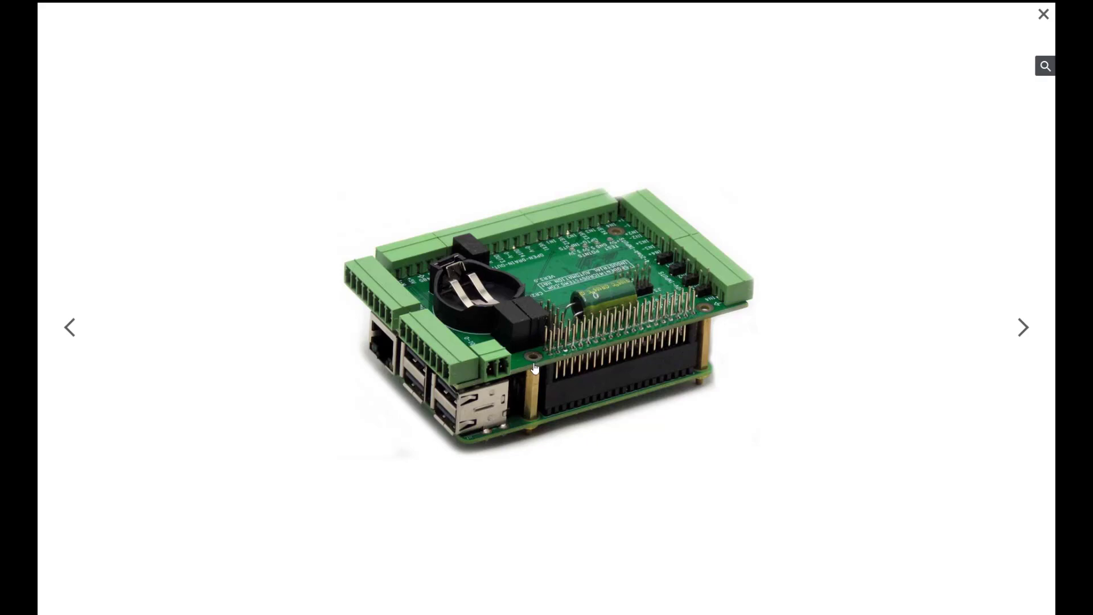
{"action": "mouse_move", "coordinate": [507, 373]}
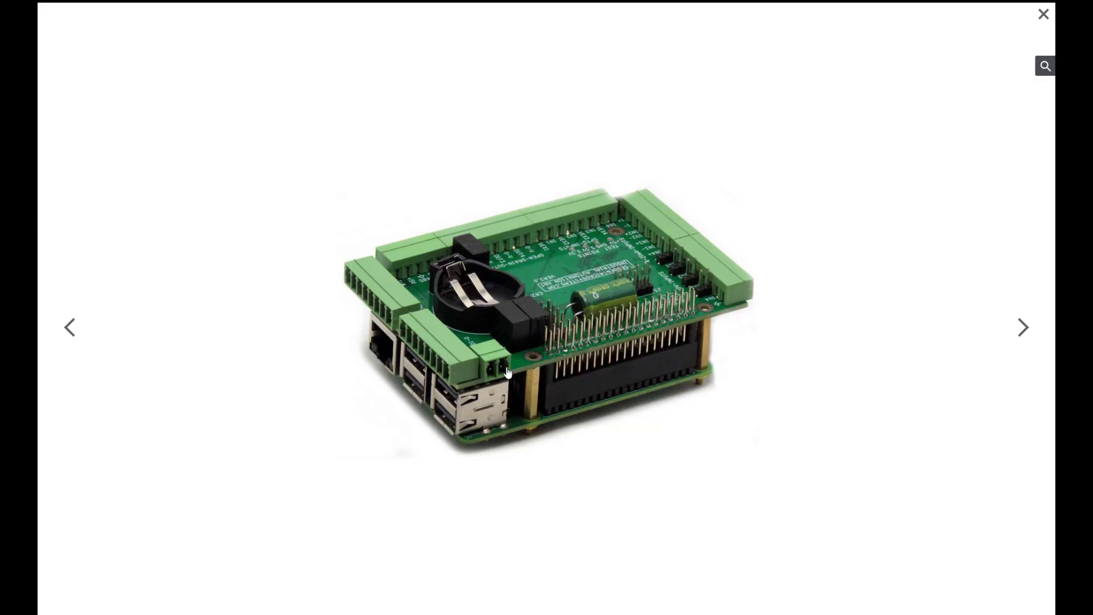
{"action": "mouse_move", "coordinate": [504, 367]}
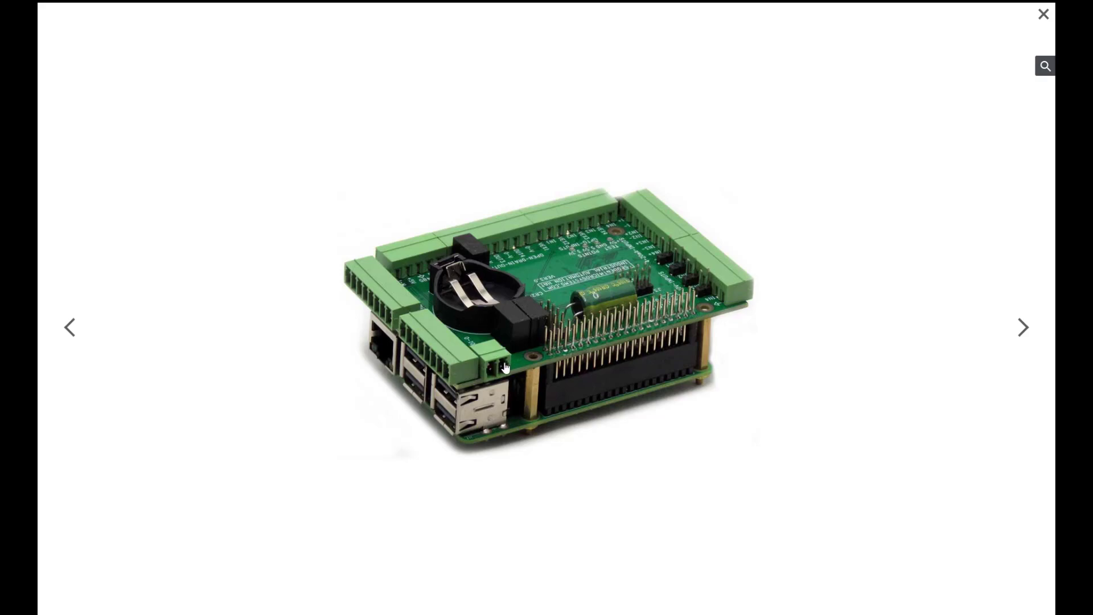
{"action": "mouse_move", "coordinate": [481, 440]}
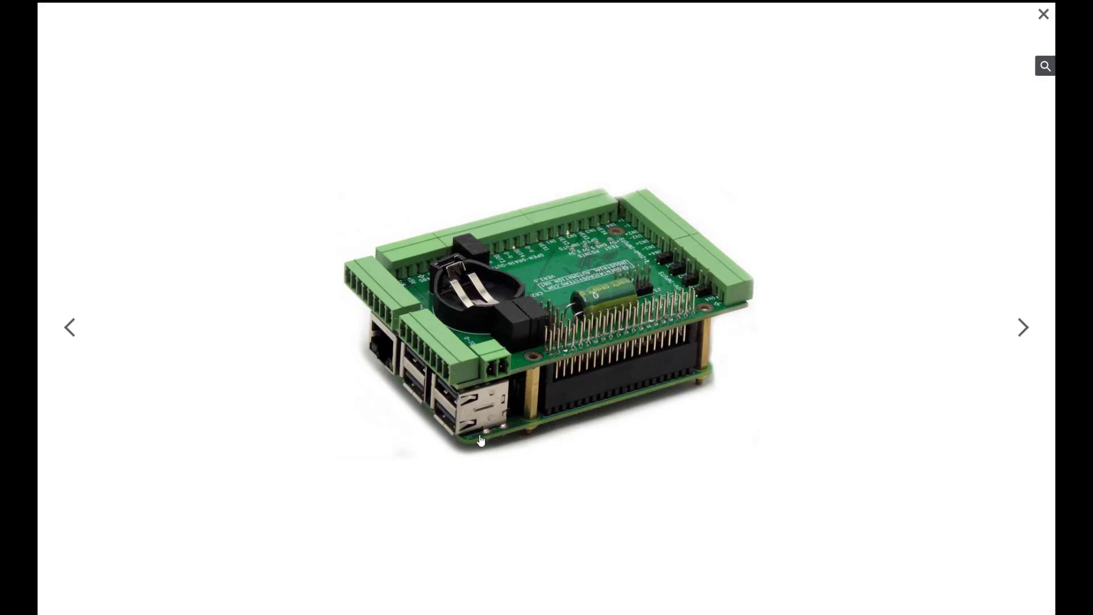
{"action": "mouse_move", "coordinate": [595, 411]}
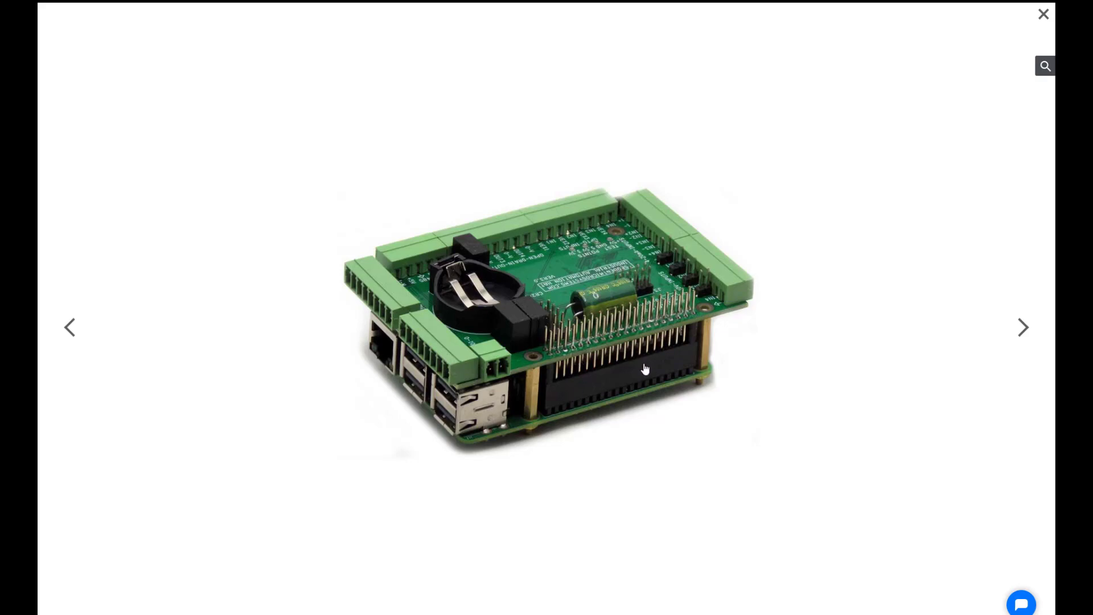
{"action": "mouse_move", "coordinate": [621, 340]}
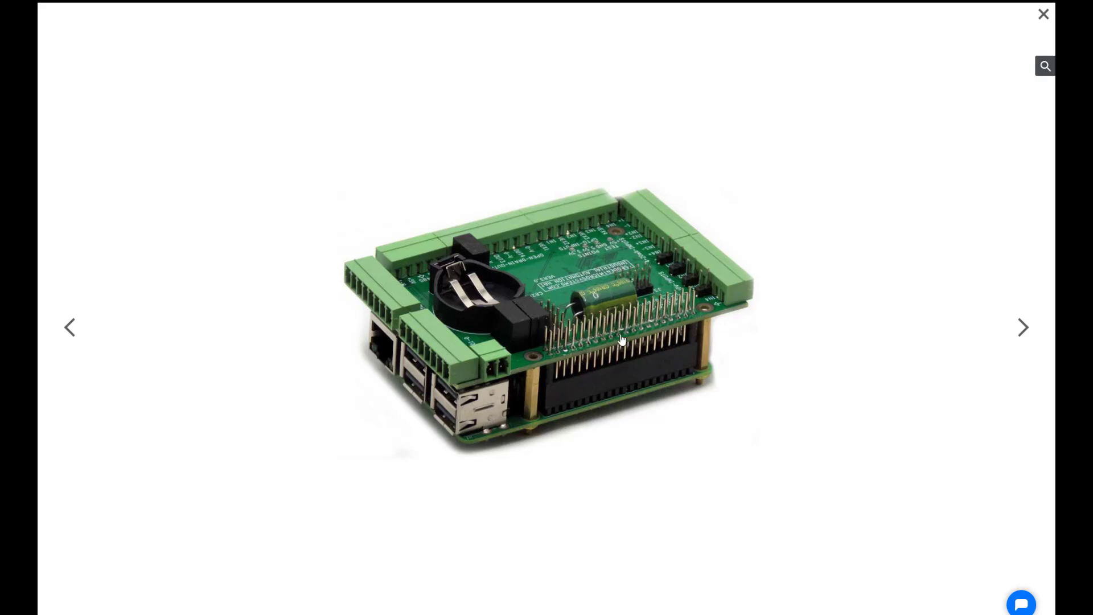
{"action": "mouse_move", "coordinate": [568, 333]}
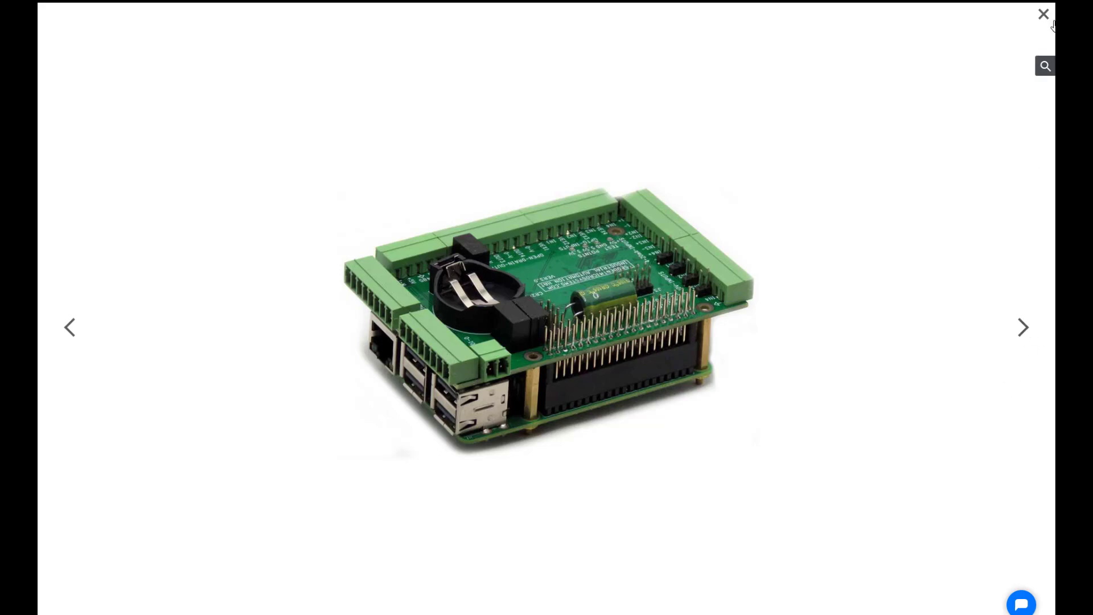
{"action": "left_click", "coordinate": [1043, 13]}
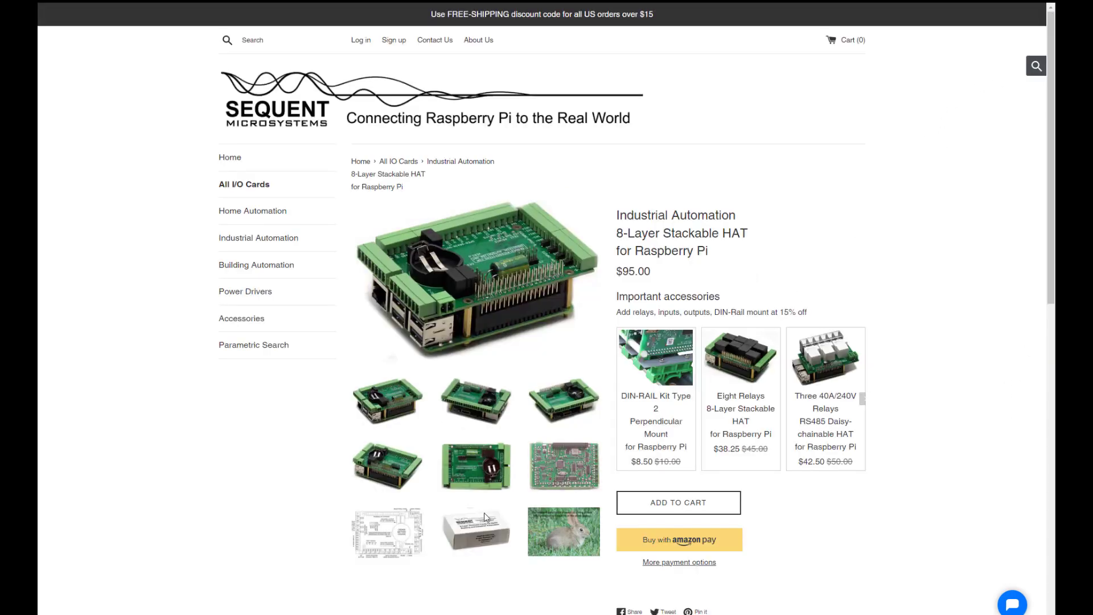
{"action": "scroll", "scroll_direction": "down", "scroll_amount": 3}
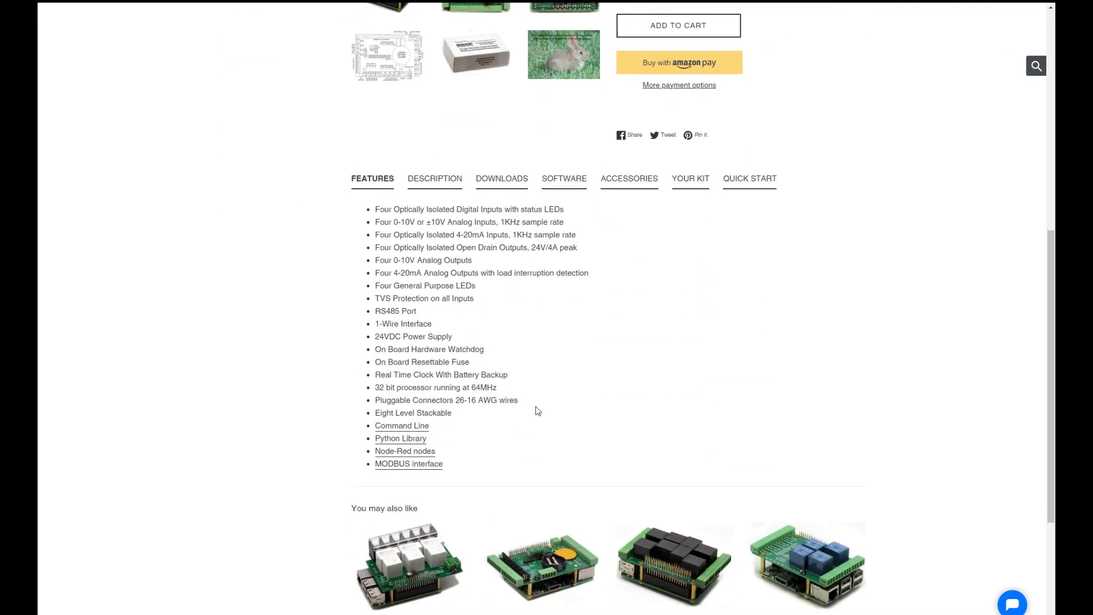
{"action": "scroll", "scroll_direction": "down", "scroll_amount": 3}
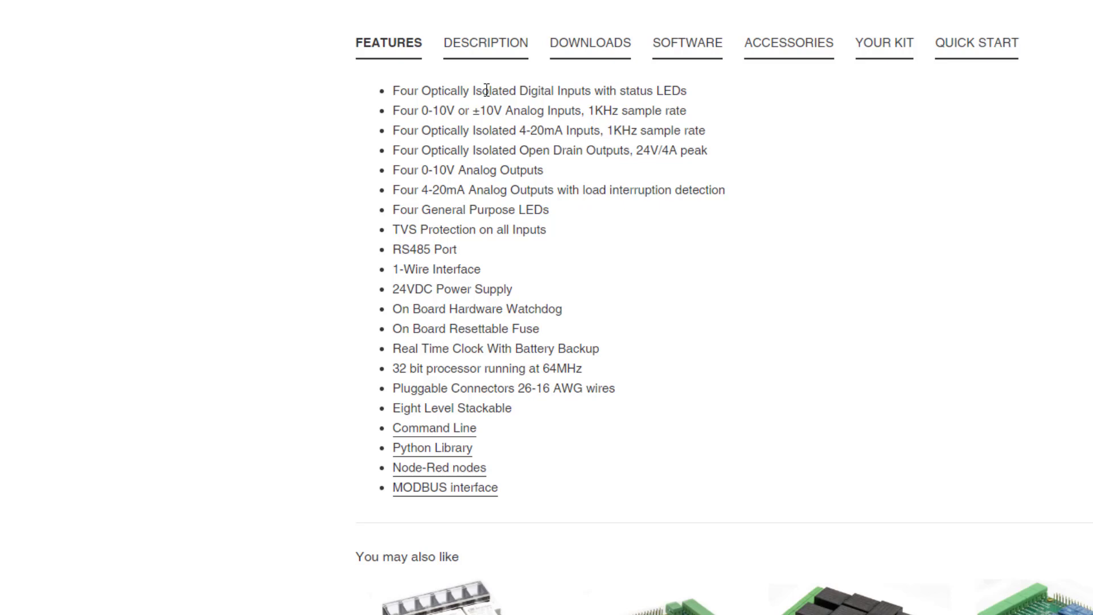
{"action": "mouse_move", "coordinate": [636, 119]}
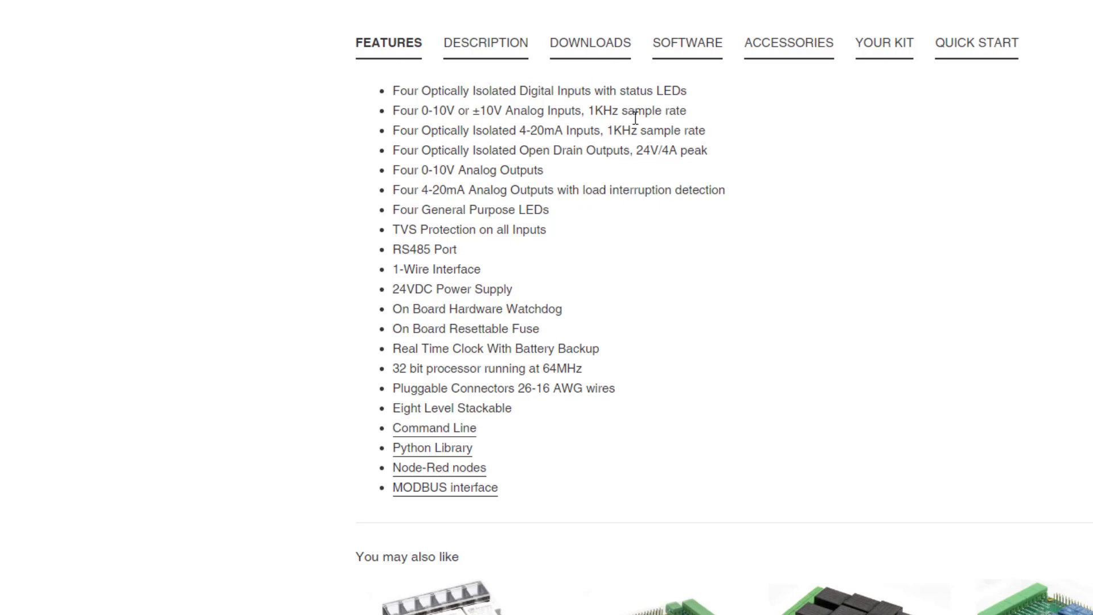
{"action": "mouse_move", "coordinate": [476, 116]}
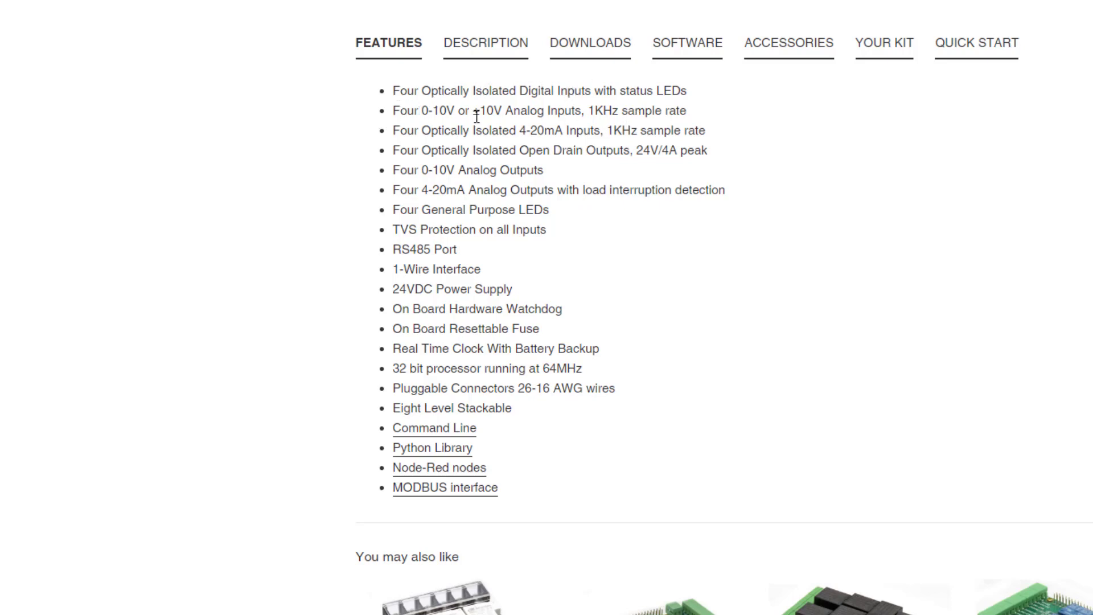
{"action": "mouse_move", "coordinate": [368, 123]}
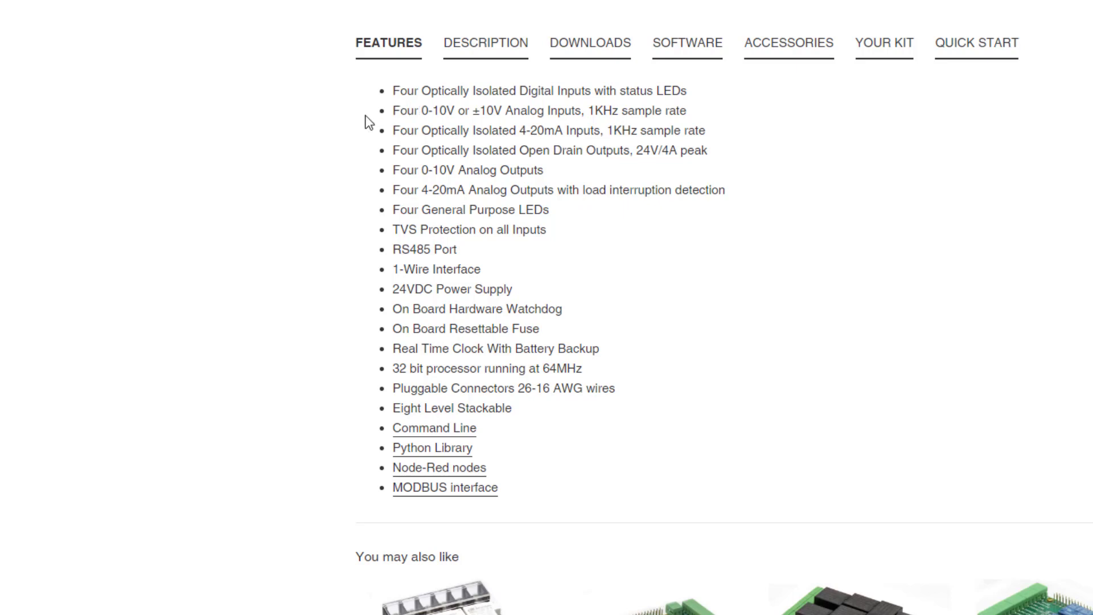
{"action": "mouse_move", "coordinate": [593, 112]}
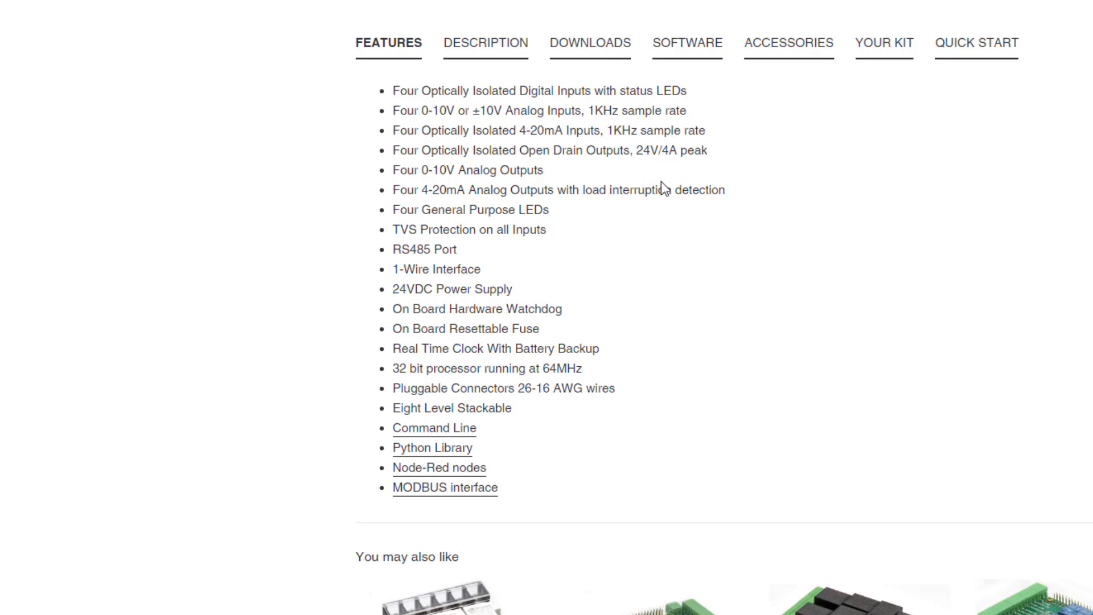
{"action": "mouse_move", "coordinate": [477, 203]}
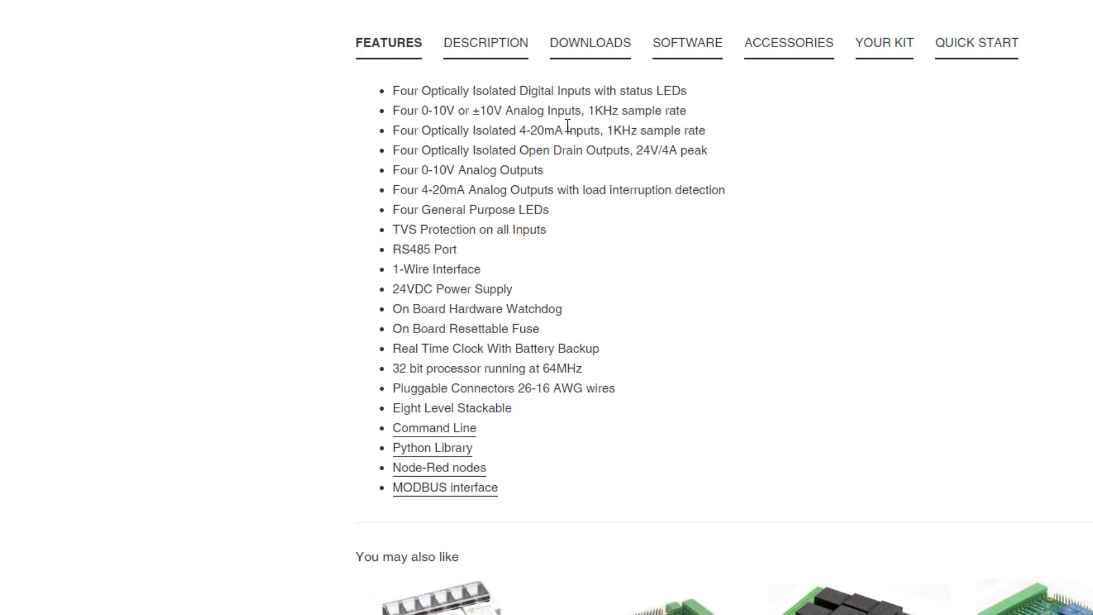
{"action": "mouse_move", "coordinate": [407, 134]}
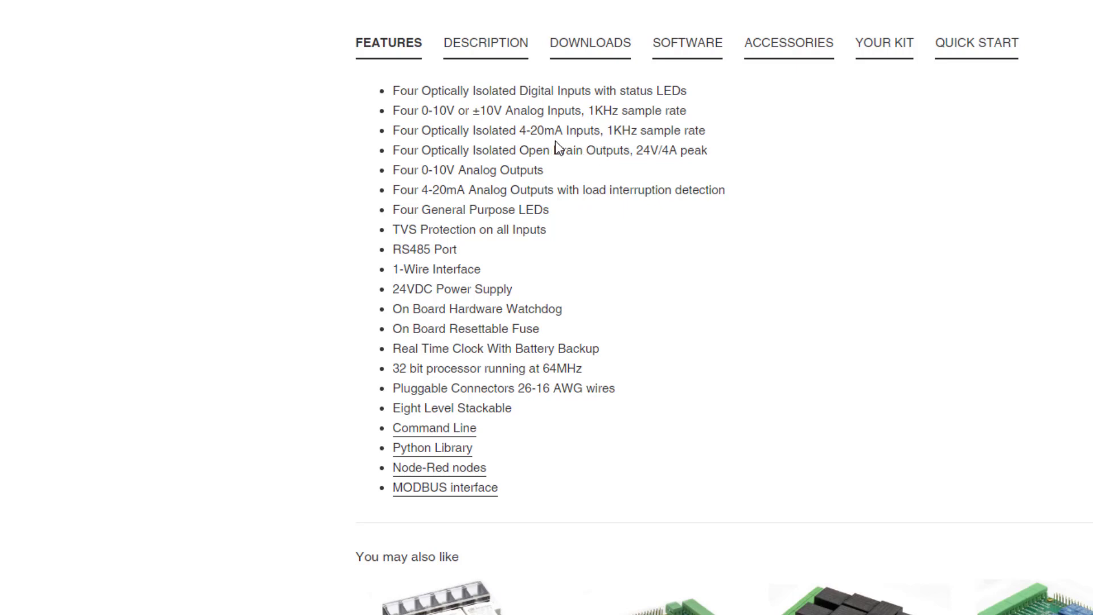
{"action": "mouse_move", "coordinate": [523, 123]}
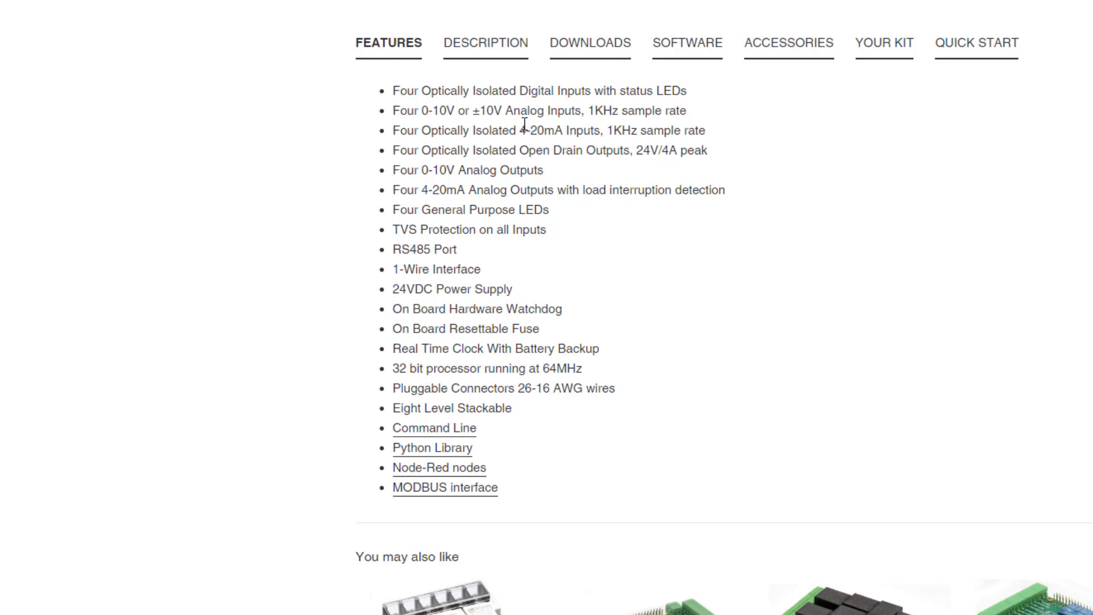
{"action": "mouse_move", "coordinate": [642, 238]}
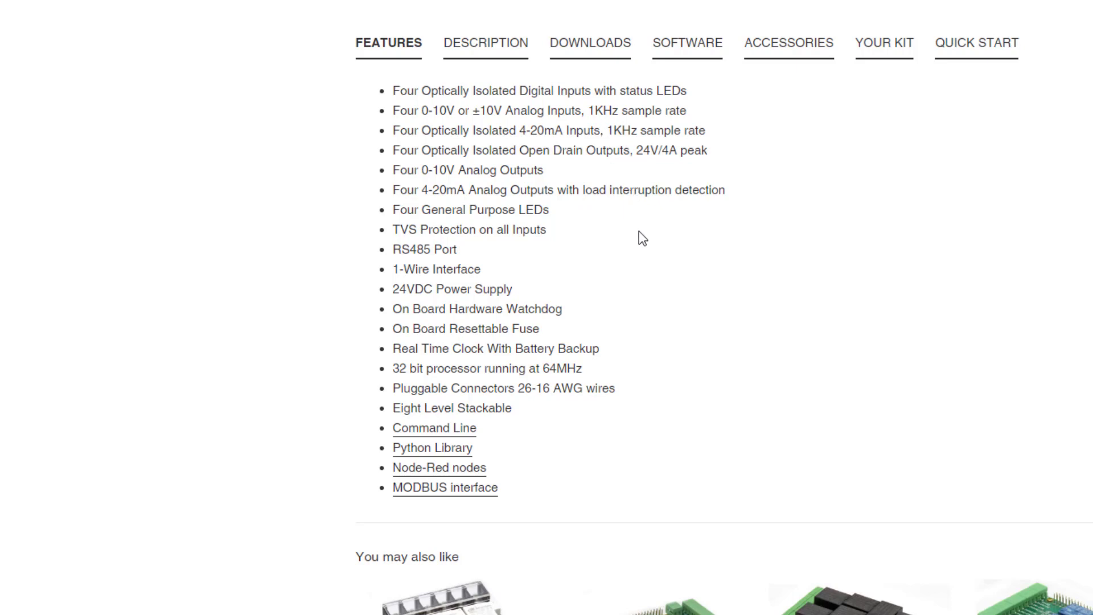
{"action": "mouse_move", "coordinate": [526, 131]}
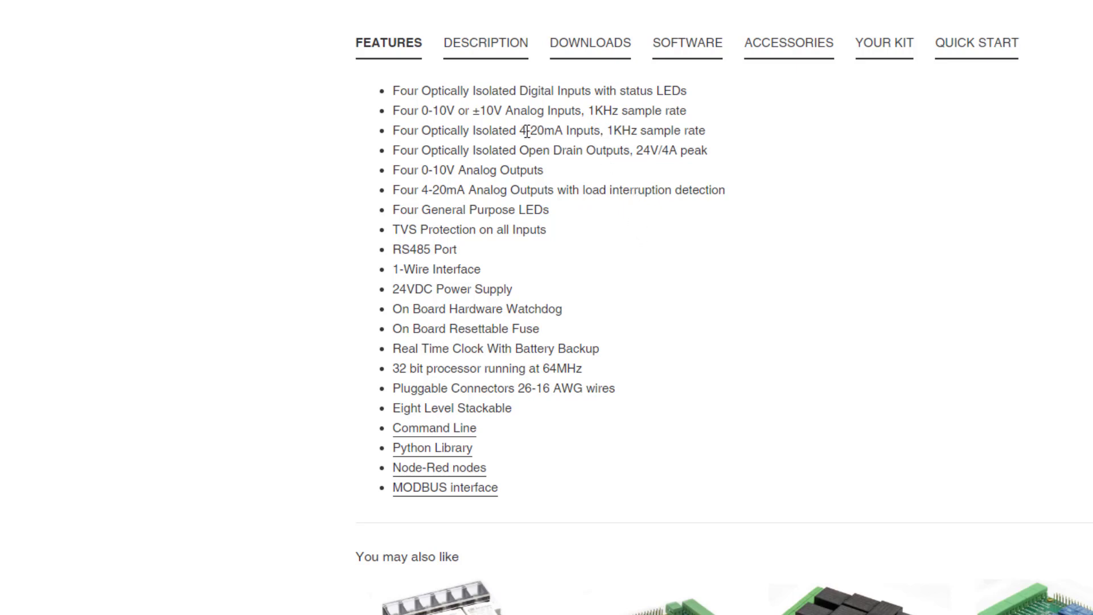
{"action": "mouse_move", "coordinate": [540, 134]}
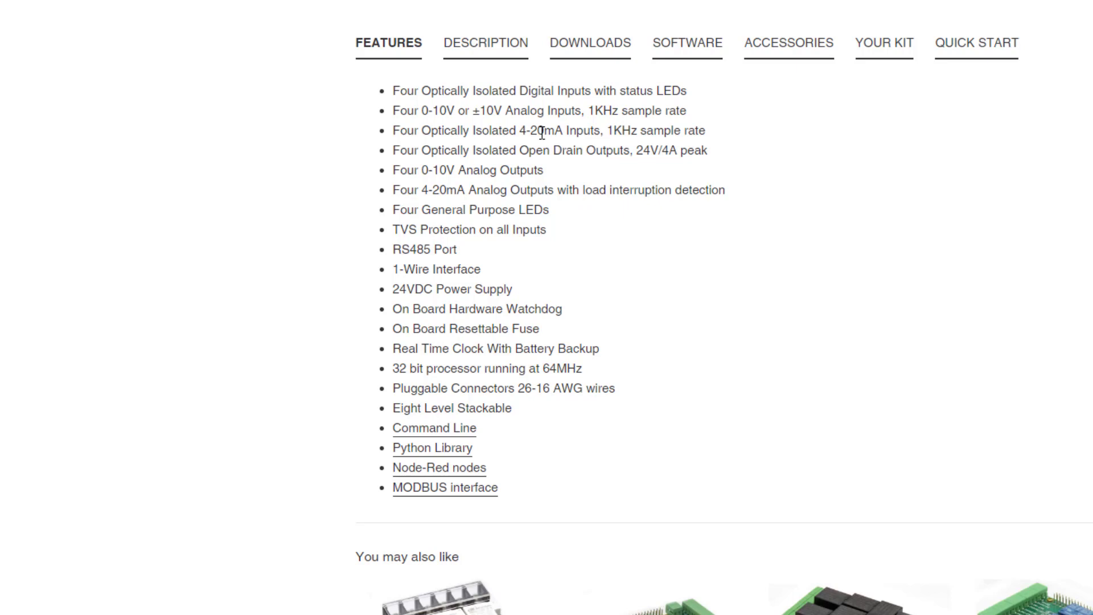
{"action": "mouse_move", "coordinate": [649, 172]}
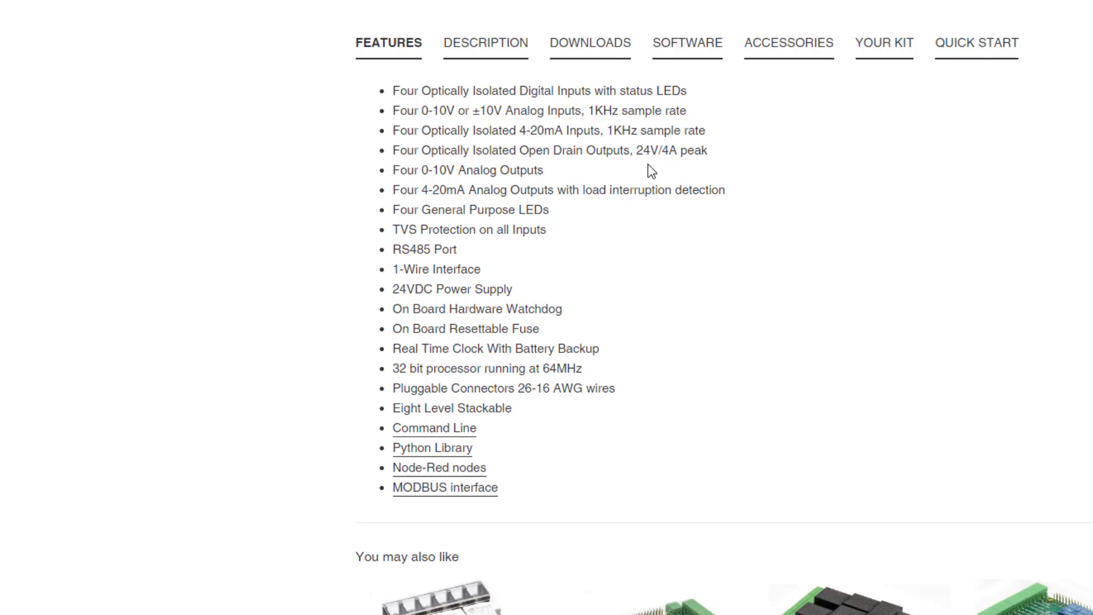
{"action": "mouse_move", "coordinate": [645, 225]}
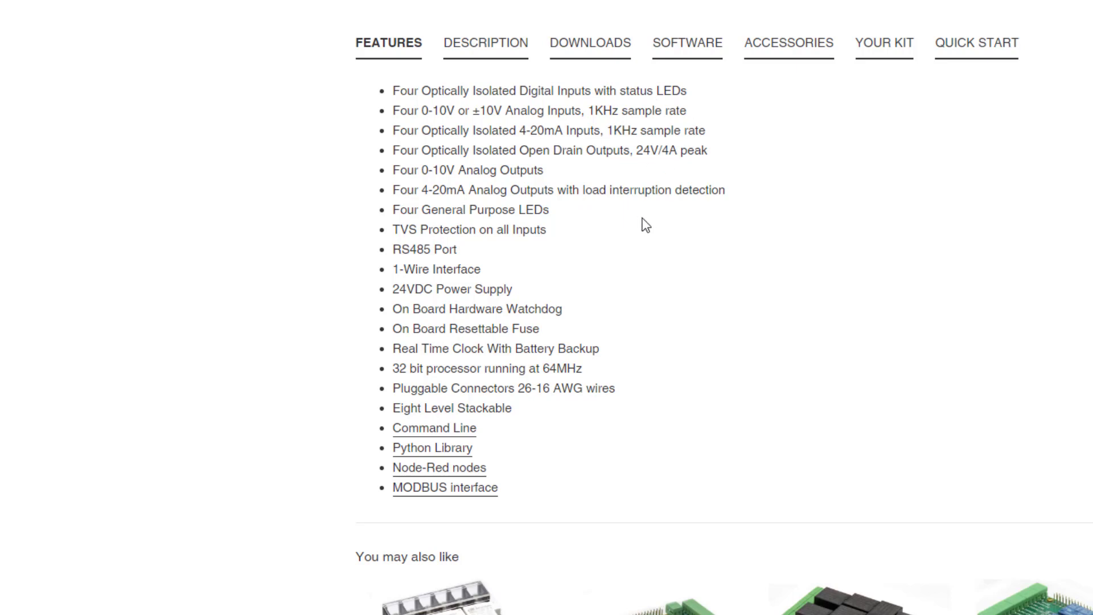
{"action": "mouse_move", "coordinate": [637, 294]}
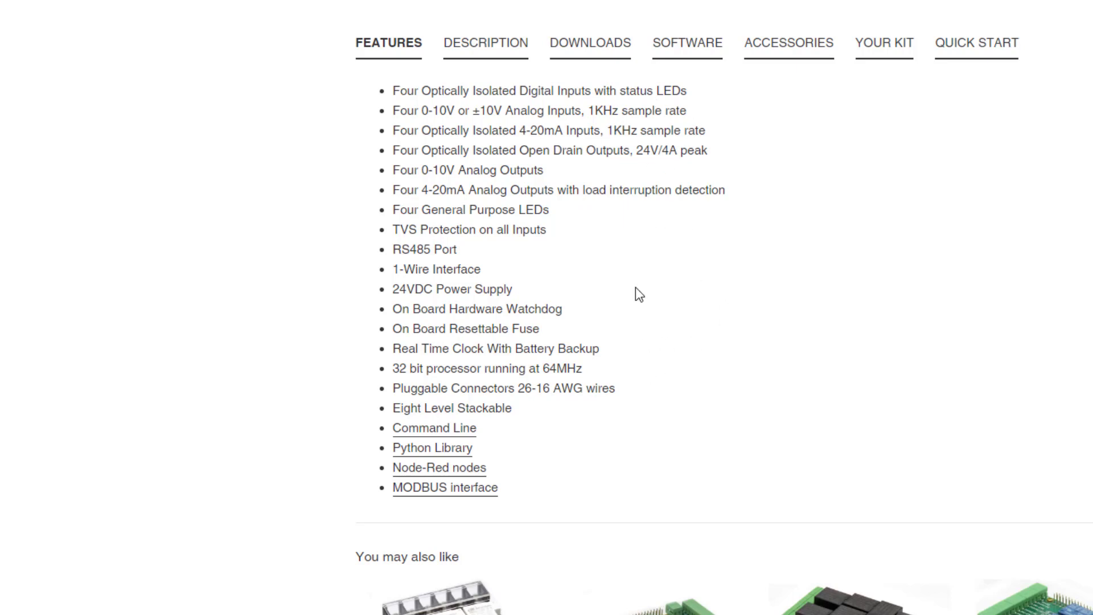
{"action": "mouse_move", "coordinate": [609, 357]}
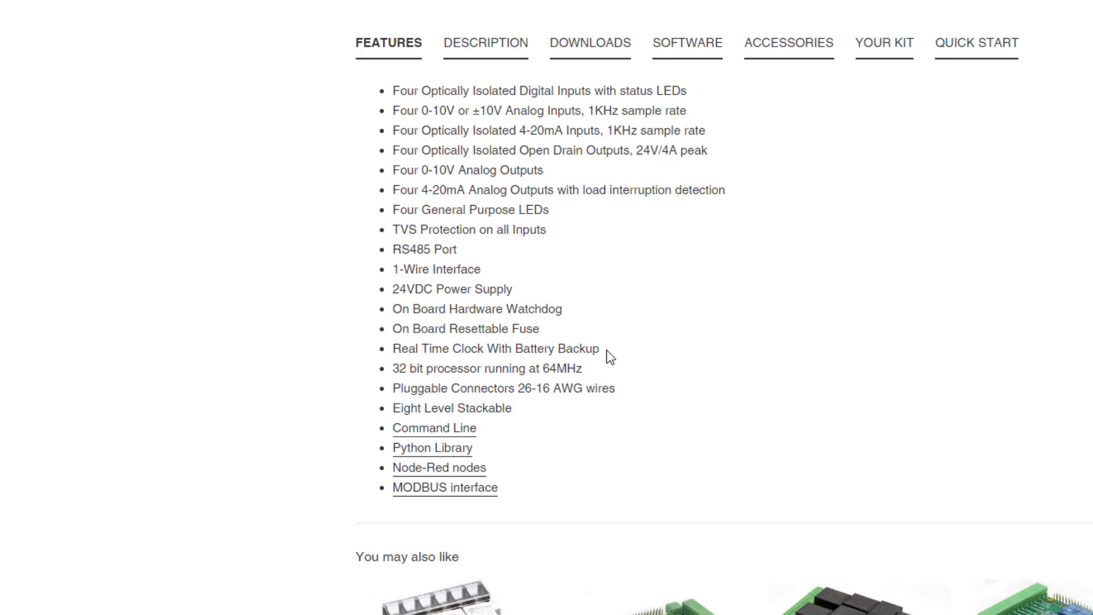
{"action": "mouse_move", "coordinate": [604, 353]}
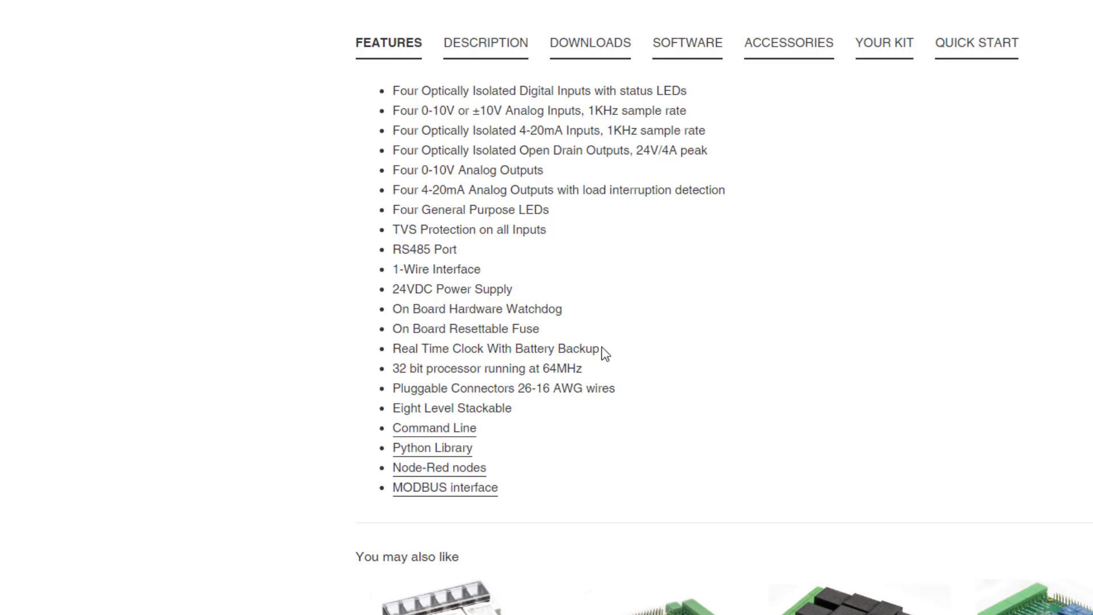
{"action": "mouse_move", "coordinate": [661, 415]}
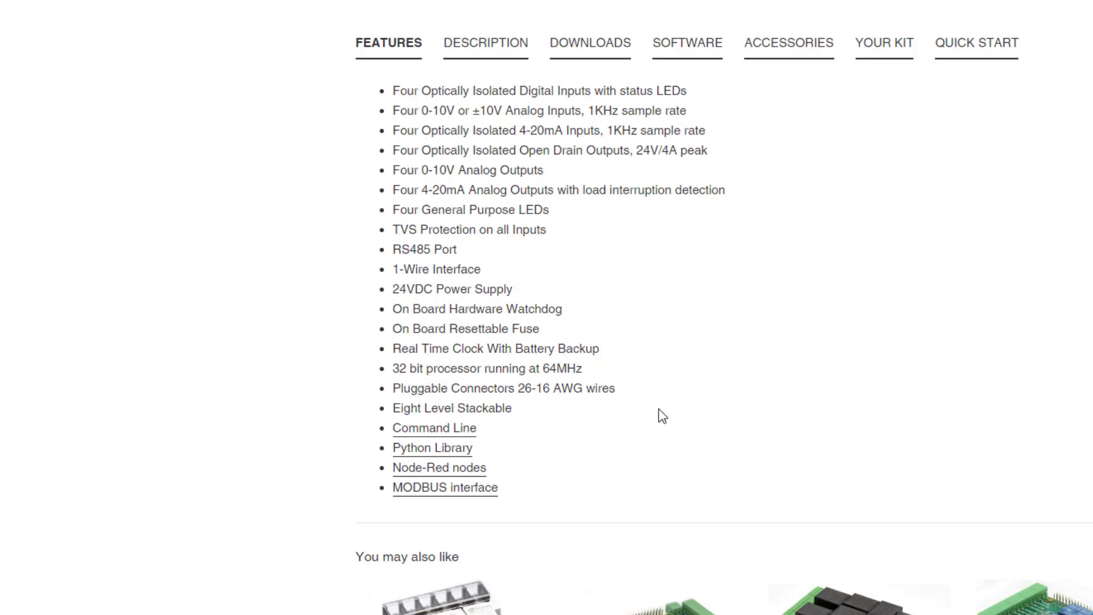
{"action": "mouse_move", "coordinate": [417, 167]}
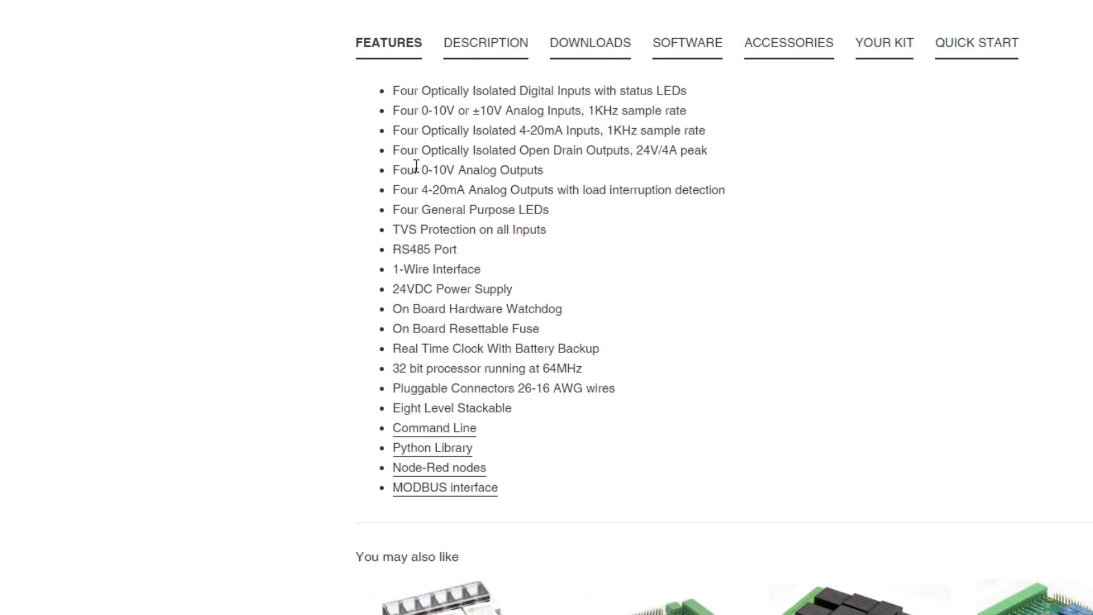
{"action": "mouse_move", "coordinate": [450, 210]}
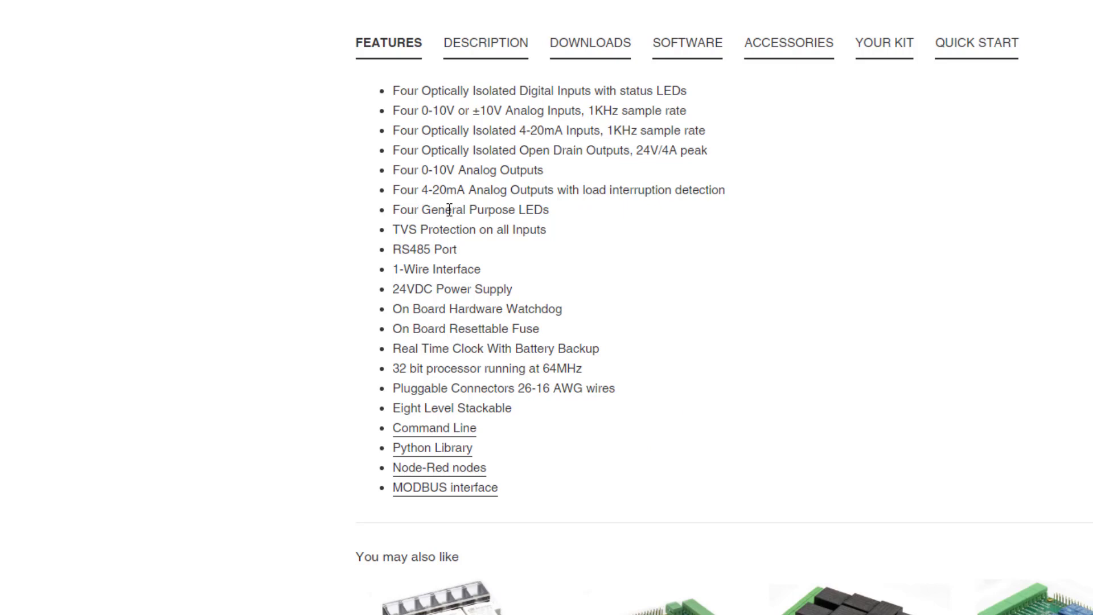
{"action": "mouse_move", "coordinate": [498, 208]}
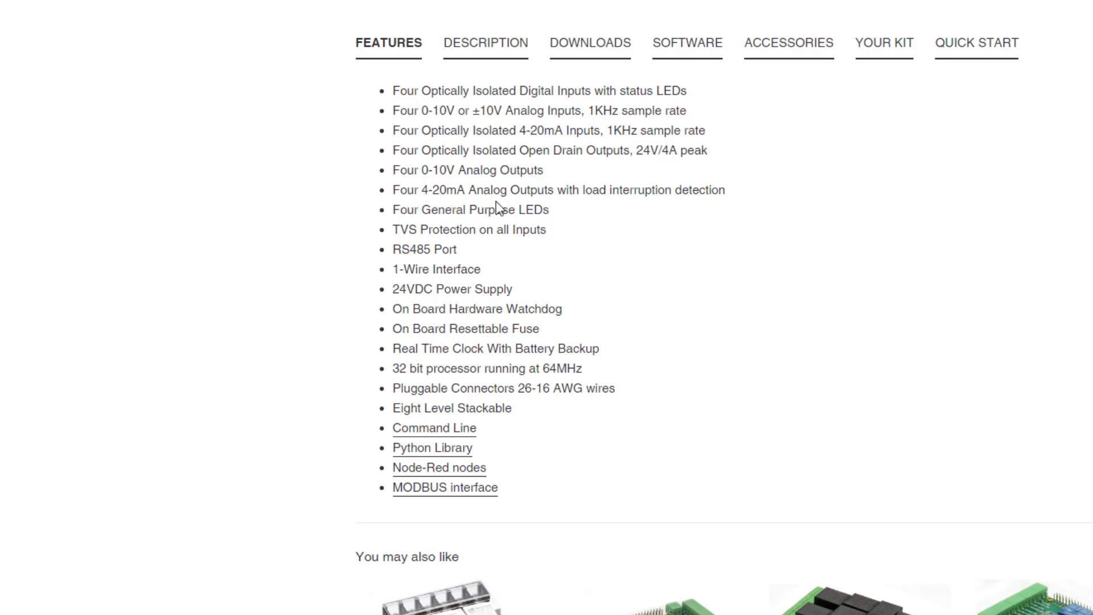
{"action": "mouse_move", "coordinate": [576, 240]}
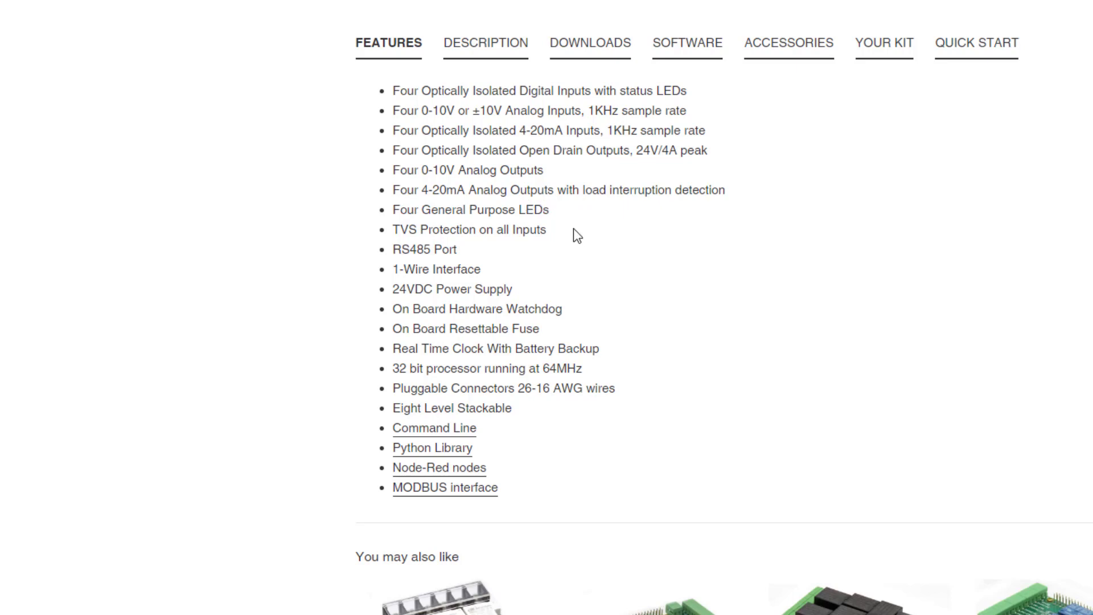
{"action": "mouse_move", "coordinate": [584, 249]}
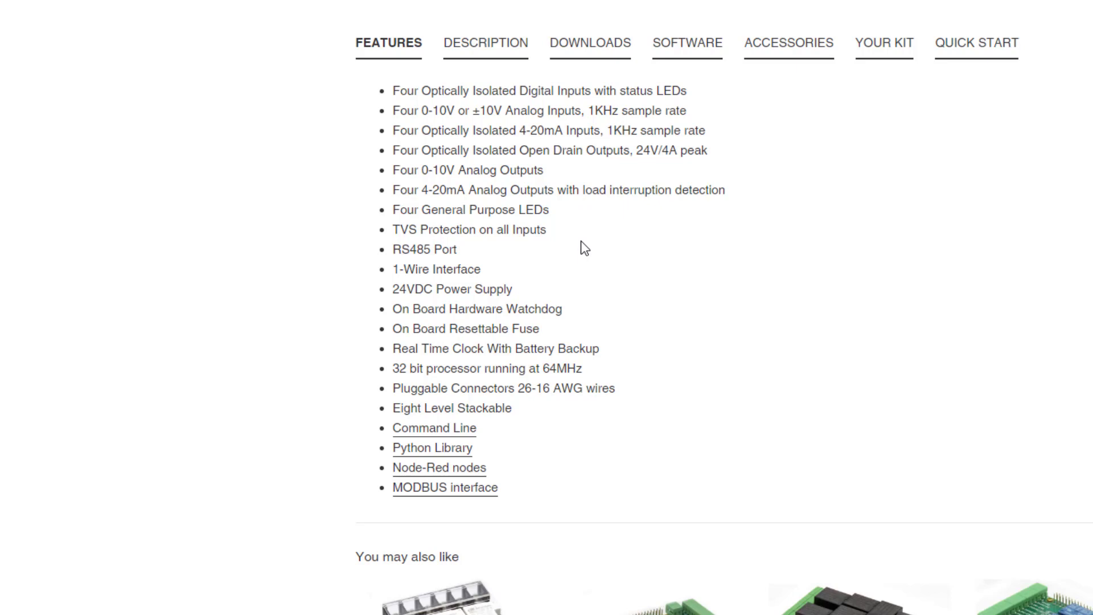
{"action": "mouse_move", "coordinate": [552, 236]}
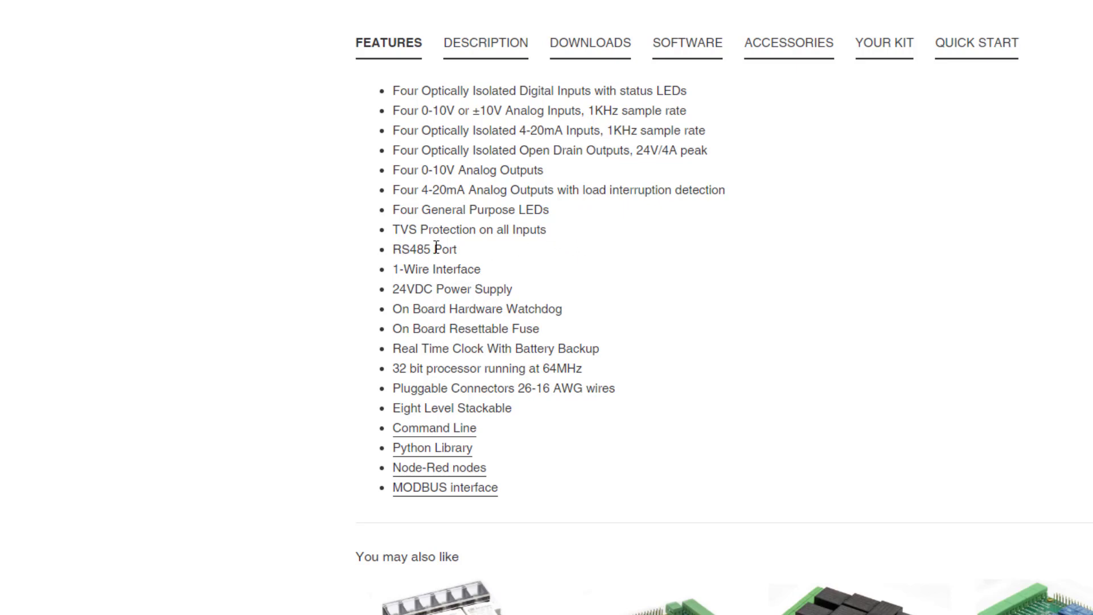
{"action": "mouse_move", "coordinate": [467, 259]}
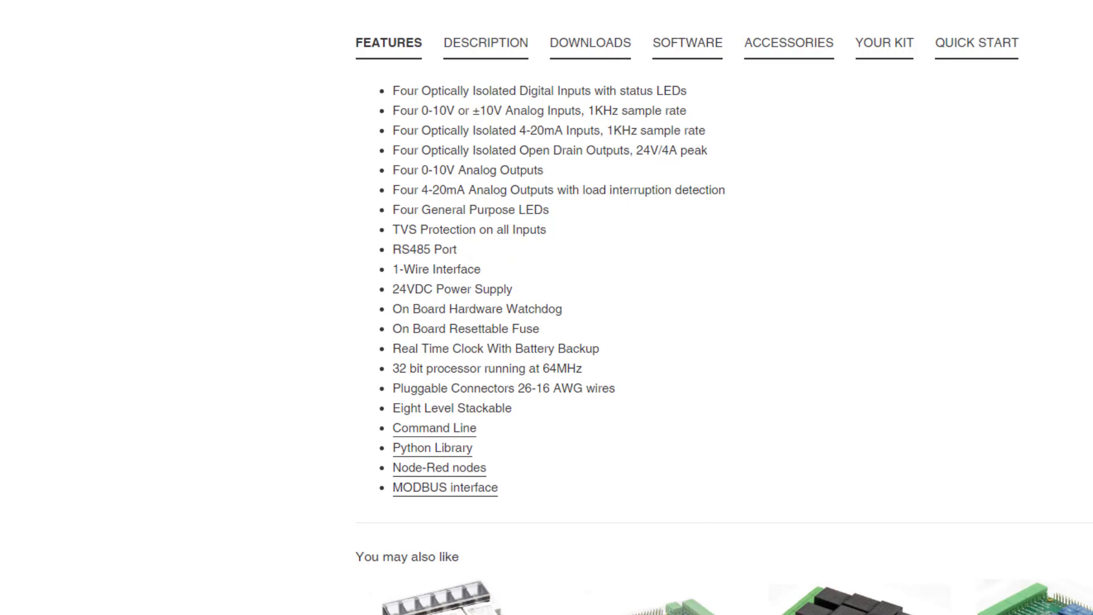
{"action": "mouse_move", "coordinate": [558, 261]}
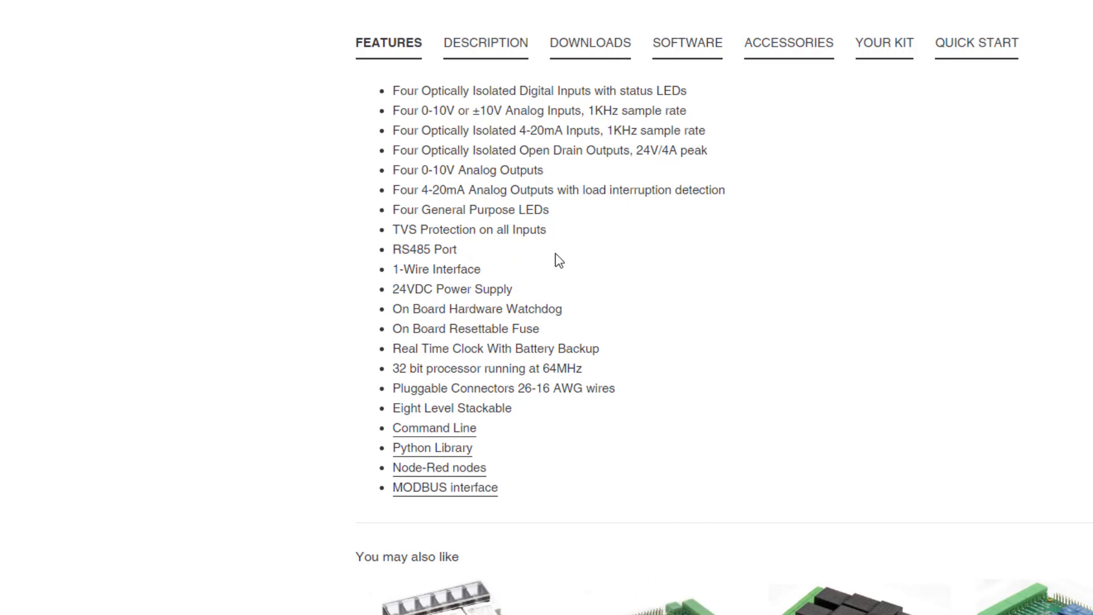
{"action": "mouse_move", "coordinate": [529, 322]}
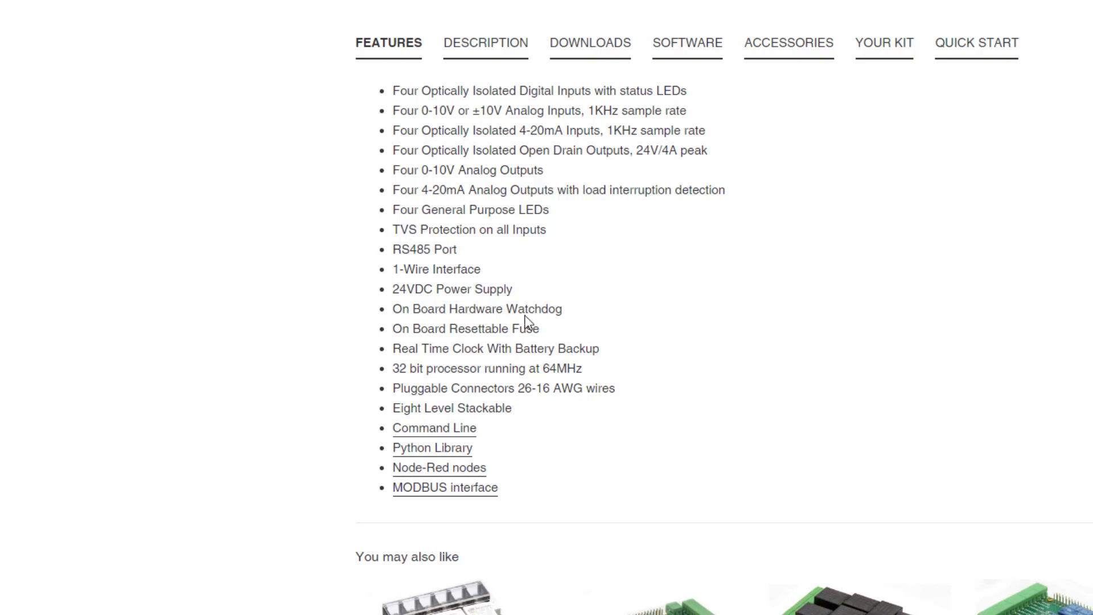
{"action": "mouse_move", "coordinate": [496, 361]}
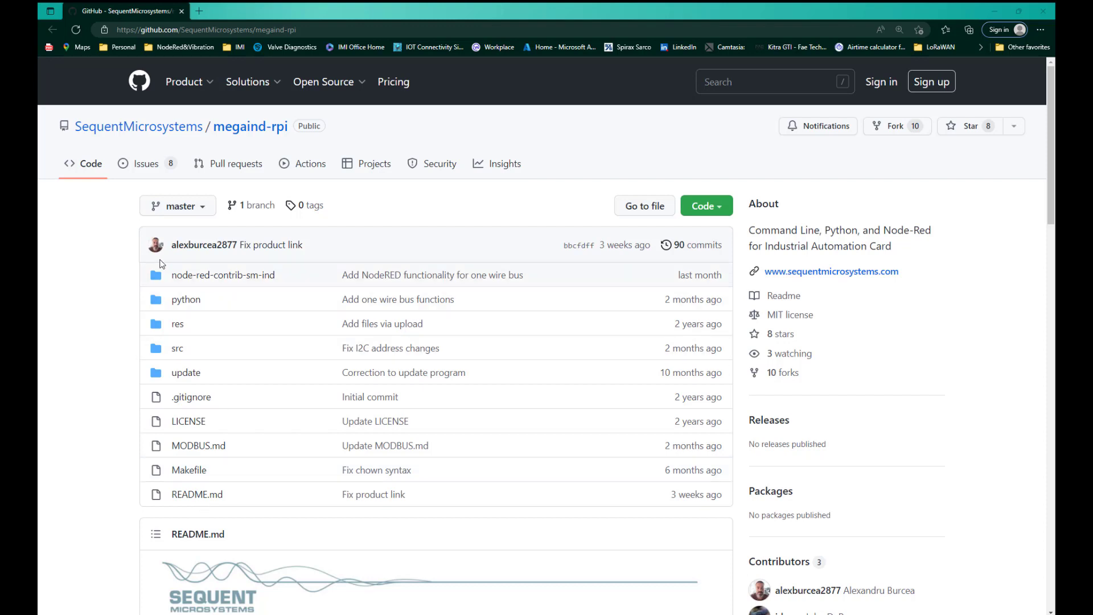
{"action": "mouse_move", "coordinate": [138, 126]}
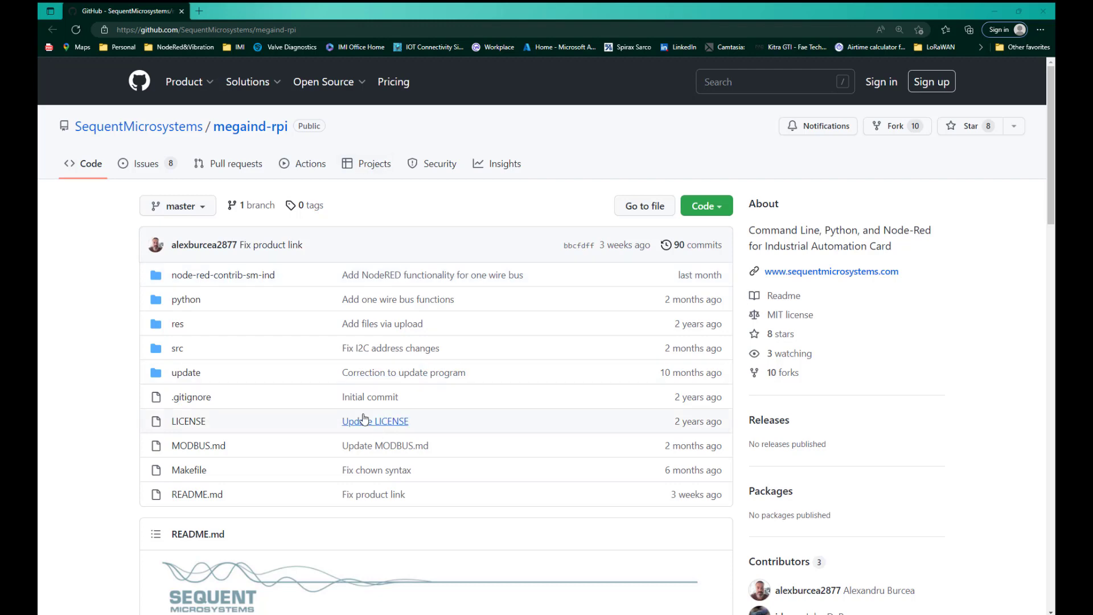
Scroll the megaind-rpi README down to its Setup and Usage instructions
{"action": "scroll", "scroll_direction": "down", "scroll_amount": 3}
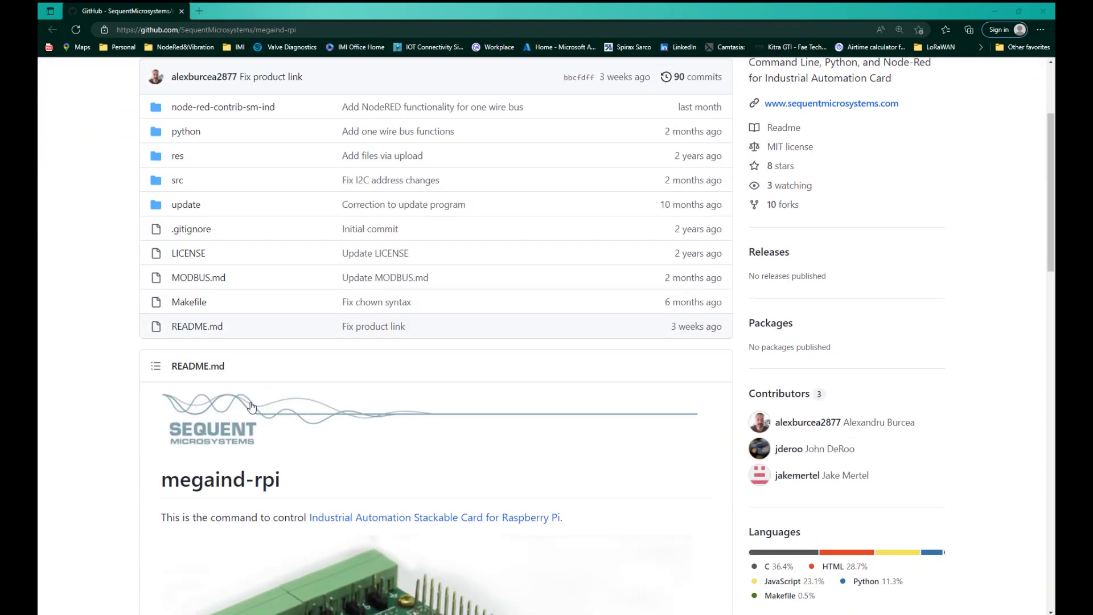
{"action": "scroll", "scroll_direction": "down", "scroll_amount": 3}
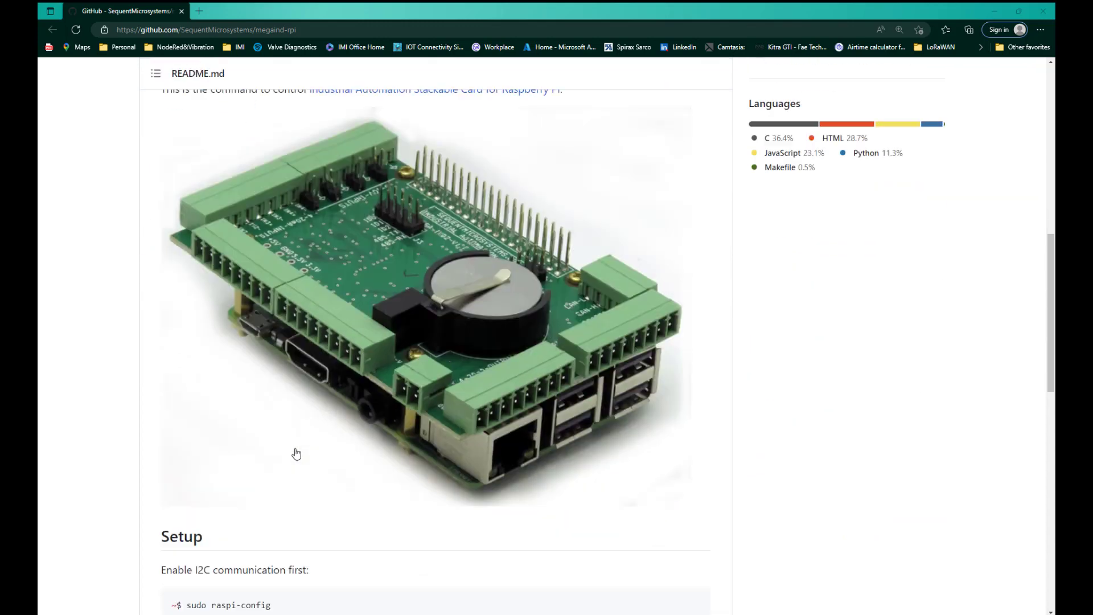
{"action": "scroll", "scroll_direction": "down", "scroll_amount": 3}
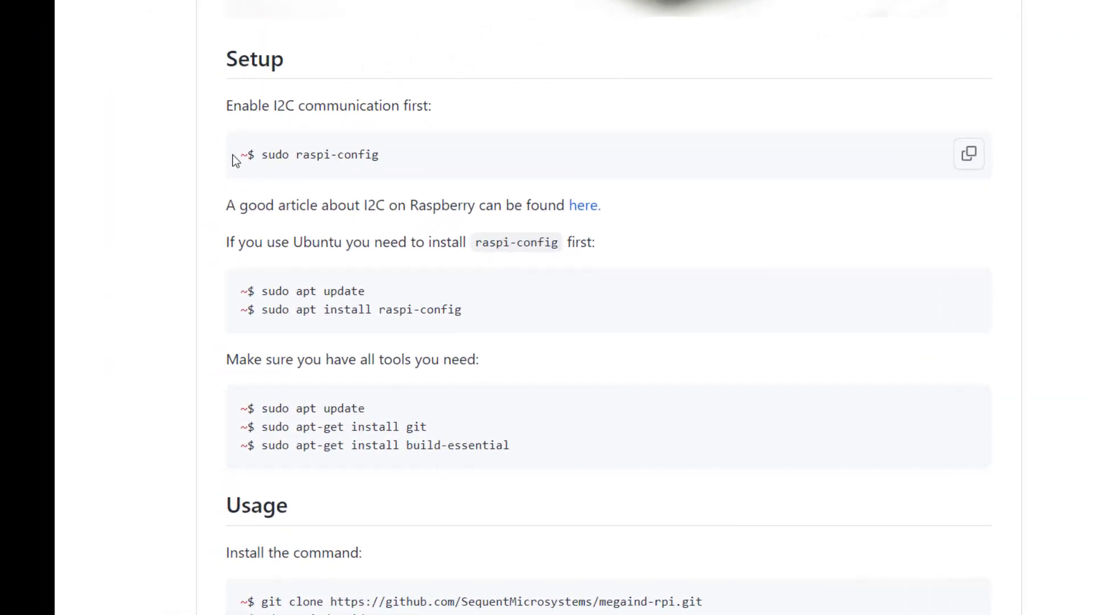
{"action": "mouse_move", "coordinate": [568, 462]}
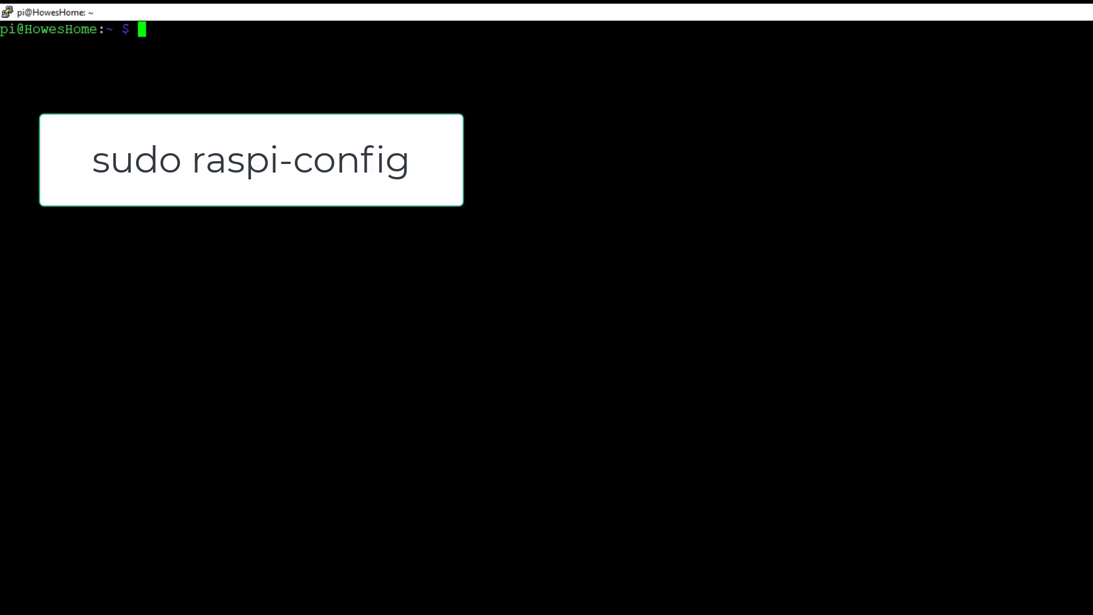
{"action": "mouse_move", "coordinate": [358, 11]}
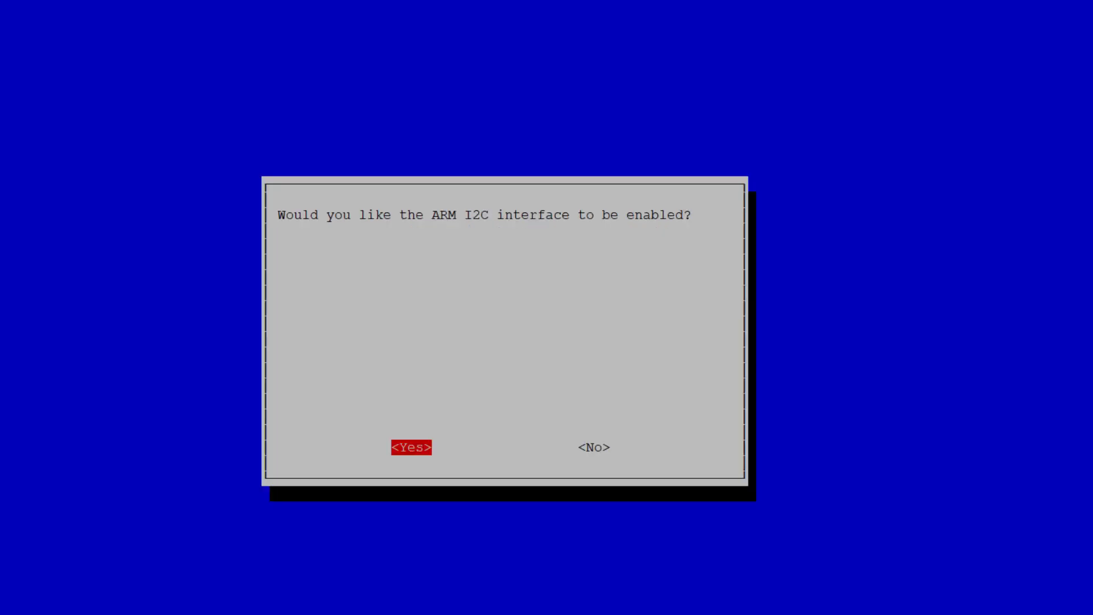
Confirm <Yes> in raspi-config to enable the ARM I2C interface
{"action": "left_click", "coordinate": [412, 447]}
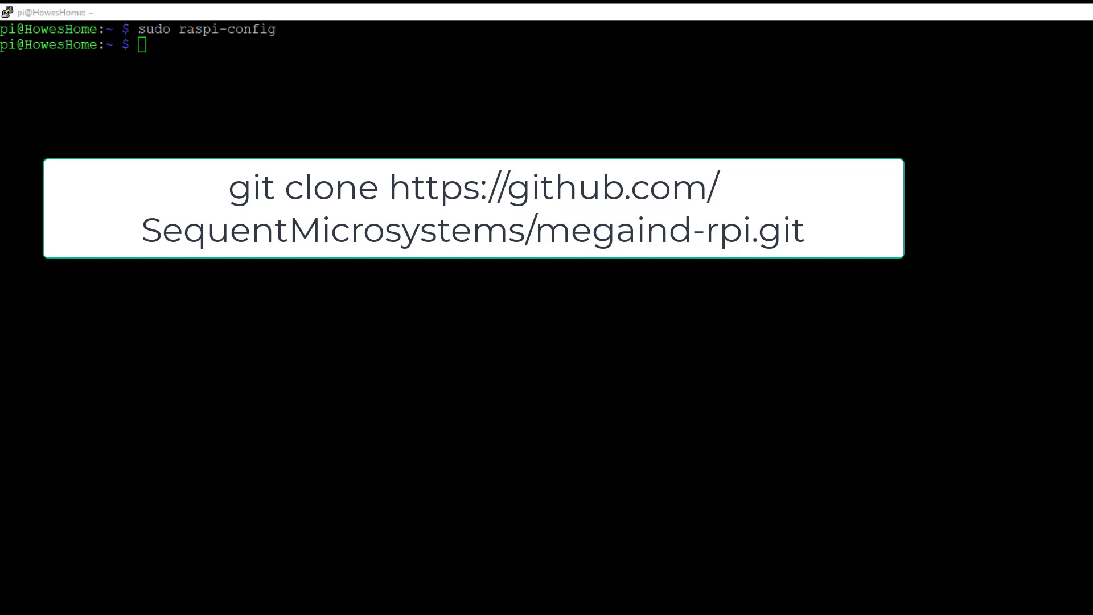
Run git clone for SequentMicrosystems/megaind-rpi, cd into megaind-rpi and list its files with ls
{"action": "type", "text": "git clone https://github.com/SequentMicrosystems/megaind-rpi.git"}
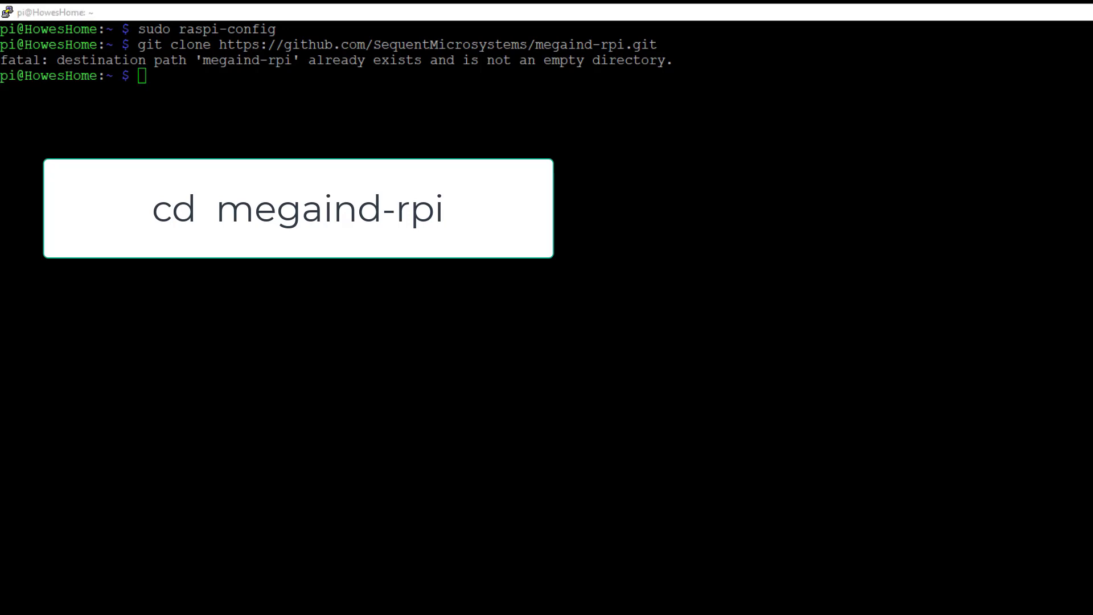
{"action": "type", "text": "megaind-rpi"}
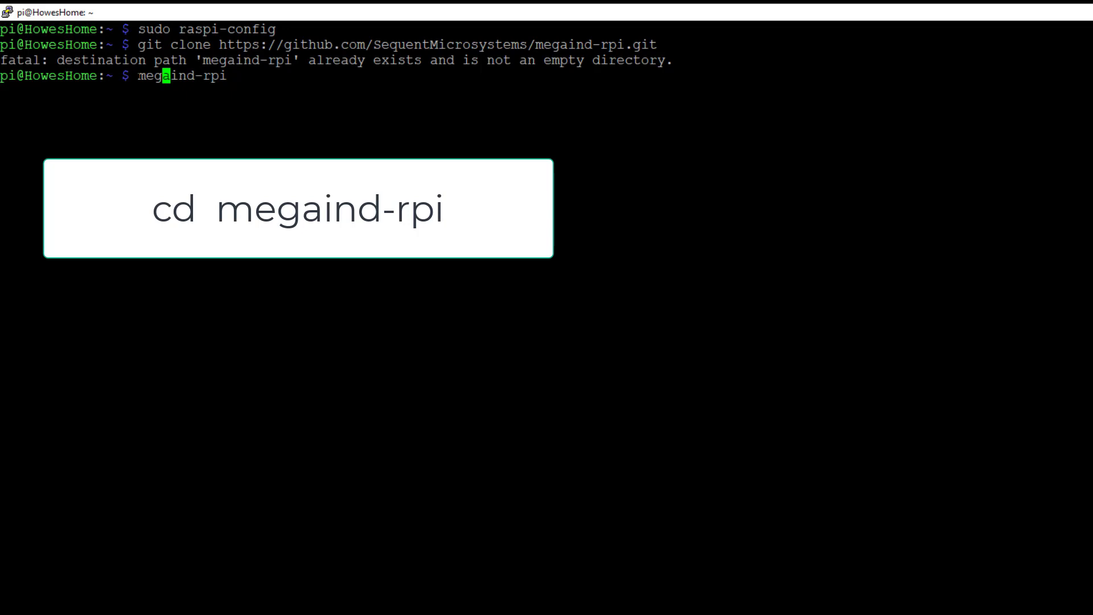
{"action": "type", "text": "cd"}
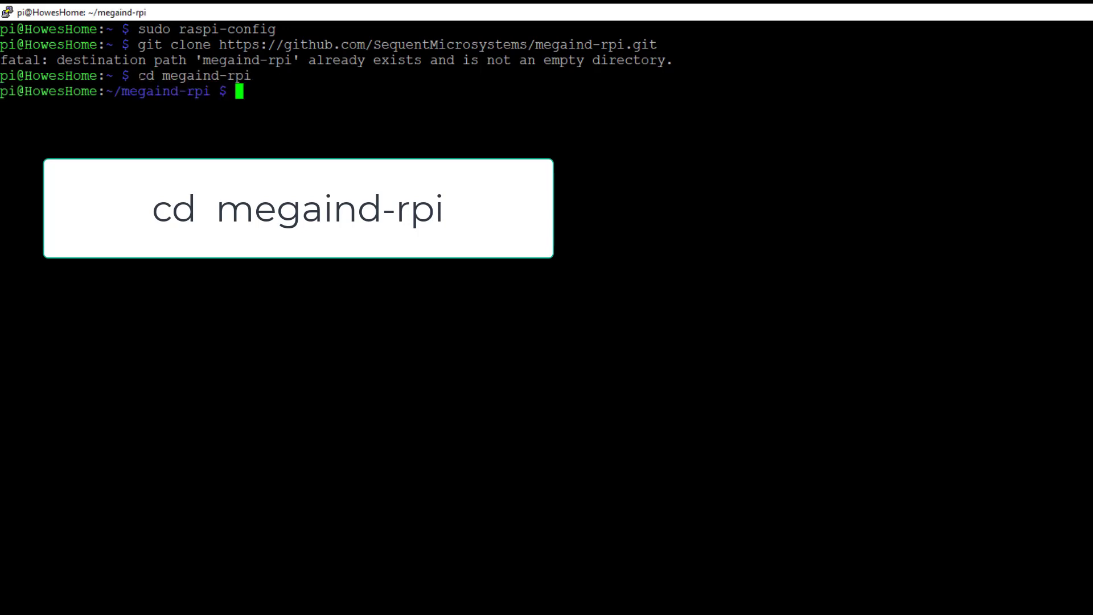
{"action": "type", "text": "ls"}
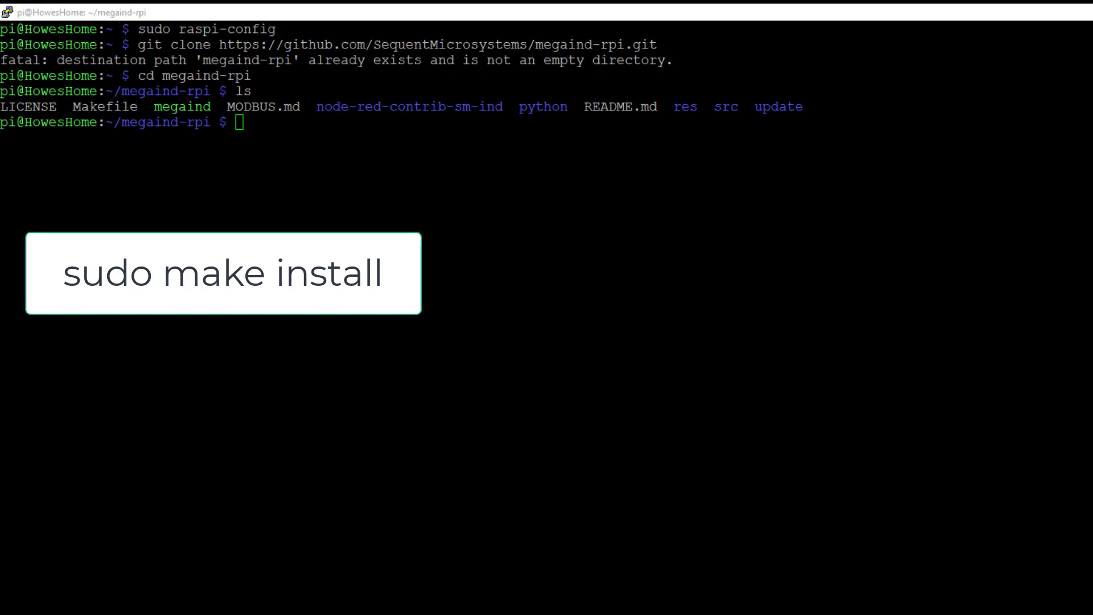
Run sudo make install in megaind-rpi, then megaind -h to show the command options
{"action": "type", "text": "sudo make install"}
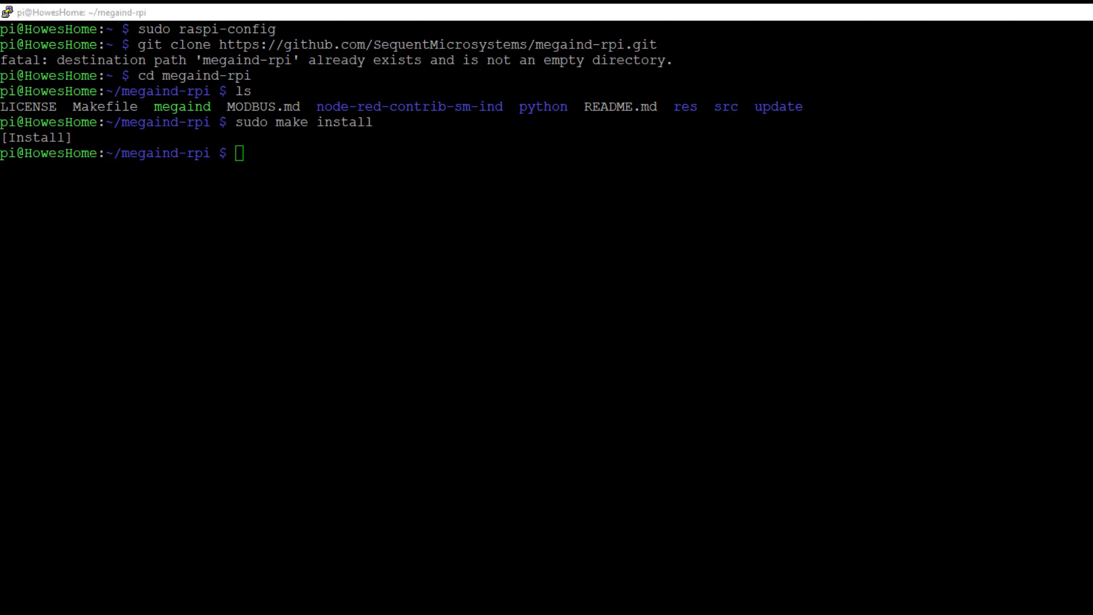
{"action": "type", "text": "megaind -h"}
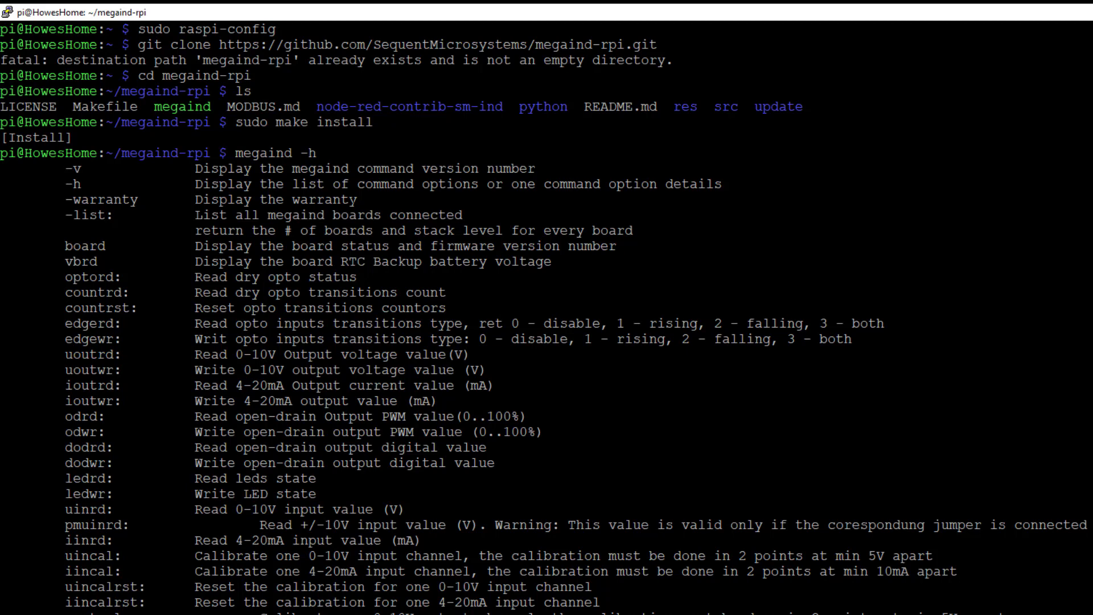
Scroll through the megaind -h help output listing the board's options
{"action": "scroll", "scroll_direction": "down", "scroll_amount": 3}
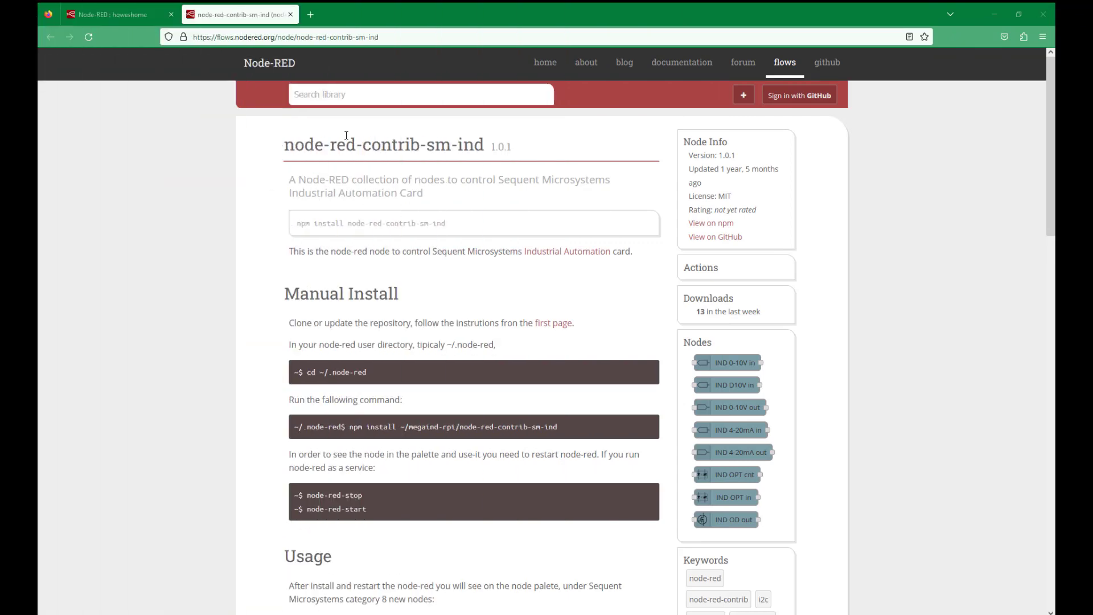
{"action": "mouse_move", "coordinate": [452, 161]}
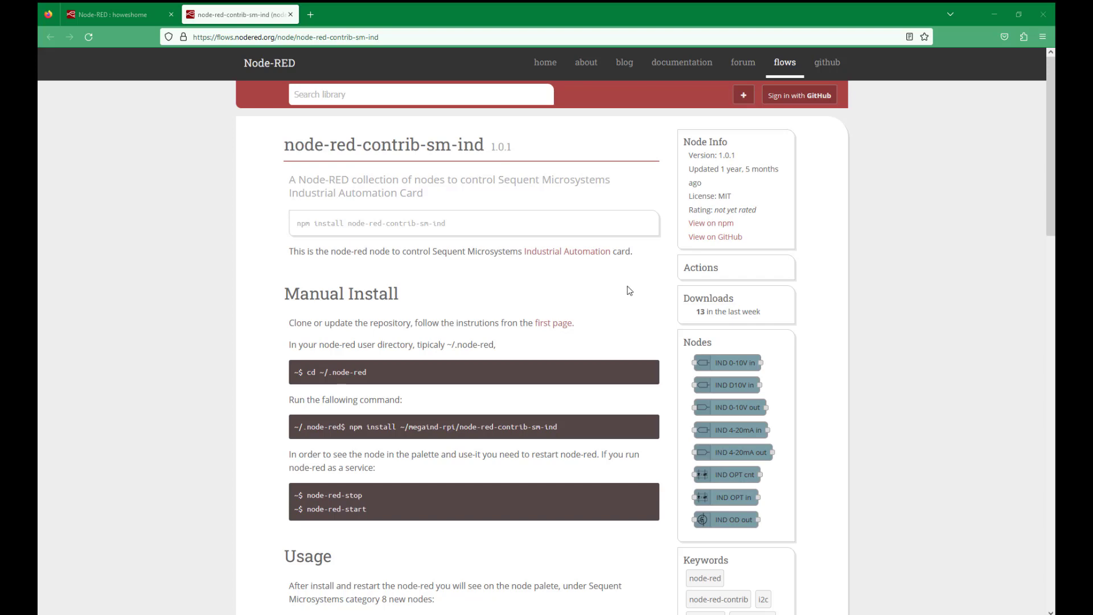
{"action": "mouse_move", "coordinate": [744, 378]}
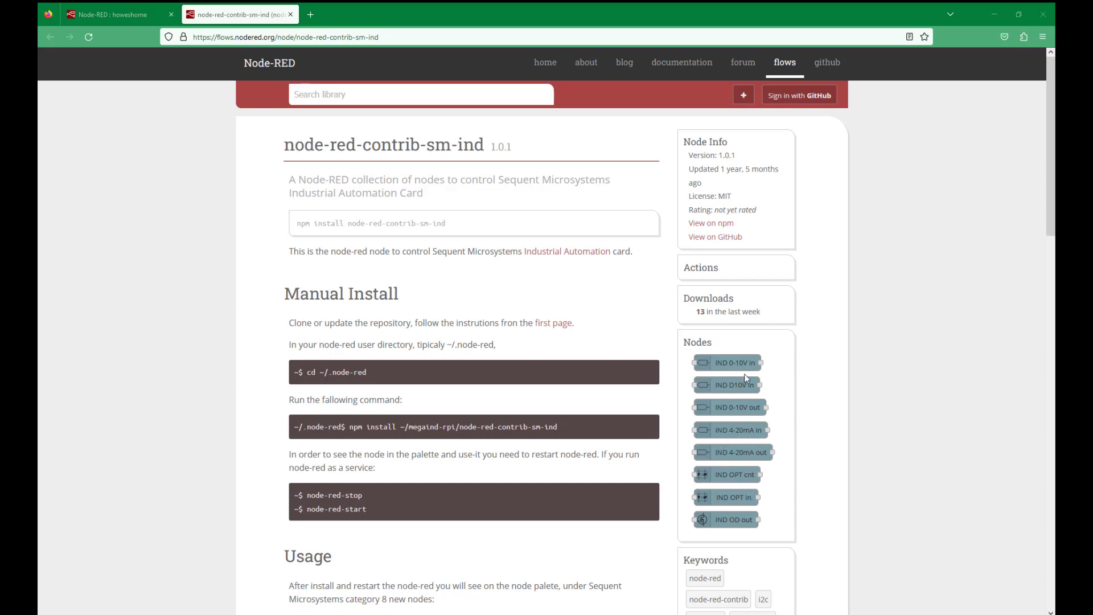
Switch from the flows library page back to the Node-RED editor browser tab
{"action": "left_click", "coordinate": [112, 14]}
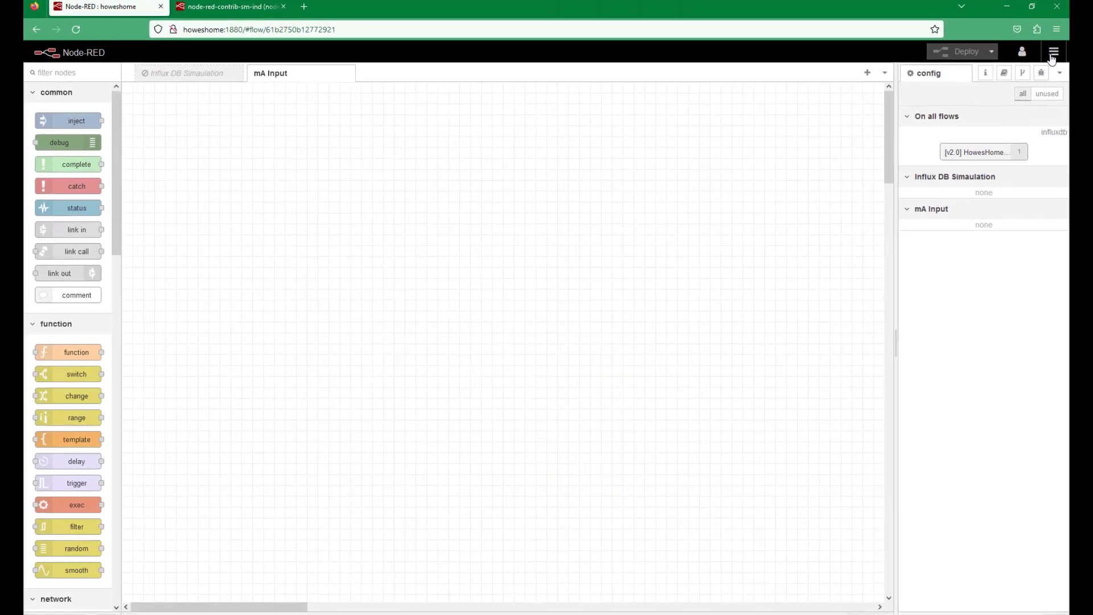
Install node-red-contrib-sm-ind from Manage palette, adding the Sequent IND nodes
{"action": "left_click", "coordinate": [1055, 52]}
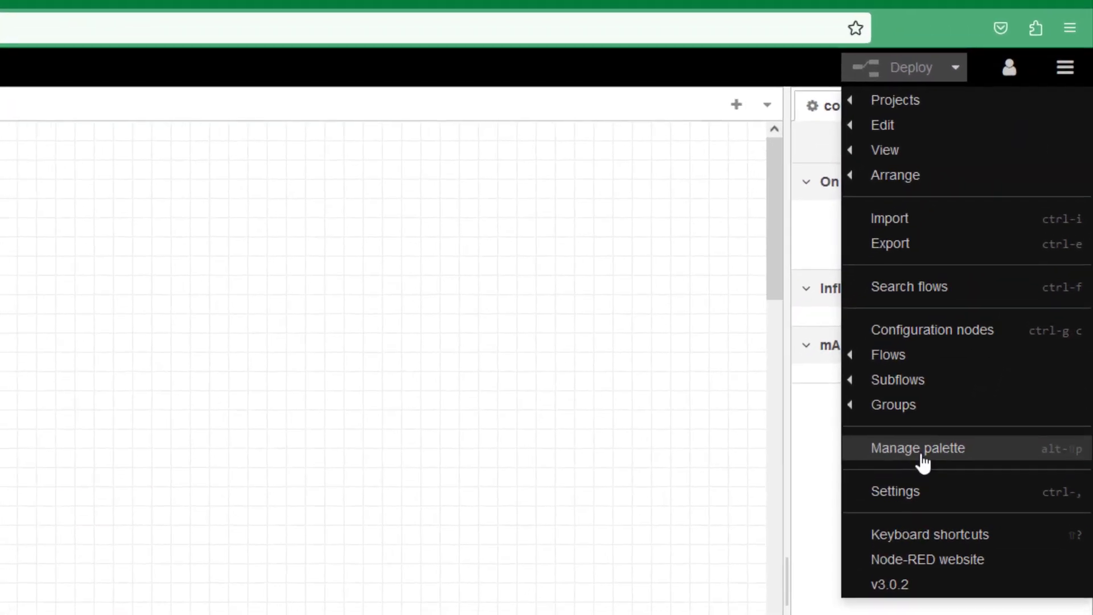
{"action": "left_click", "coordinate": [917, 447]}
{"action": "type", "text": "sm-ind"}
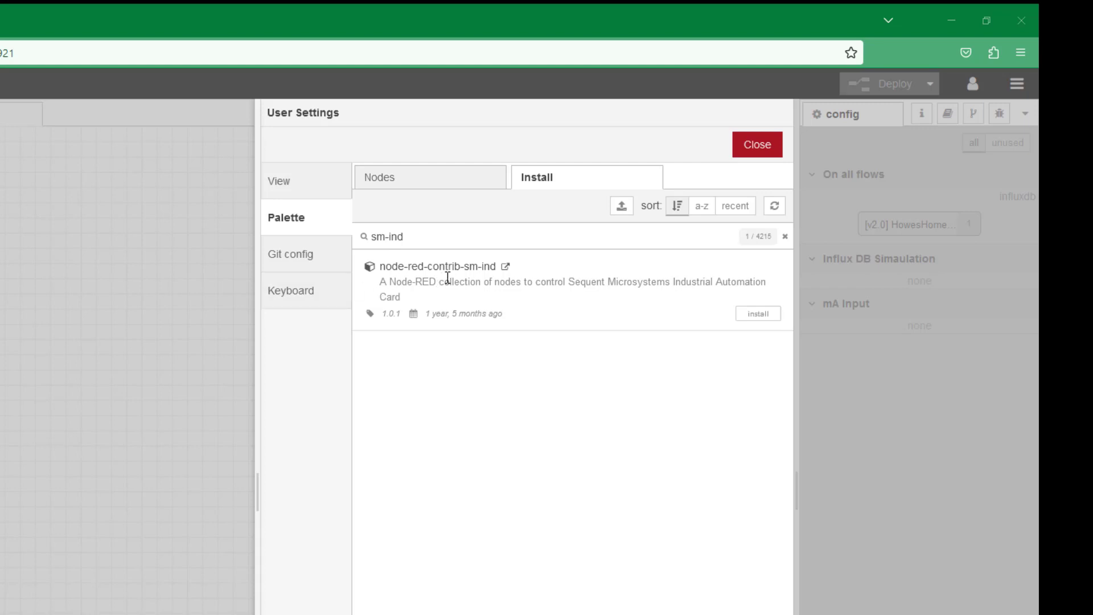
{"action": "mouse_move", "coordinate": [479, 267]}
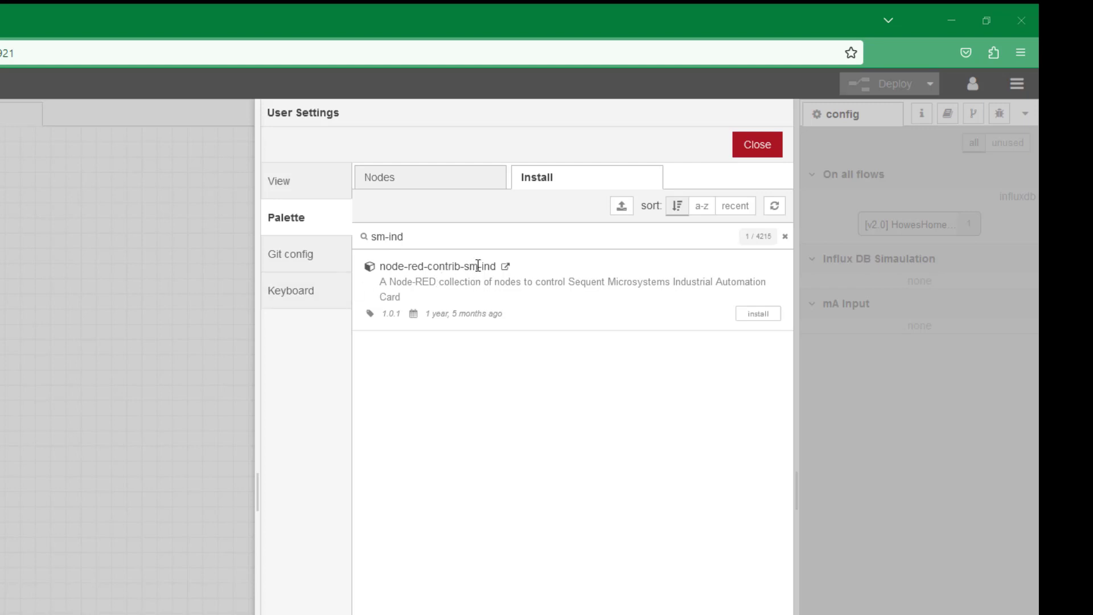
{"action": "mouse_move", "coordinate": [392, 284]}
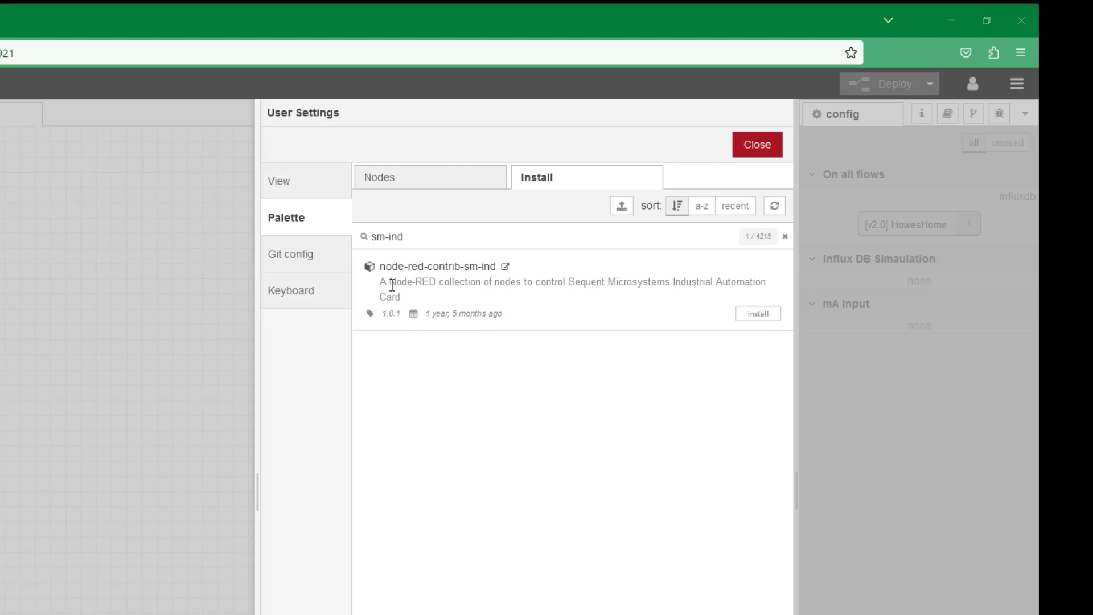
{"action": "mouse_move", "coordinate": [477, 285]}
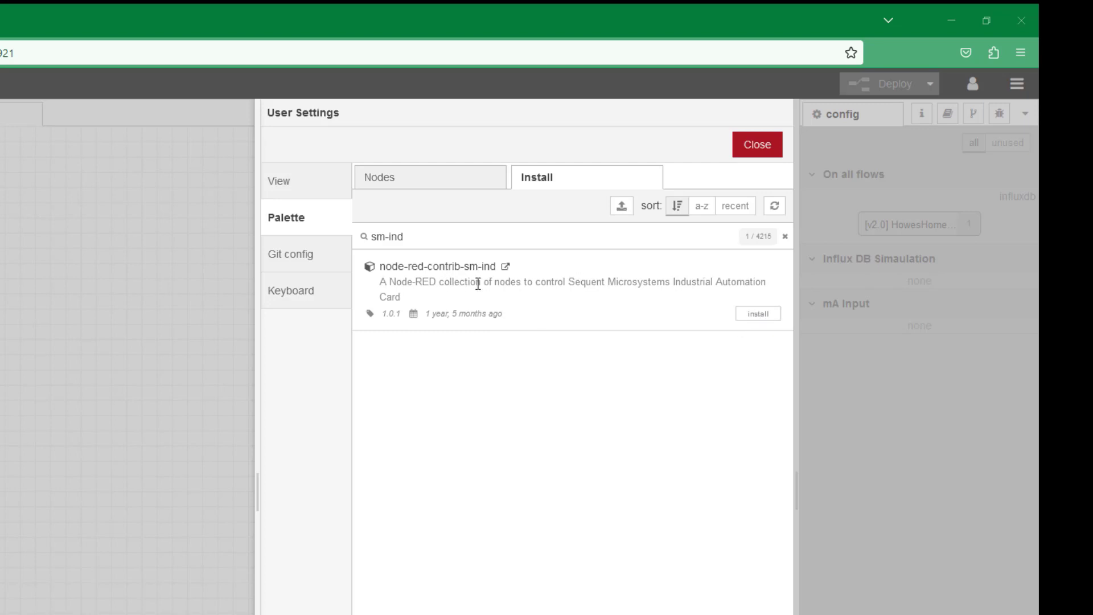
{"action": "left_click", "coordinate": [757, 313]}
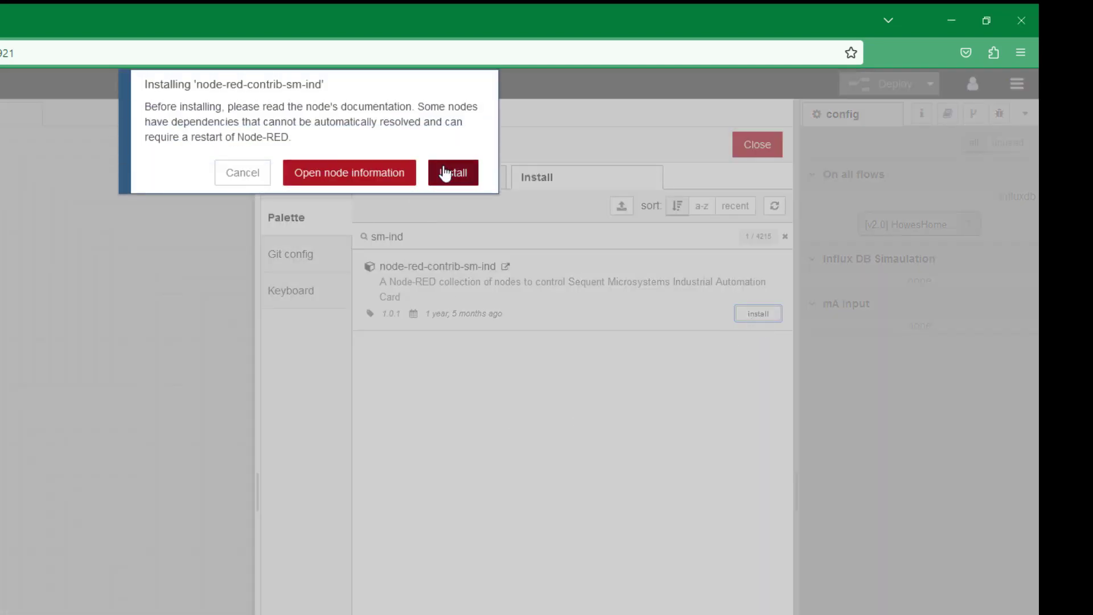
{"action": "left_click", "coordinate": [452, 172]}
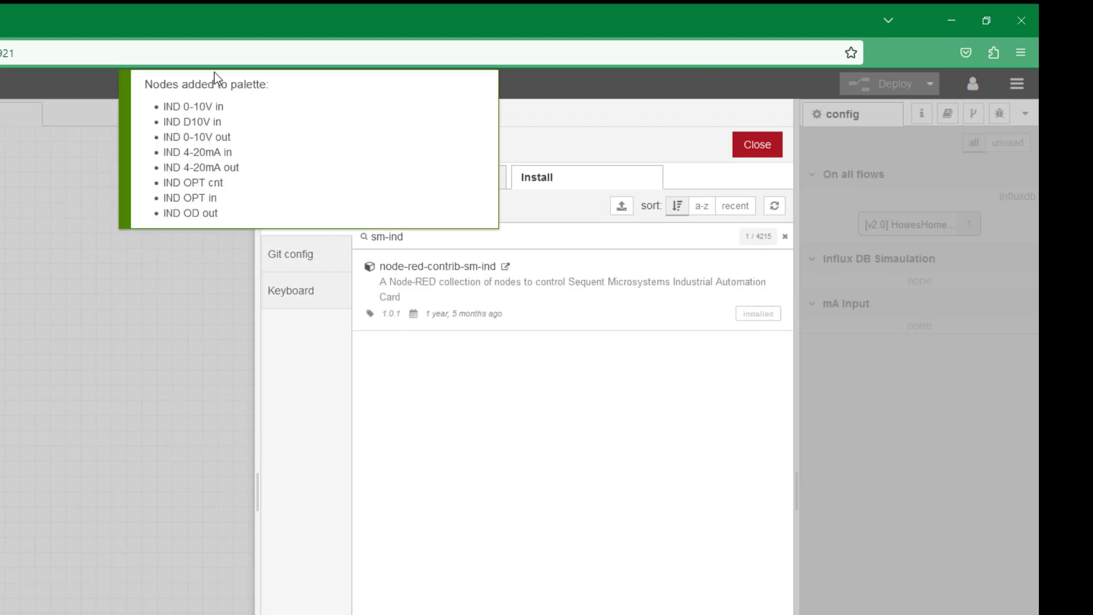
{"action": "mouse_move", "coordinate": [203, 98]}
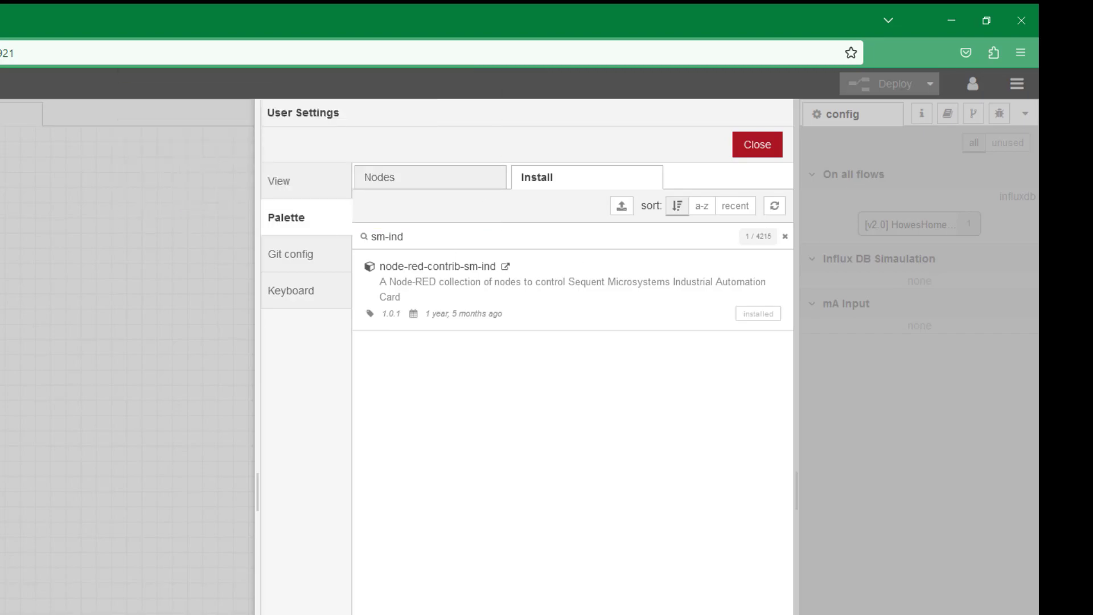
{"action": "left_click", "coordinate": [757, 144]}
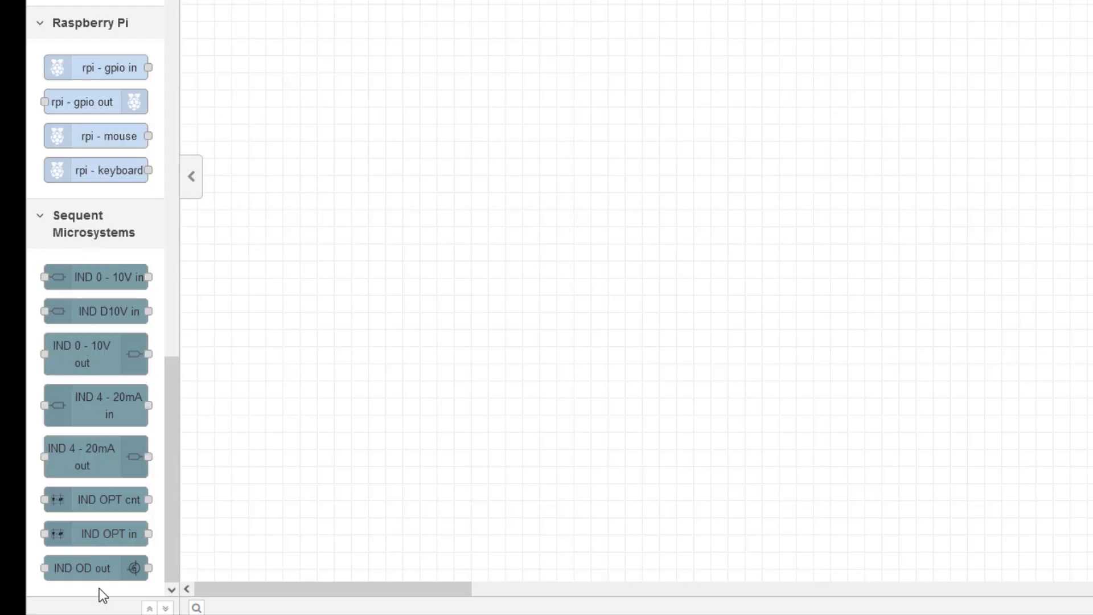
{"action": "mouse_move", "coordinate": [95, 404]}
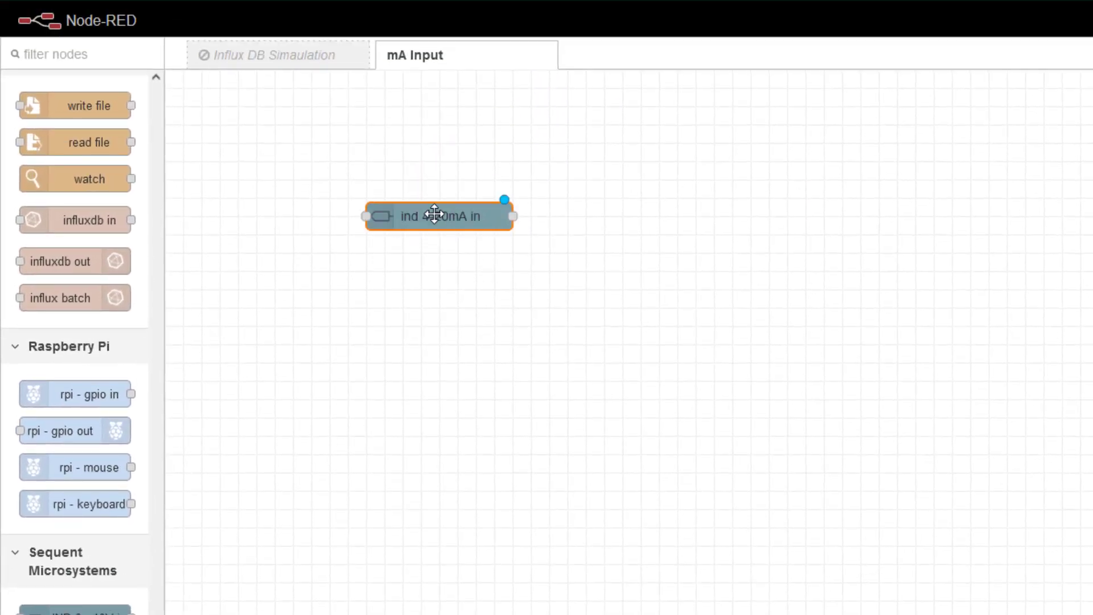
Position the ind 4-20mA in node on the mA Input flow canvas
{"action": "left_click_drag", "start_coordinate": [438, 216], "coordinate": [438, 179]}
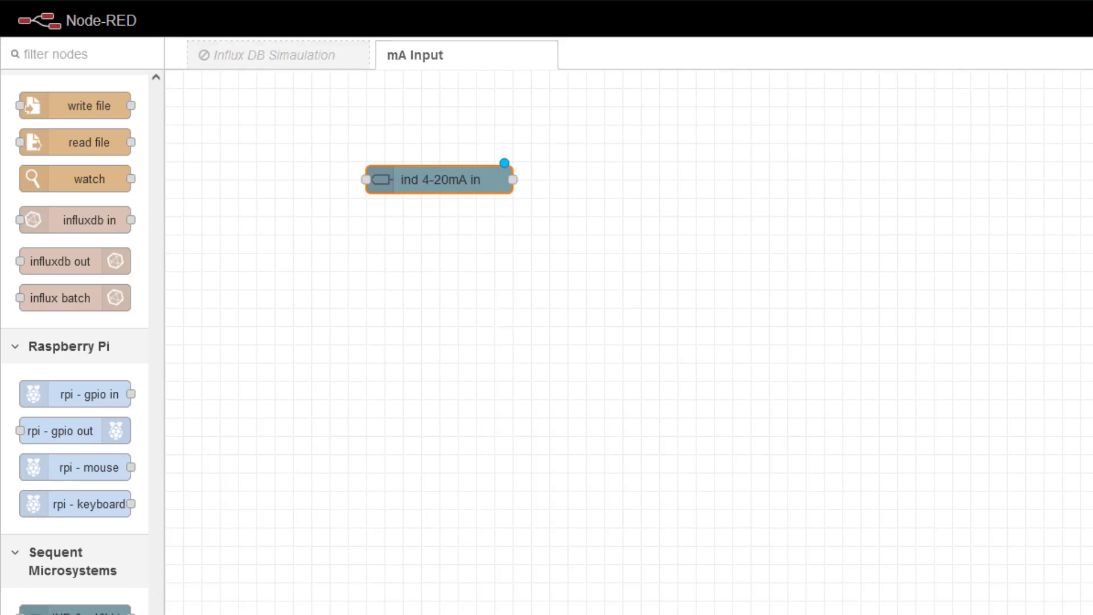
{"action": "left_click_drag", "start_coordinate": [440, 179], "coordinate": [362, 114]}
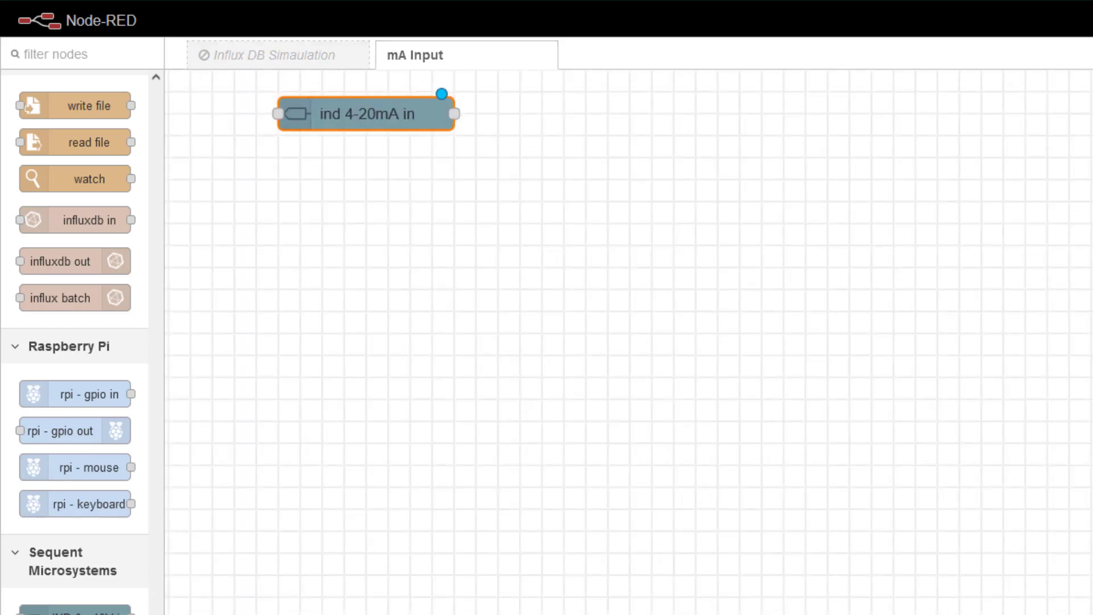
{"action": "left_click_drag", "start_coordinate": [364, 114], "coordinate": [495, 202]}
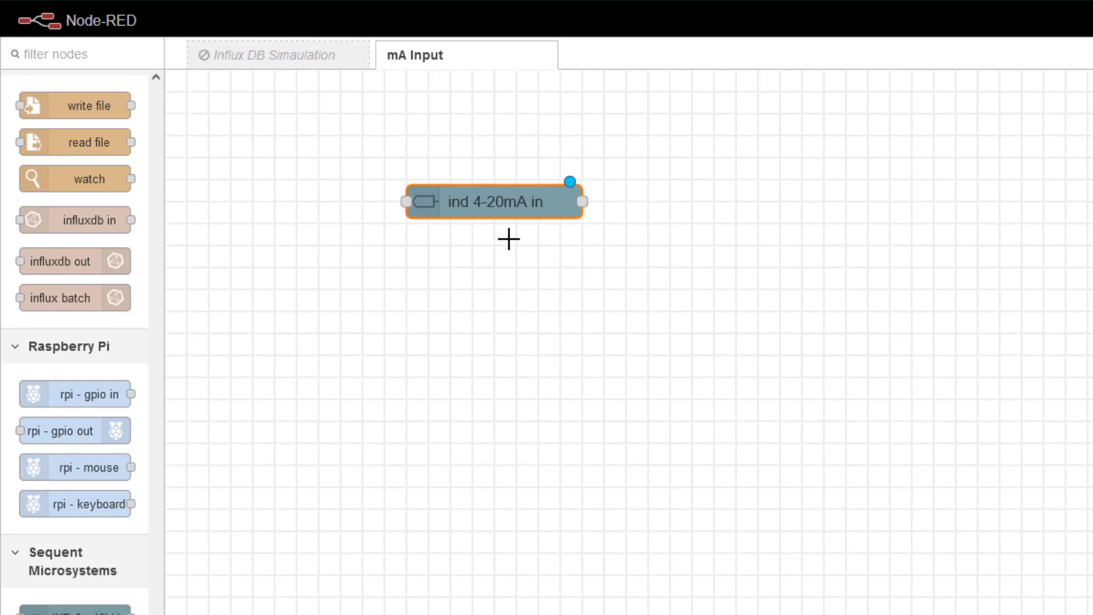
{"action": "mouse_move", "coordinate": [433, 205]}
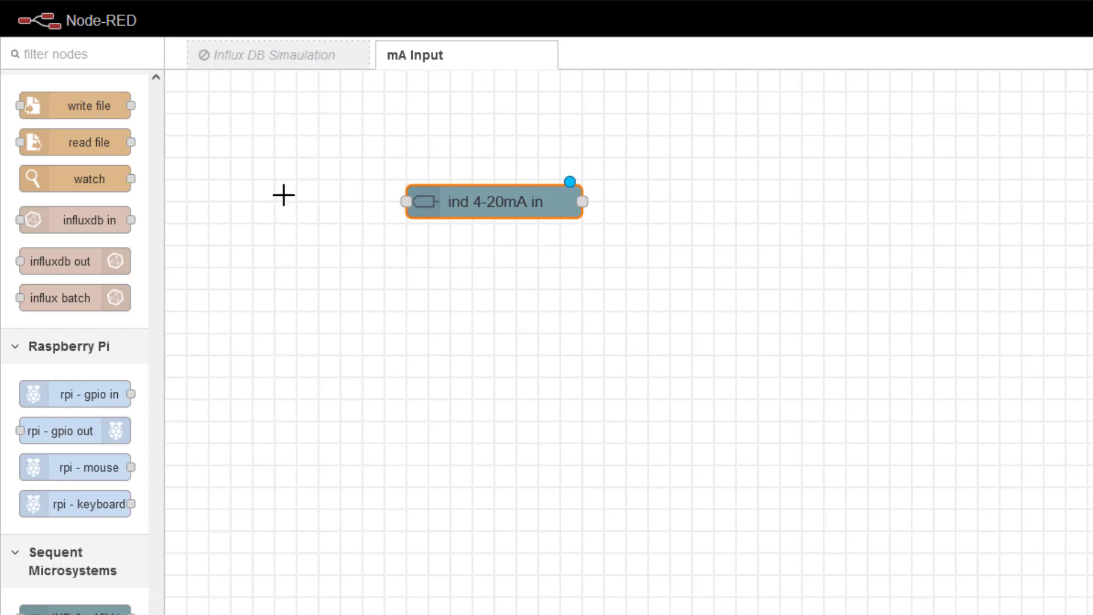
{"action": "mouse_move", "coordinate": [333, 322]}
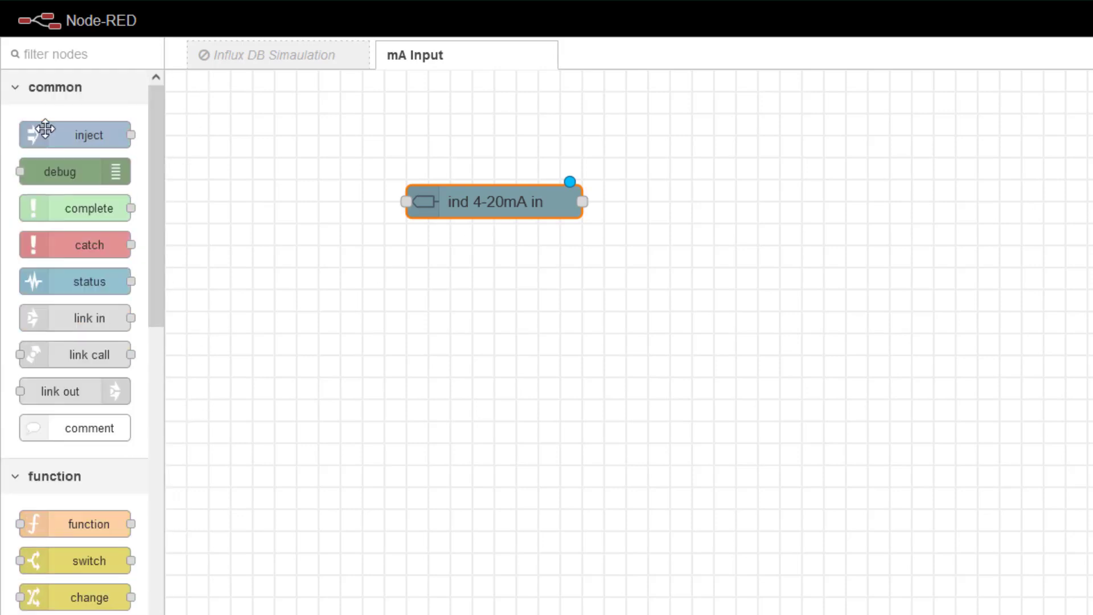
Add an inject node with payload and topic removed, set to repeat at an interval
{"action": "left_click_drag", "start_coordinate": [75, 134], "coordinate": [256, 181]}
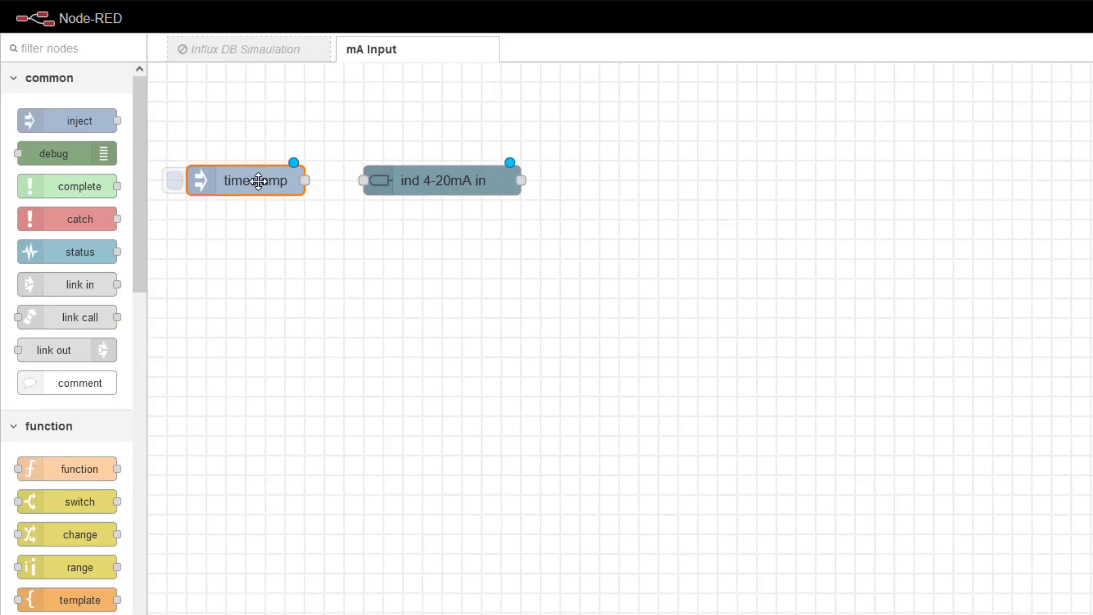
{"action": "double_click", "coordinate": [256, 180]}
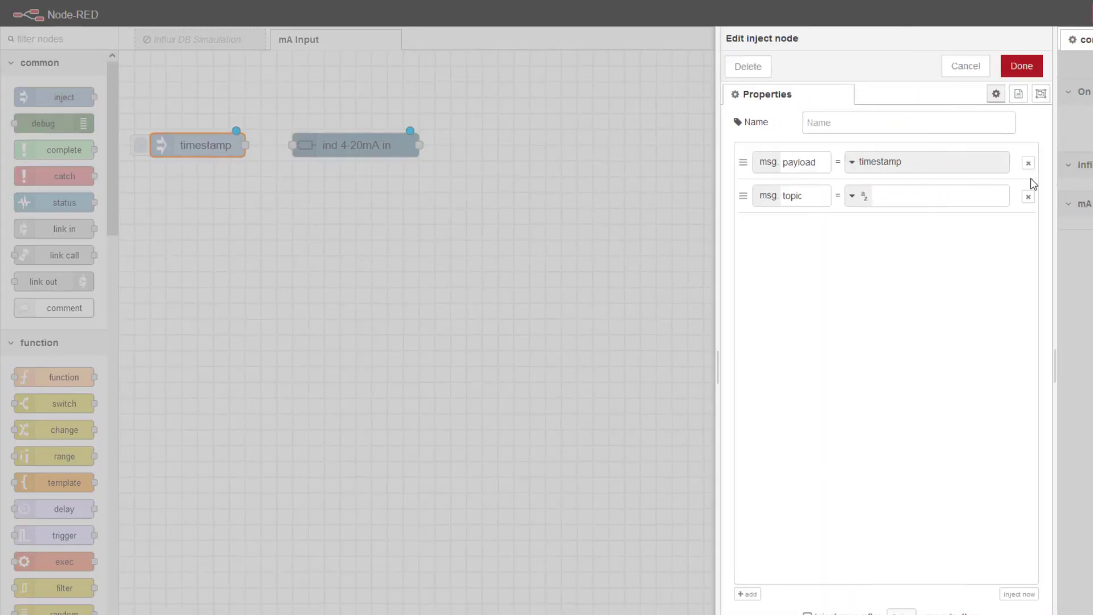
{"action": "left_click", "coordinate": [1027, 163]}
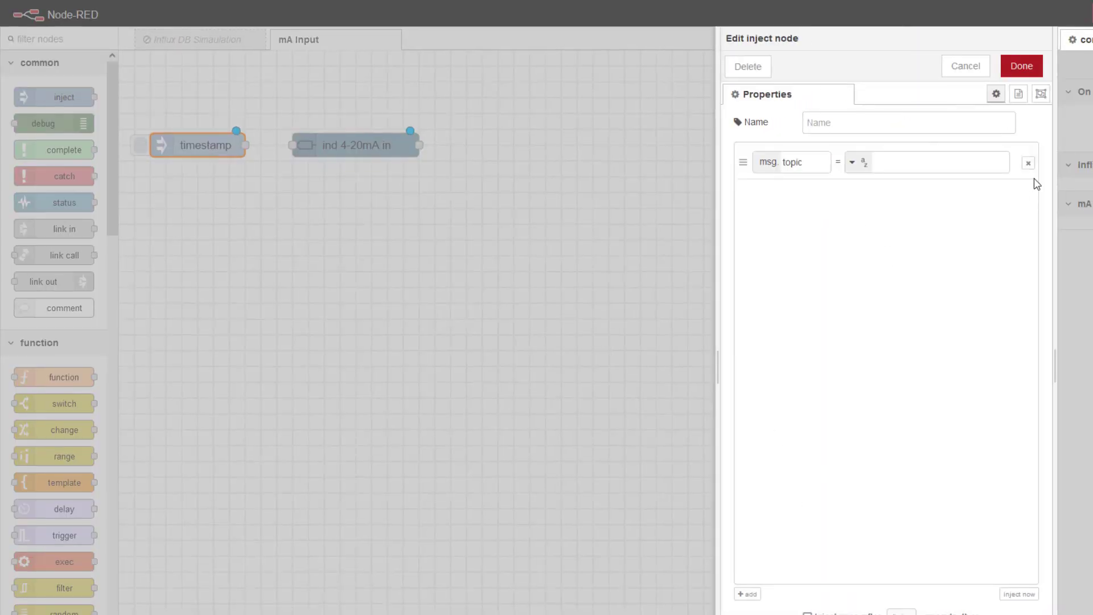
{"action": "left_click", "coordinate": [1027, 163]}
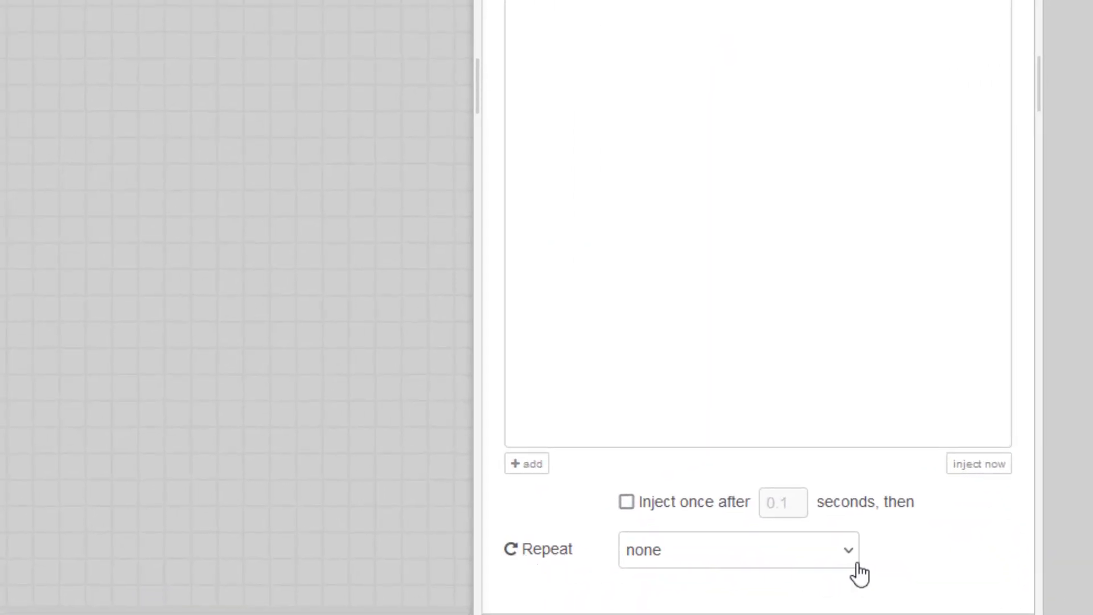
{"action": "left_click", "coordinate": [738, 550]}
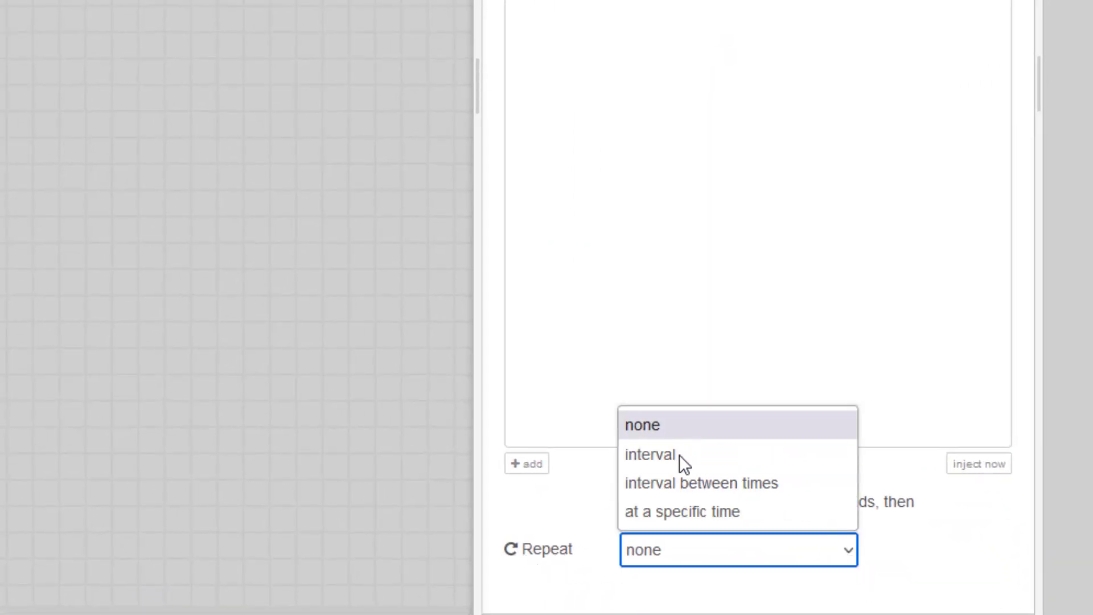
{"action": "left_click", "coordinate": [648, 455]}
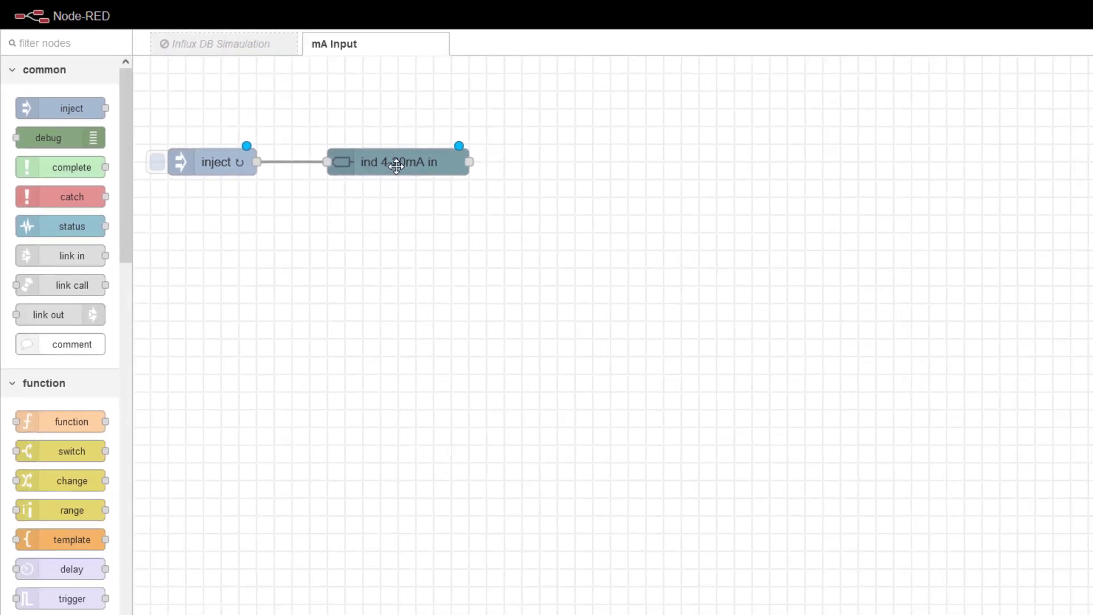
{"action": "double_click", "coordinate": [398, 161]}
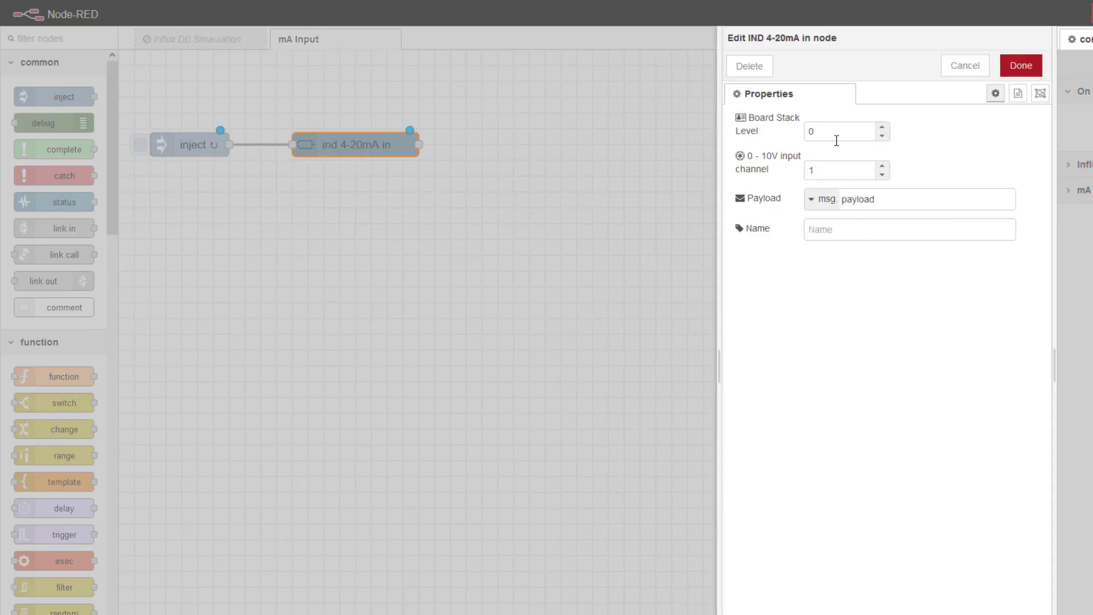
{"action": "mouse_move", "coordinate": [725, 120]}
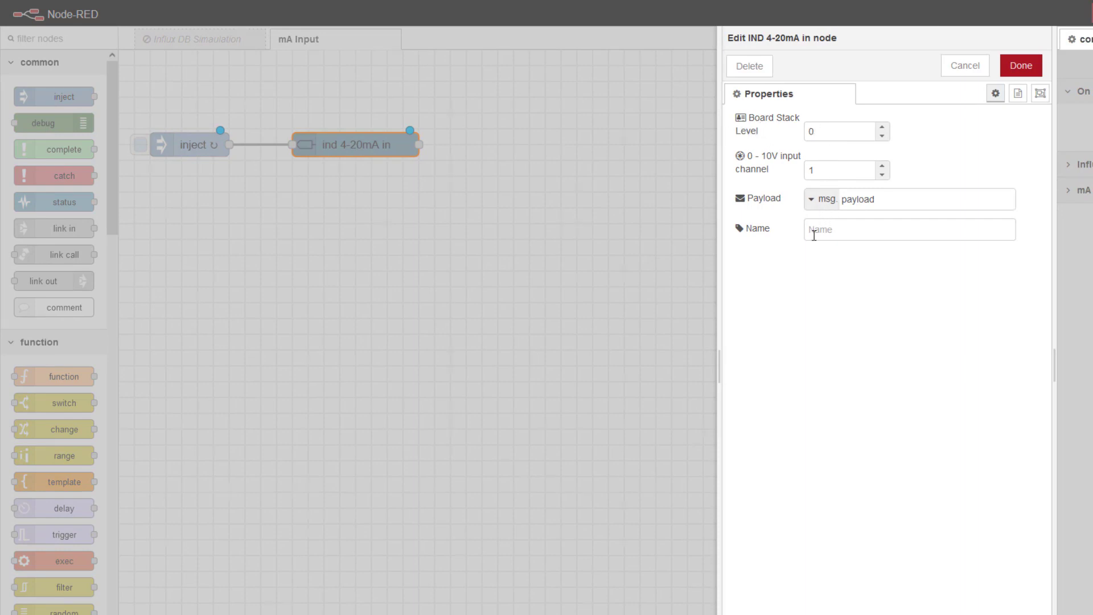
{"action": "mouse_move", "coordinate": [791, 322]}
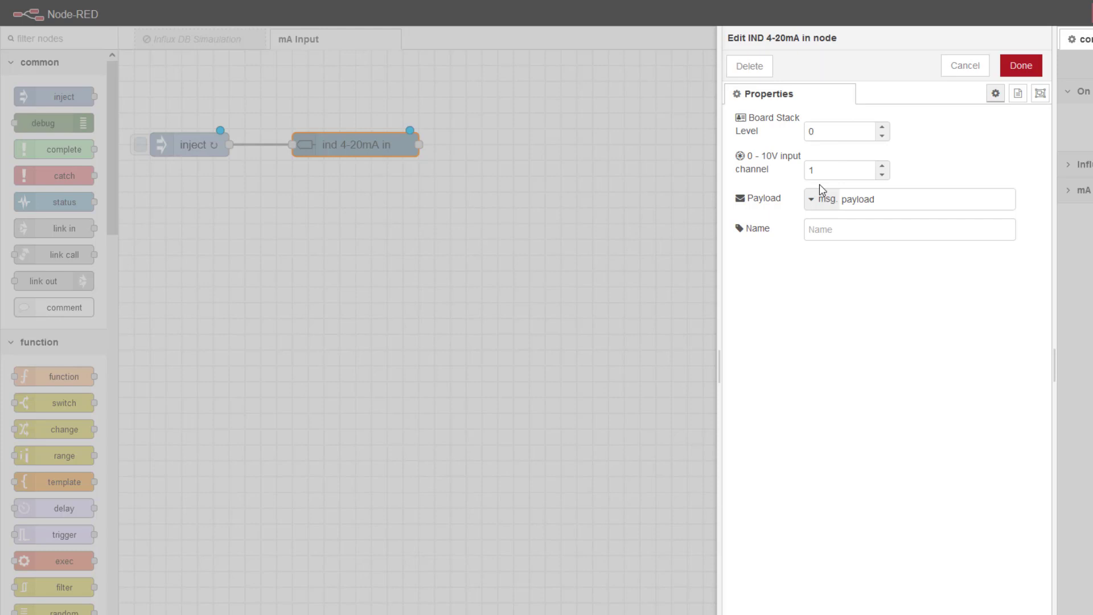
{"action": "mouse_move", "coordinate": [924, 206]}
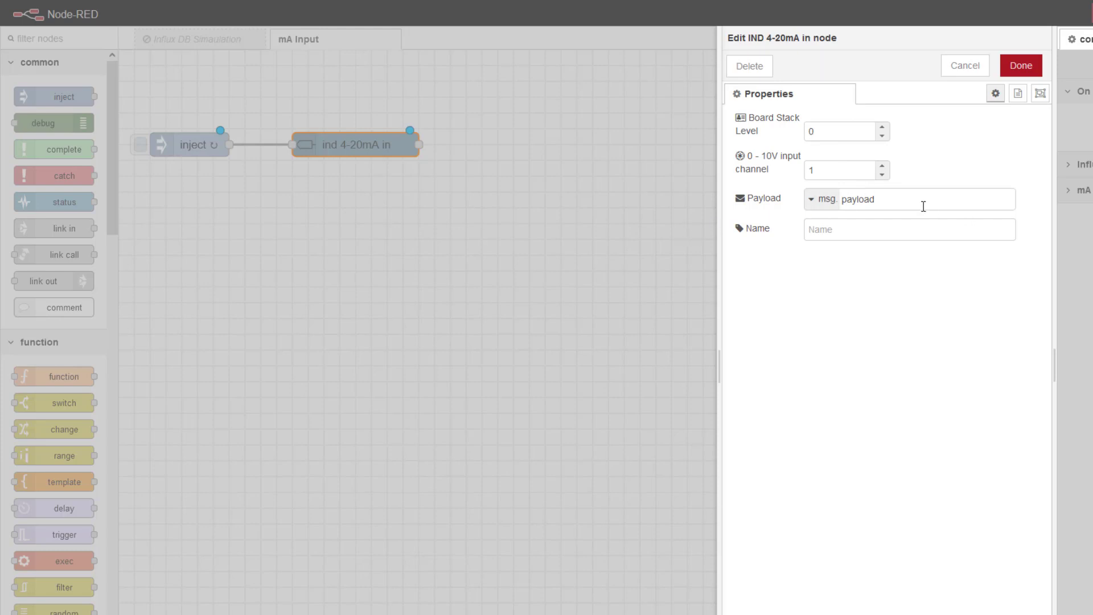
{"action": "mouse_move", "coordinate": [755, 186]}
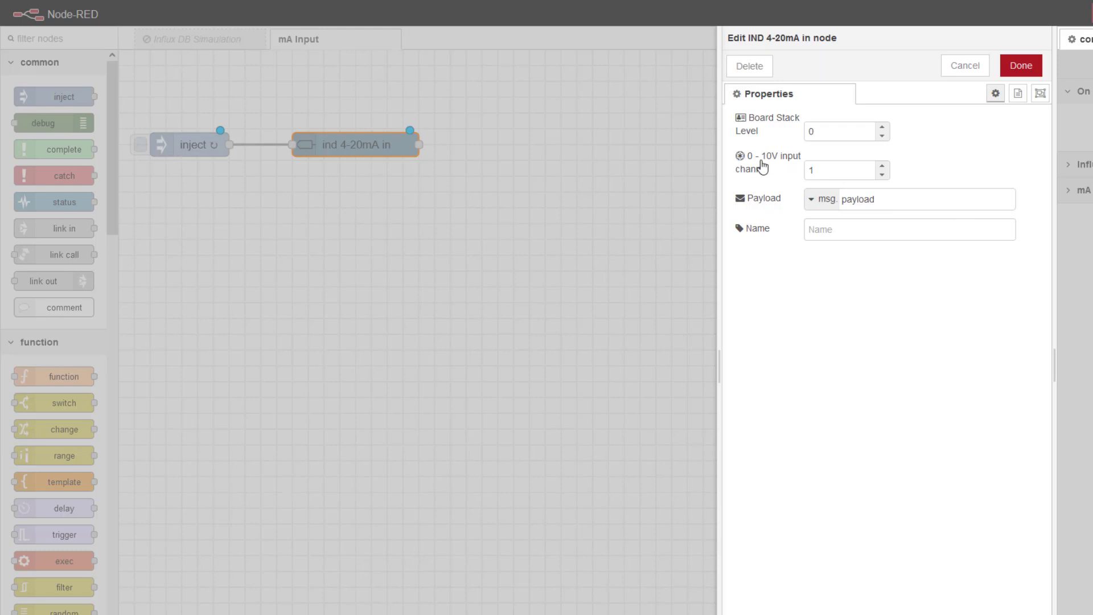
{"action": "mouse_move", "coordinate": [743, 161]}
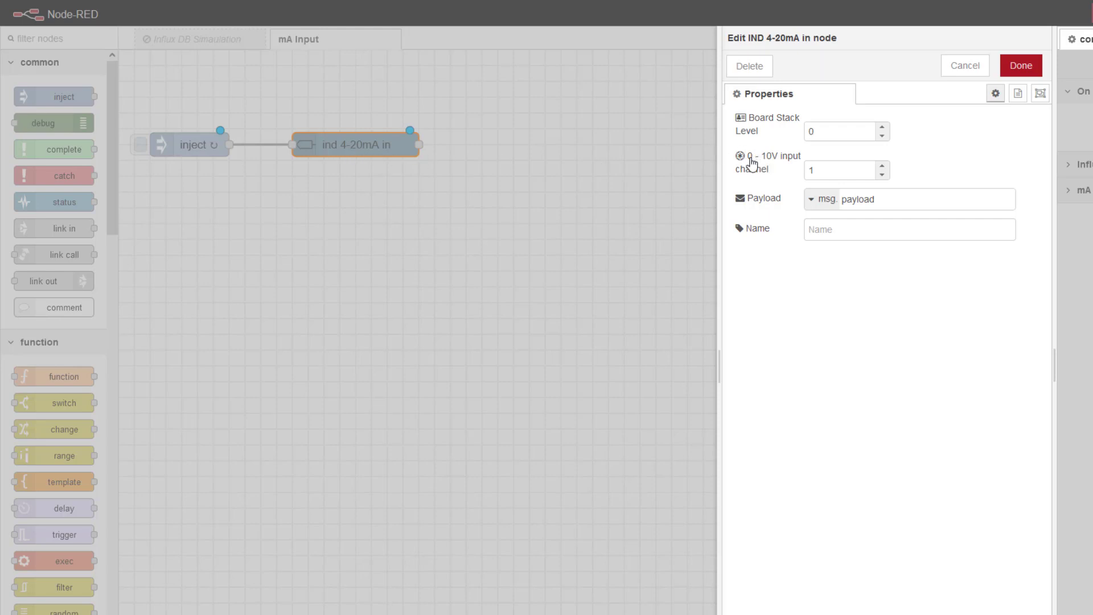
{"action": "mouse_move", "coordinate": [695, 160]}
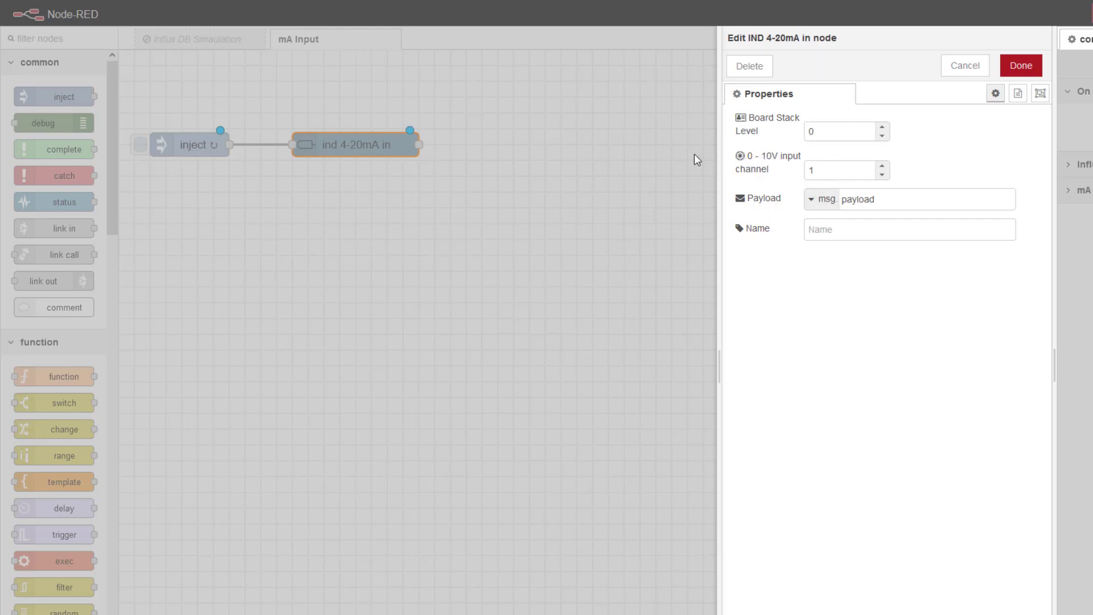
{"action": "mouse_move", "coordinate": [891, 170]}
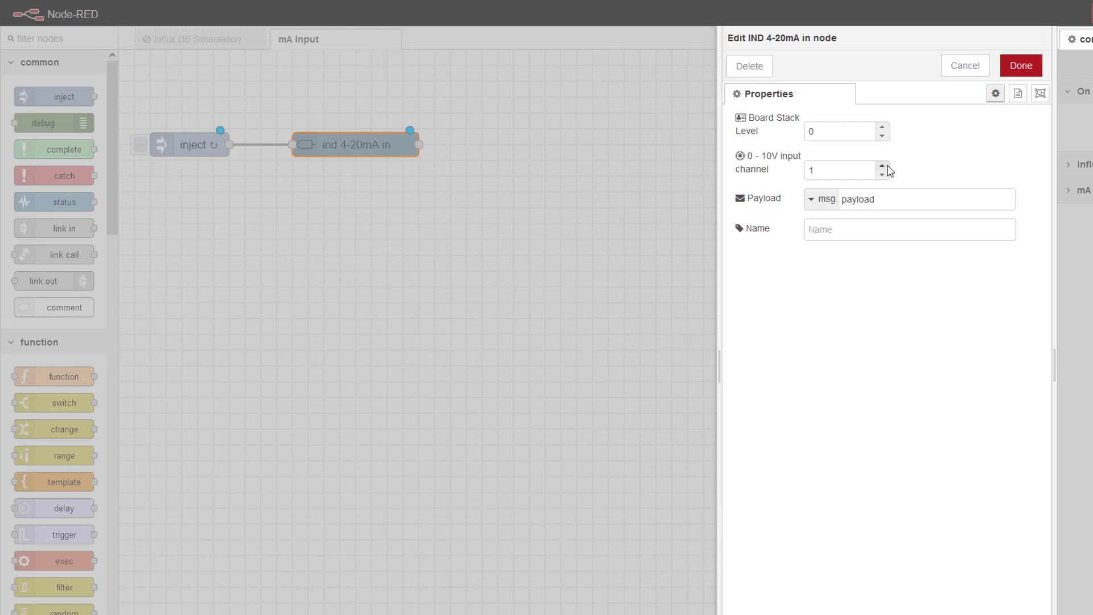
{"action": "left_click", "coordinate": [880, 168]}
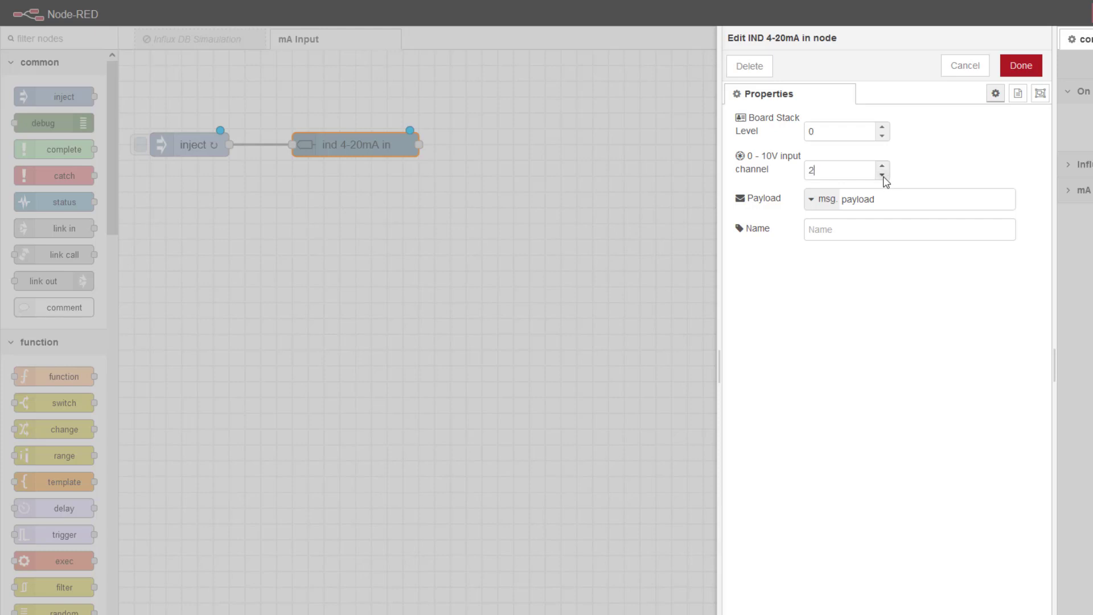
{"action": "left_click", "coordinate": [880, 176]}
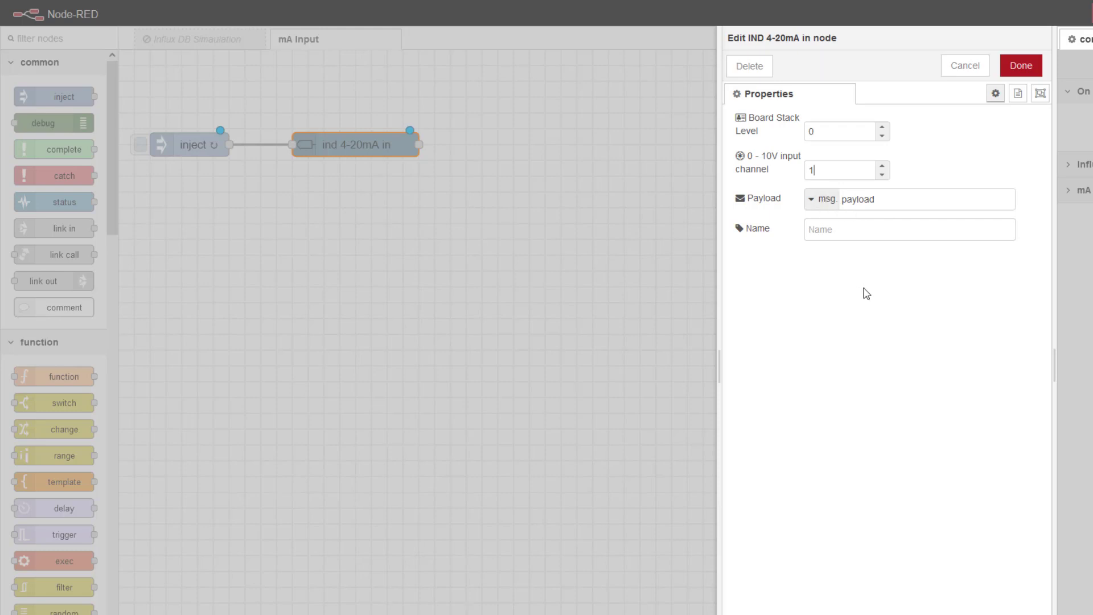
{"action": "mouse_move", "coordinate": [870, 294]}
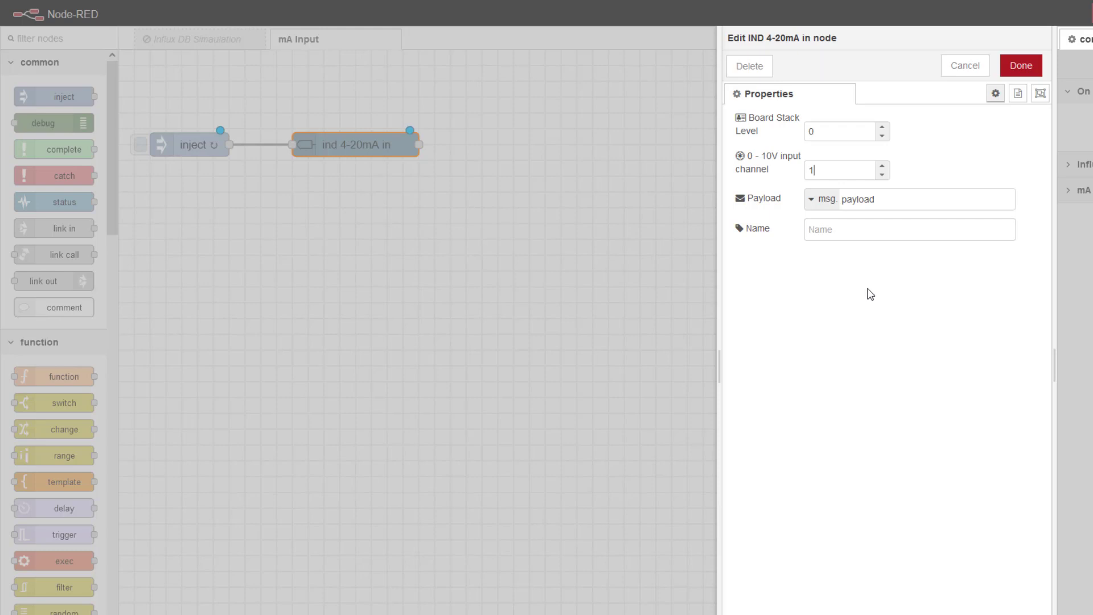
{"action": "mouse_move", "coordinate": [883, 299]}
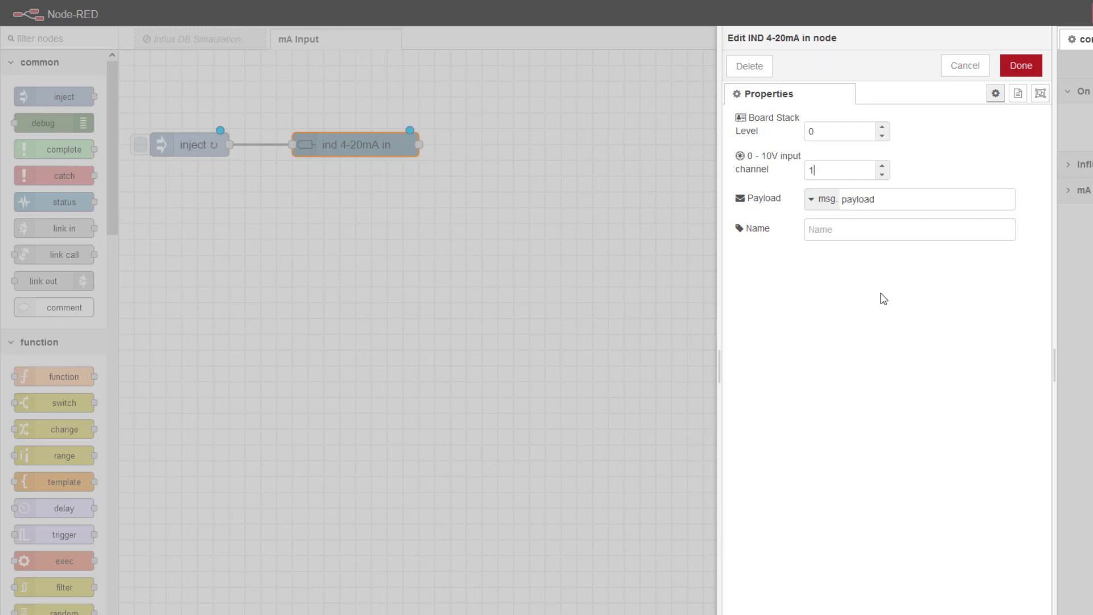
{"action": "mouse_move", "coordinate": [888, 302]}
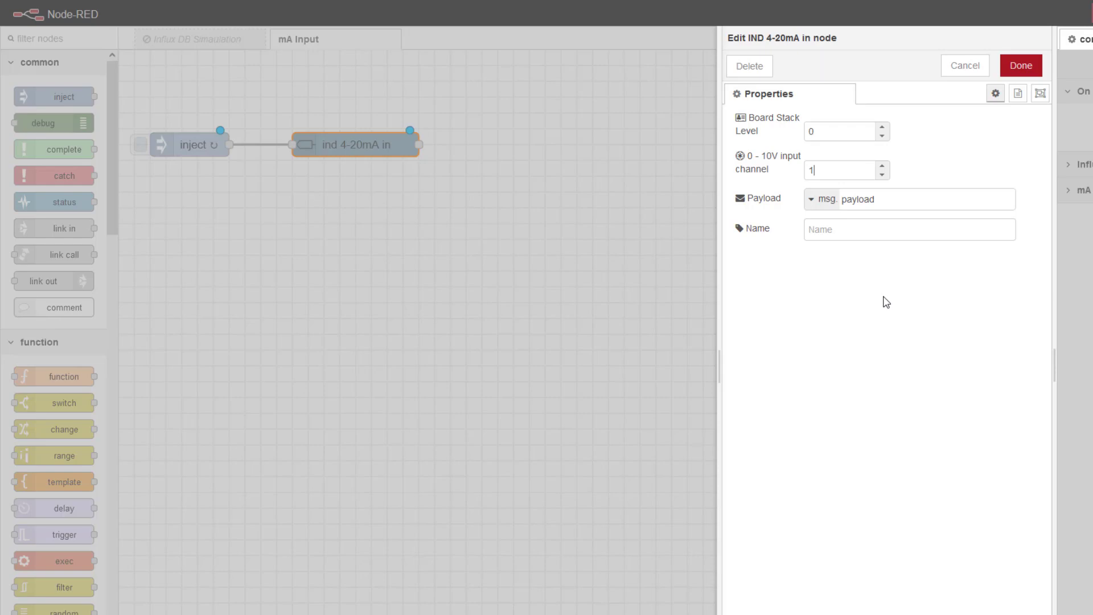
{"action": "mouse_move", "coordinate": [538, 310]}
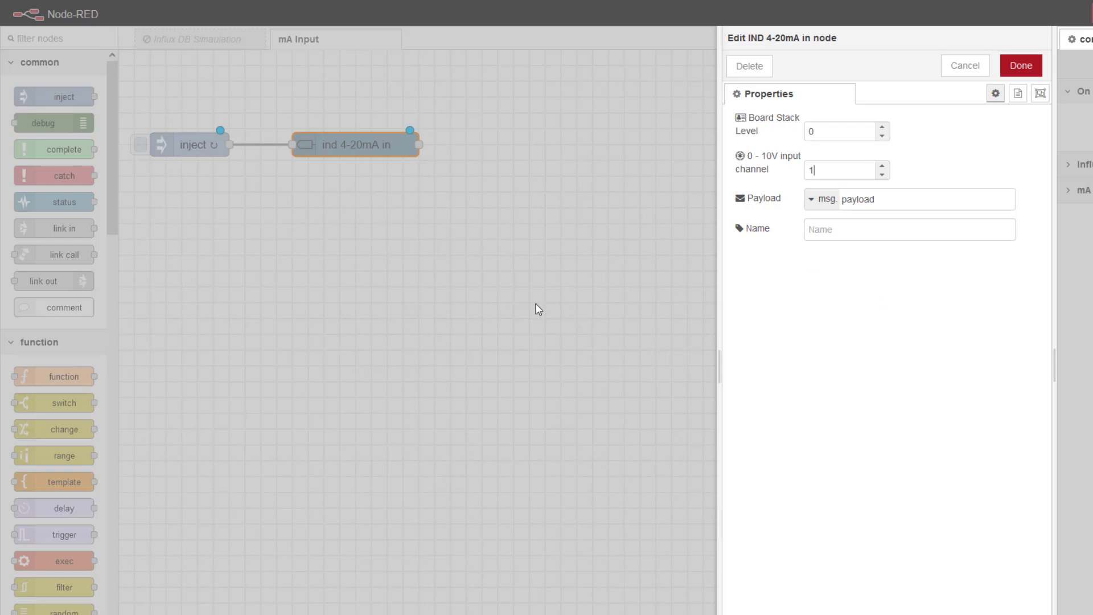
{"action": "left_click", "coordinate": [1020, 66]}
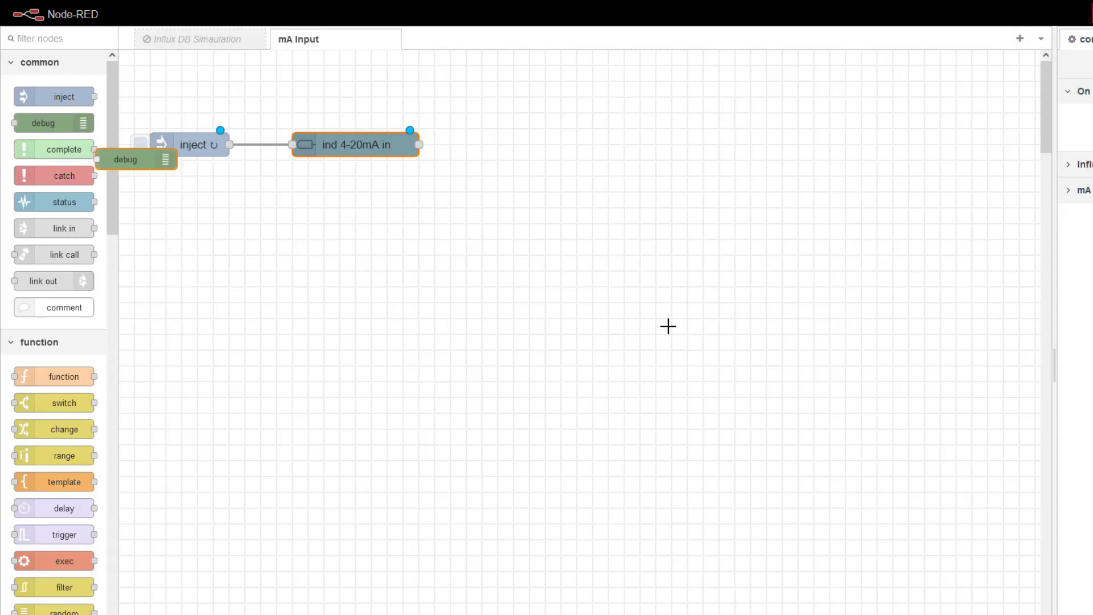
Wire a debug 1 node after ind 4-20mA in and set it to output the complete msg object
{"action": "left_click_drag", "start_coordinate": [136, 160], "coordinate": [558, 239]}
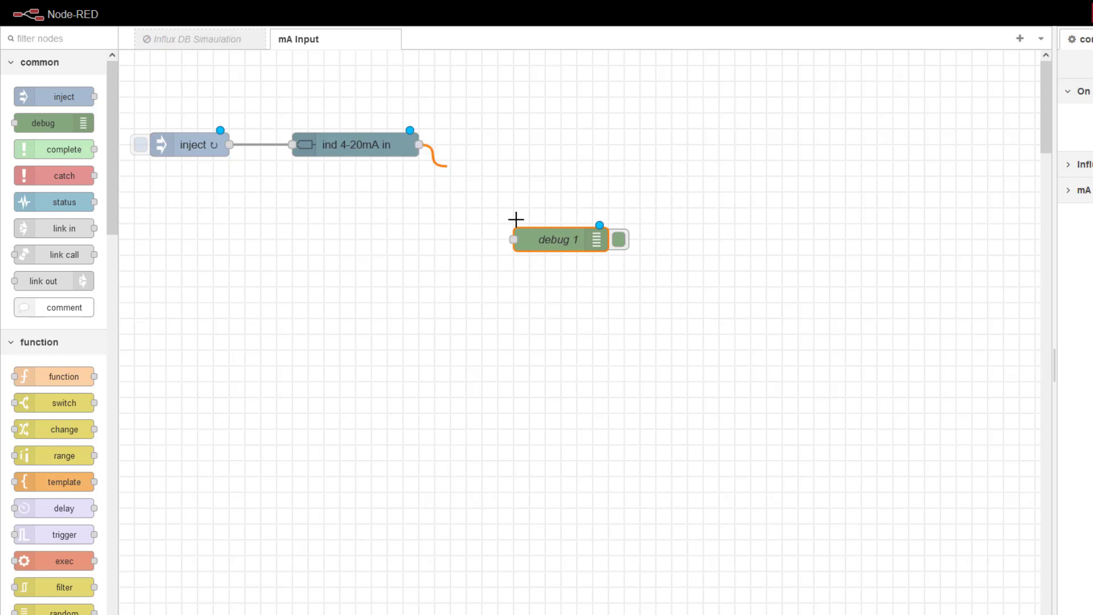
{"action": "left_click_drag", "start_coordinate": [560, 239], "coordinate": [544, 144]}
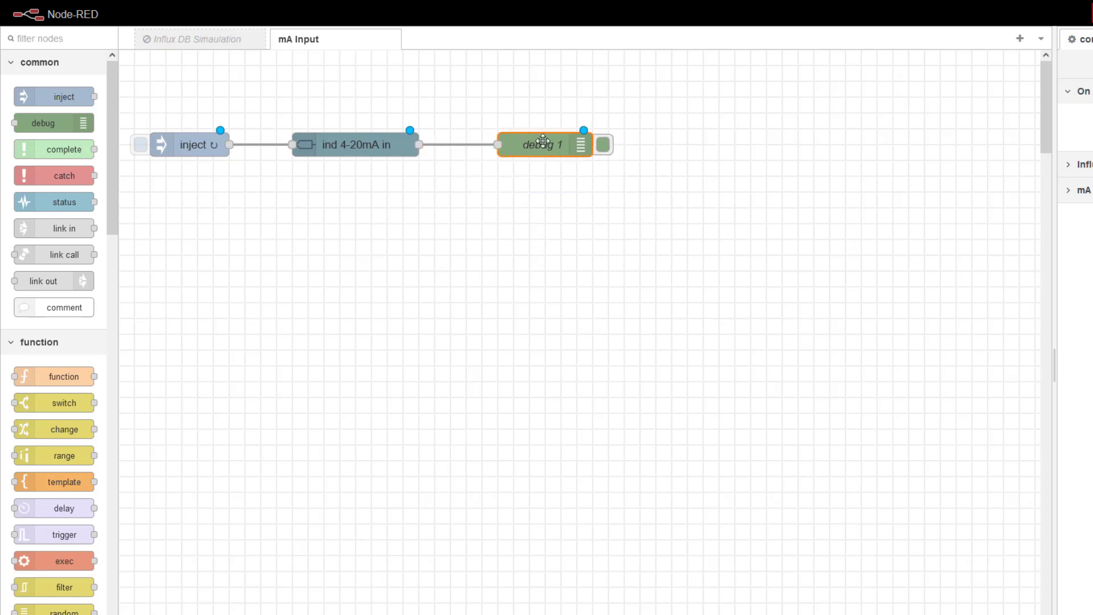
{"action": "double_click", "coordinate": [545, 145]}
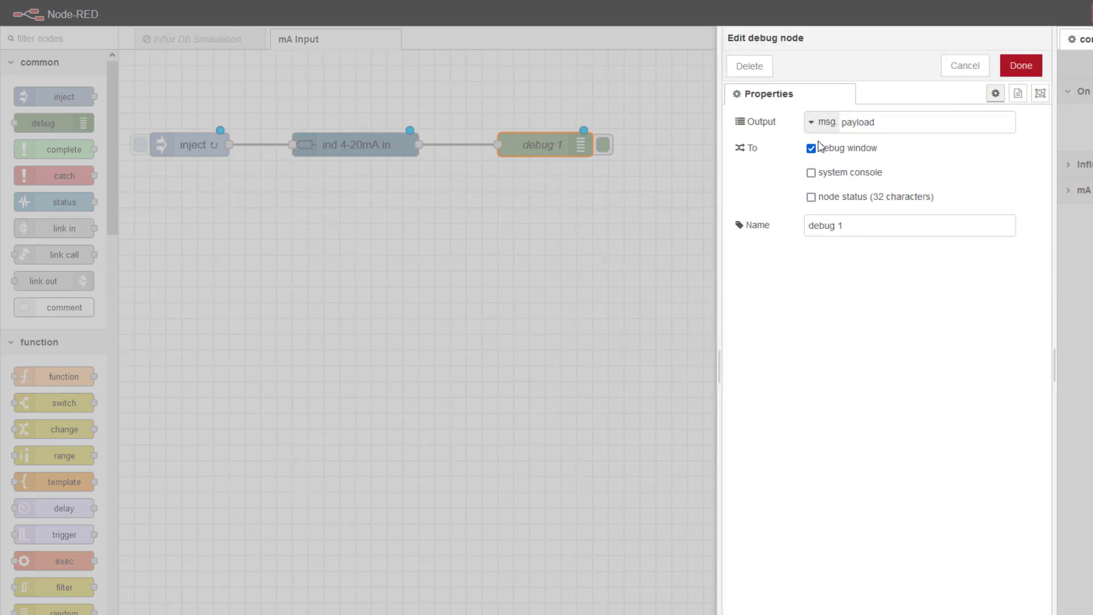
{"action": "left_click", "coordinate": [907, 122]}
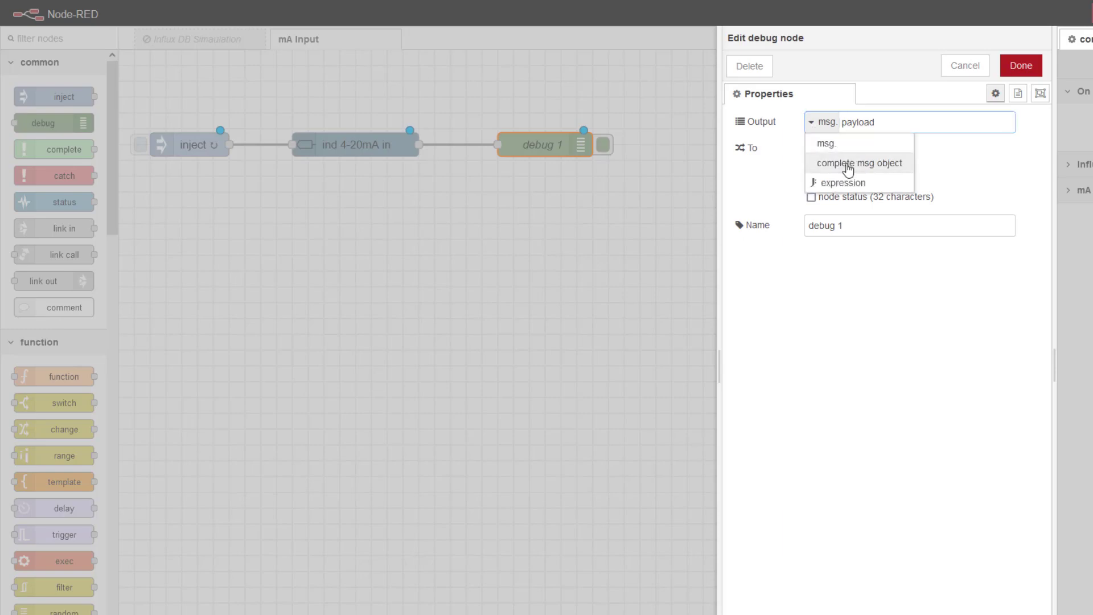
{"action": "left_click", "coordinate": [965, 66]}
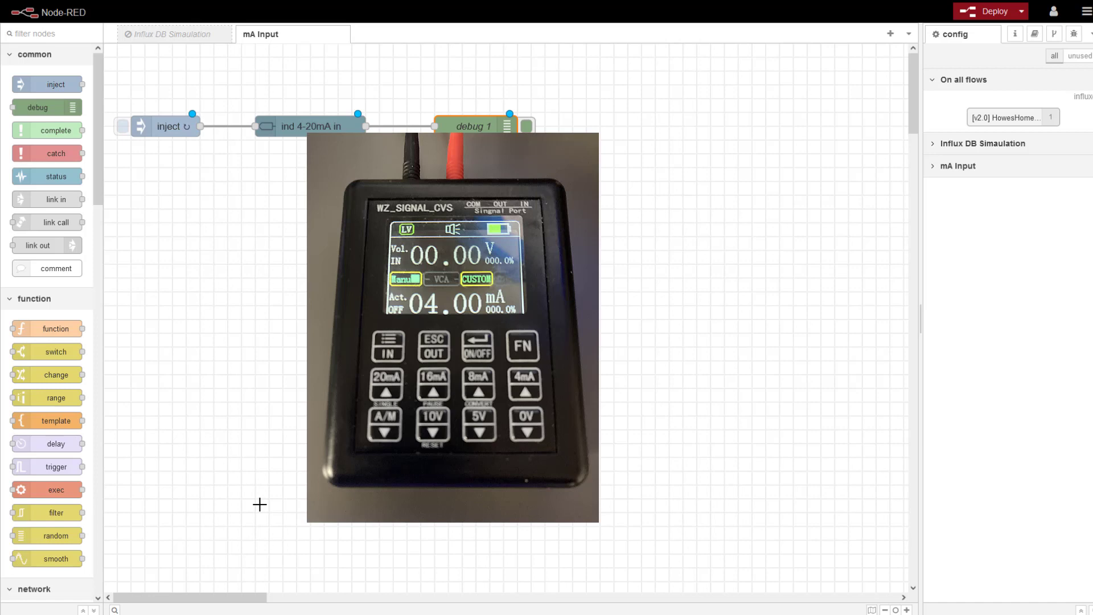
{"action": "mouse_move", "coordinate": [827, 229]}
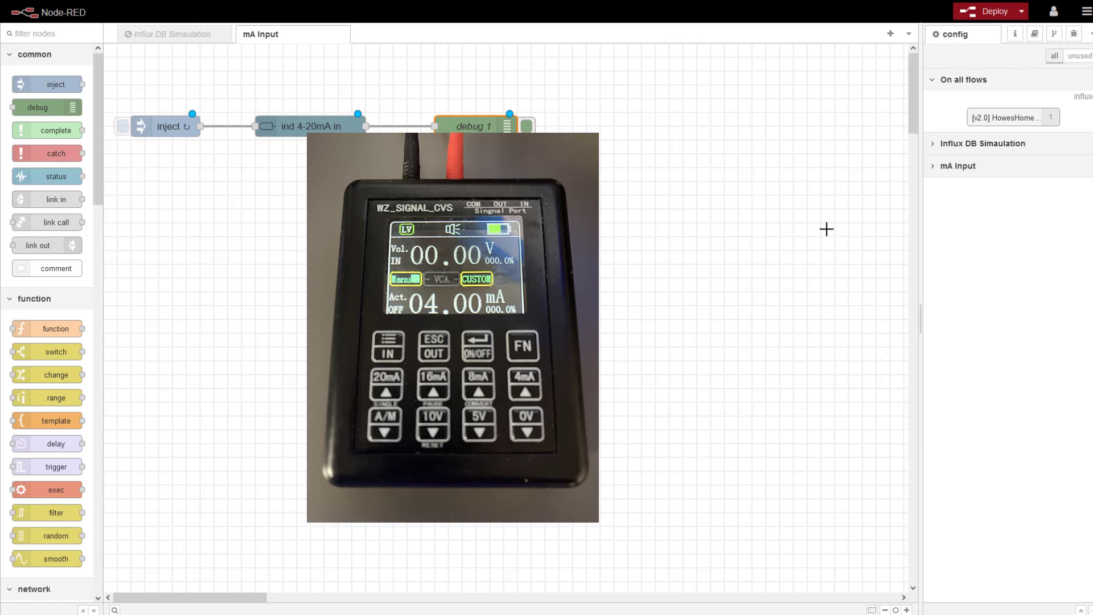
Deploy the flow and view debug messages showing raw readings around 3.98 mA
{"action": "left_click", "coordinate": [990, 11]}
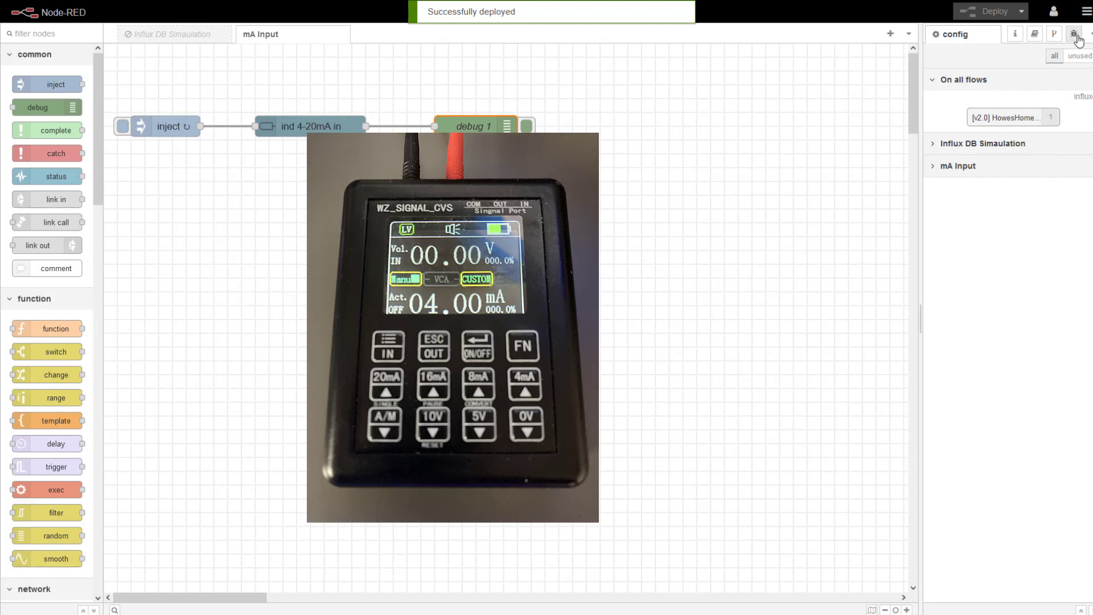
{"action": "left_click", "coordinate": [1074, 33]}
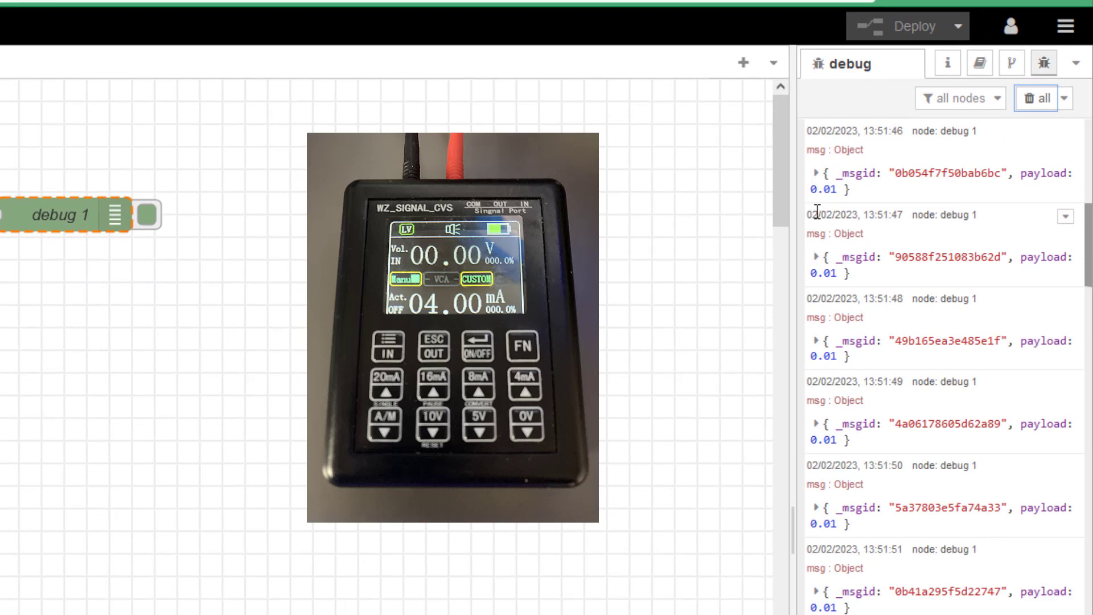
{"action": "scroll", "scroll_direction": "down", "scroll_amount": 3}
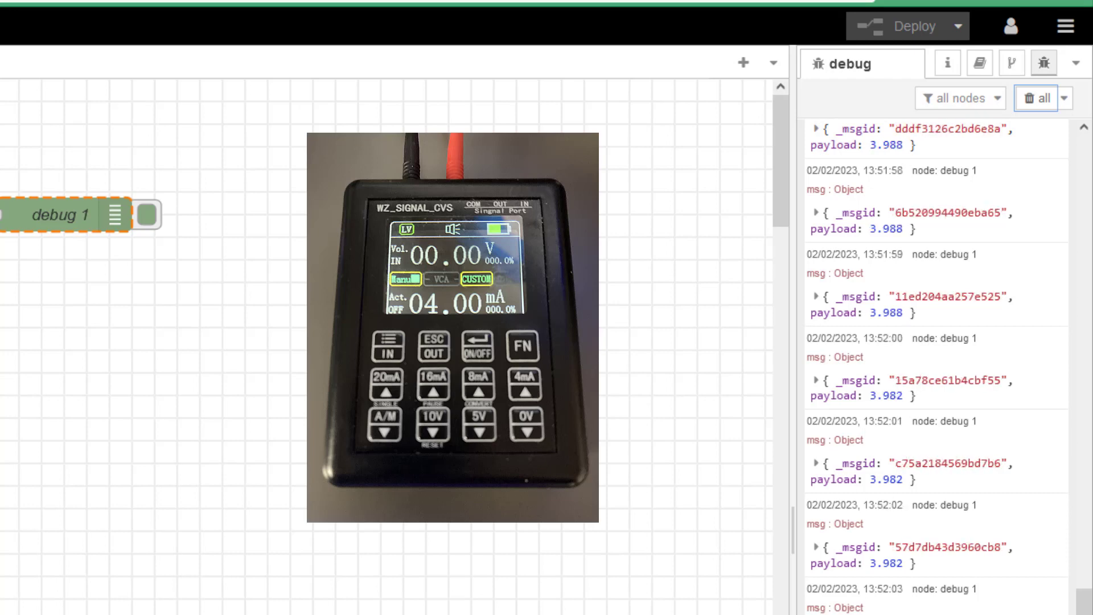
{"action": "scroll", "scroll_direction": "down", "scroll_amount": 3}
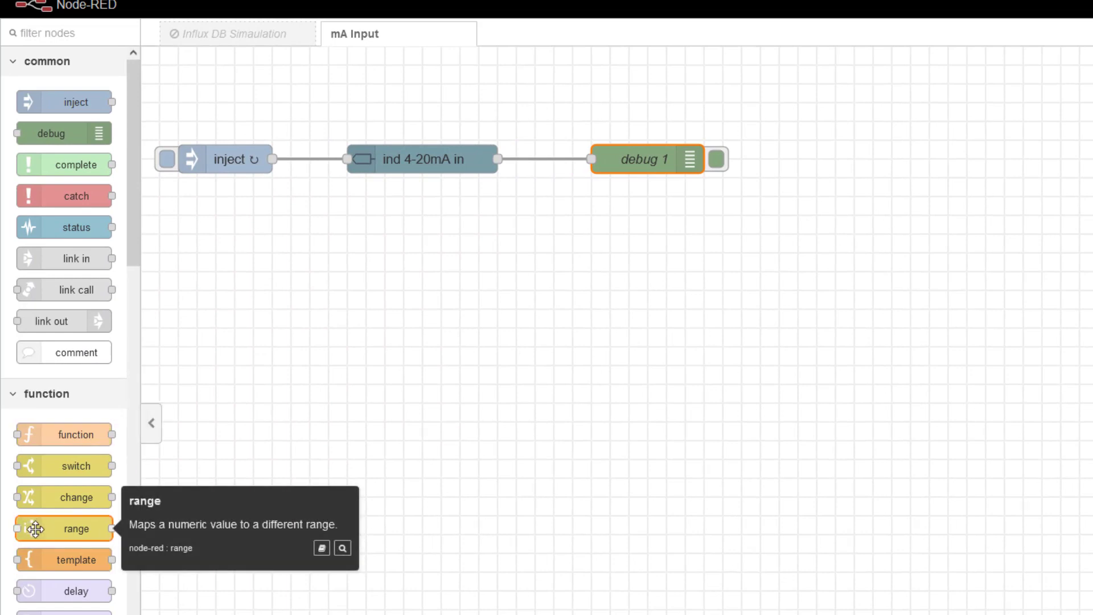
Wire a range node after ind 4-20mA in mapping input 4–20 to target 0–100
{"action": "left_click_drag", "start_coordinate": [64, 527], "coordinate": [362, 514]}
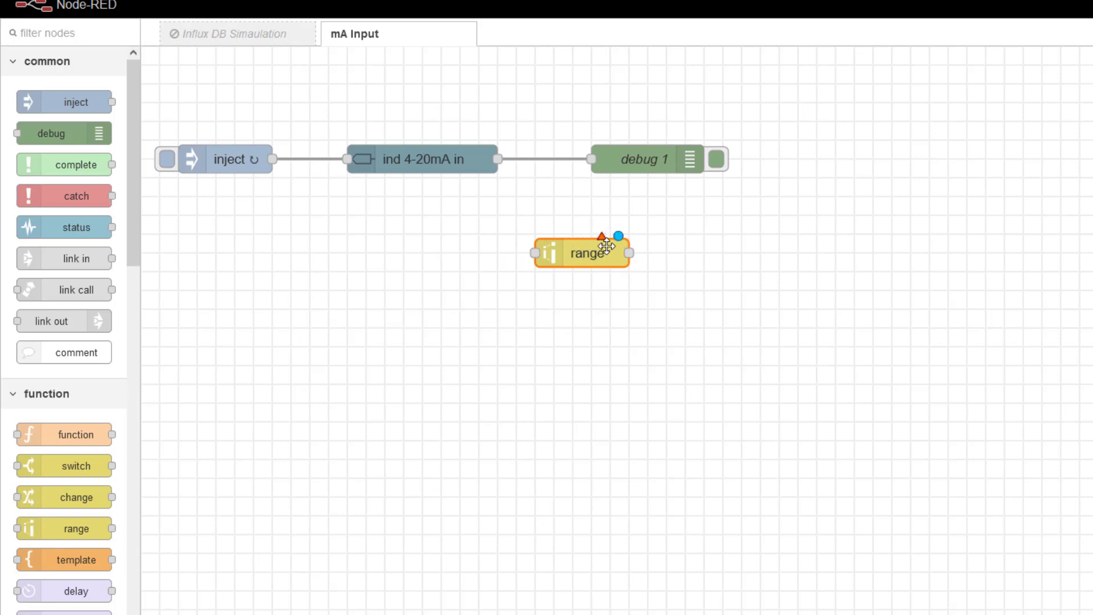
{"action": "left_click_drag", "start_coordinate": [502, 159], "coordinate": [535, 253]}
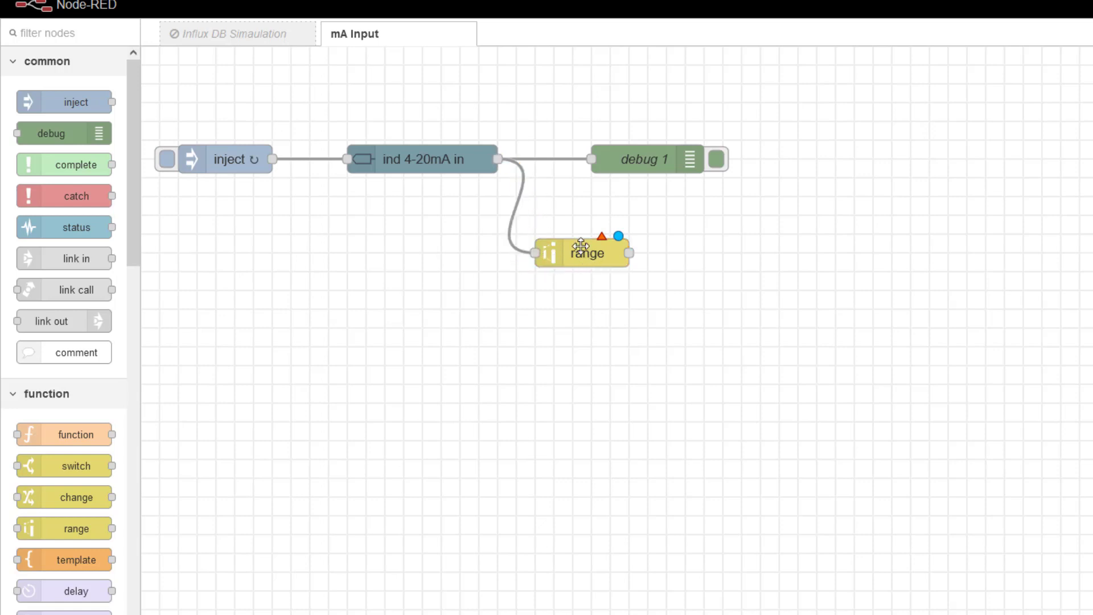
{"action": "double_click", "coordinate": [582, 253]}
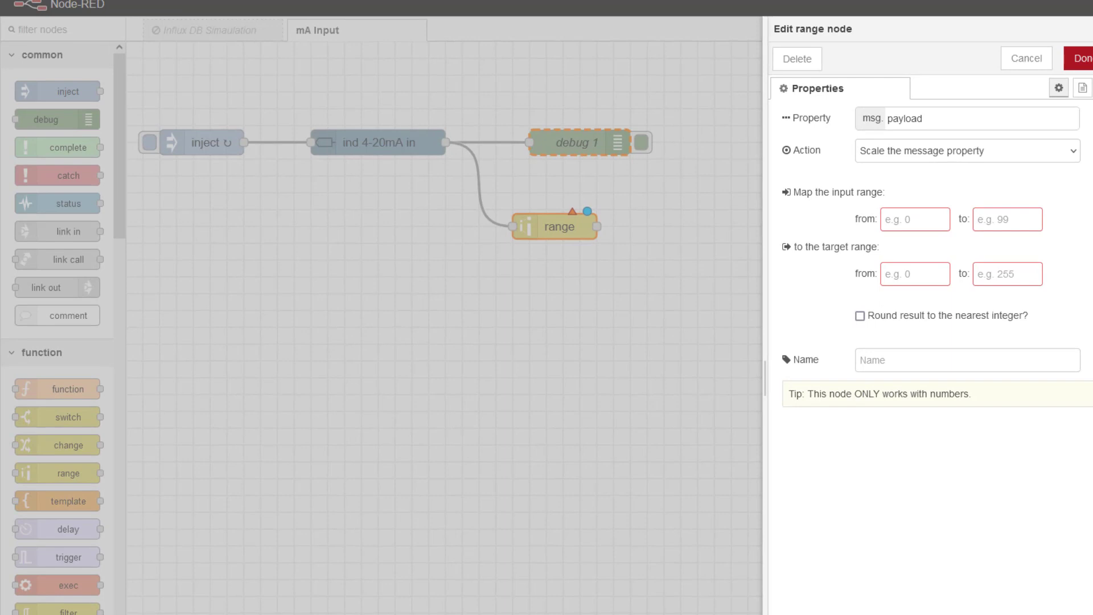
{"action": "left_click", "coordinate": [915, 219]}
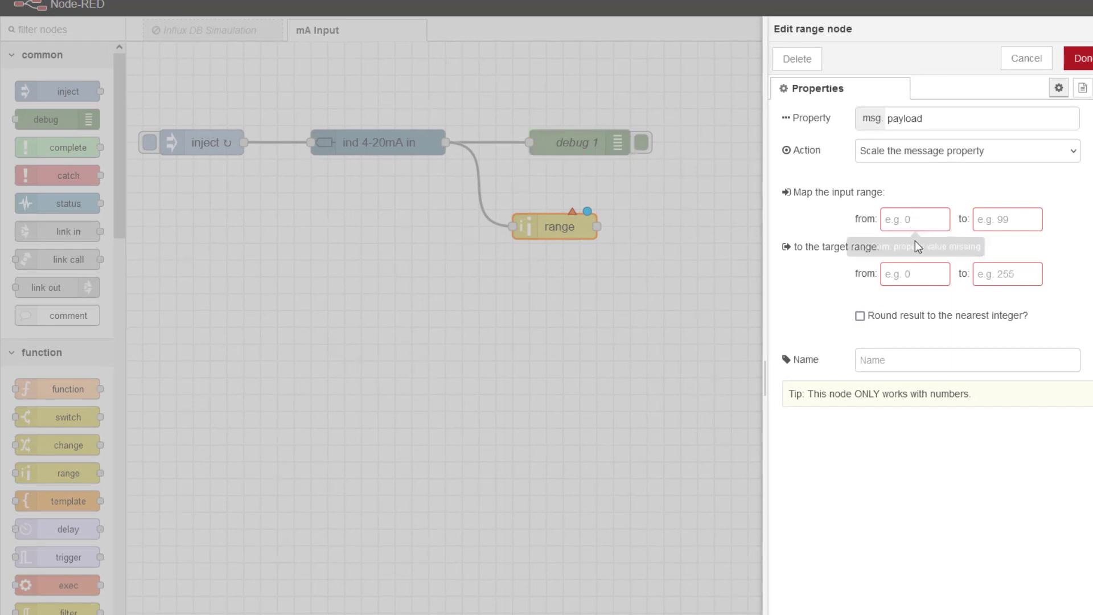
{"action": "type", "text": "4"}
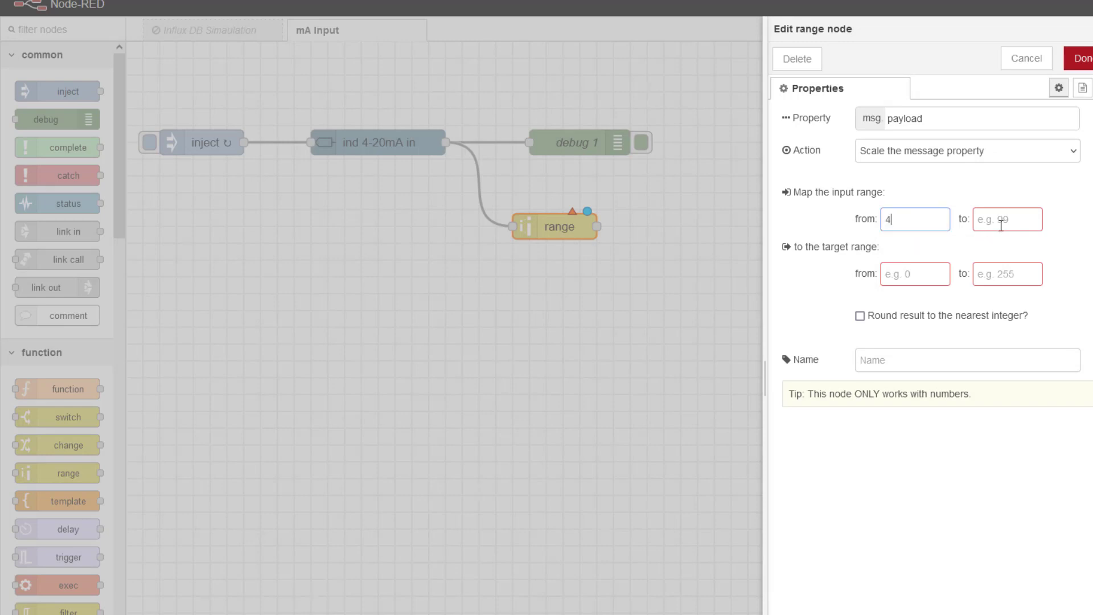
{"action": "type", "text": "20"}
{"action": "left_click", "coordinate": [915, 274]}
{"action": "type", "text": "0"}
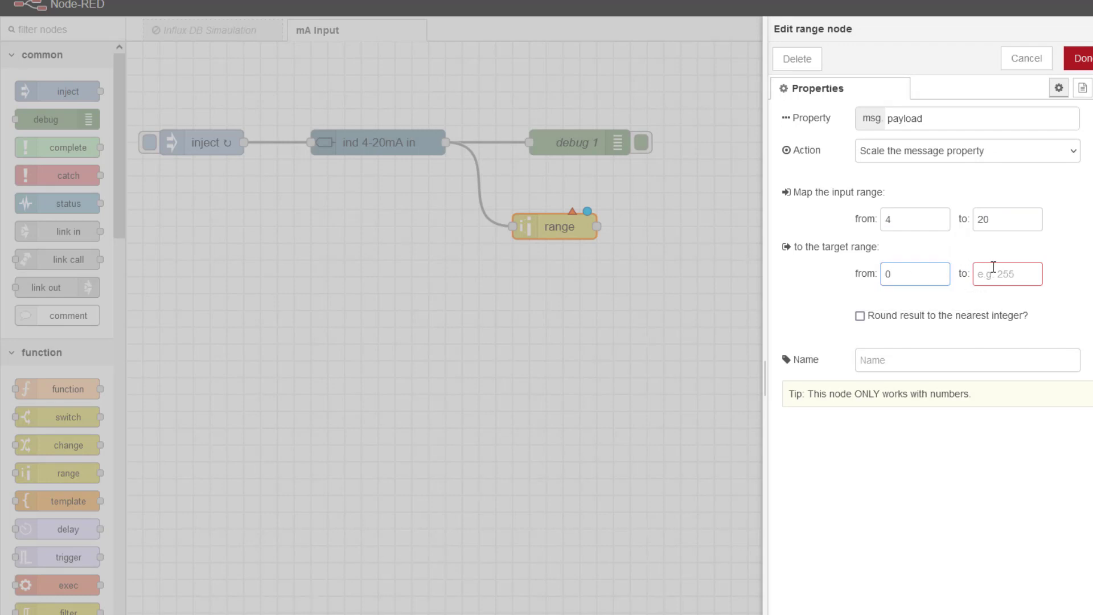
{"action": "type", "text": "100"}
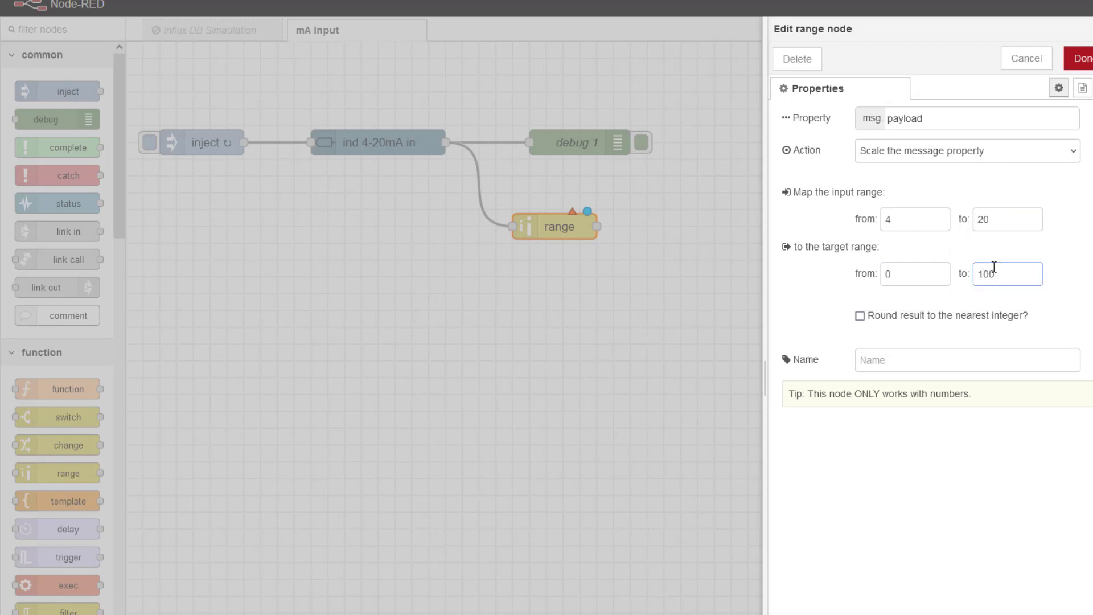
{"action": "left_click", "coordinate": [1083, 58]}
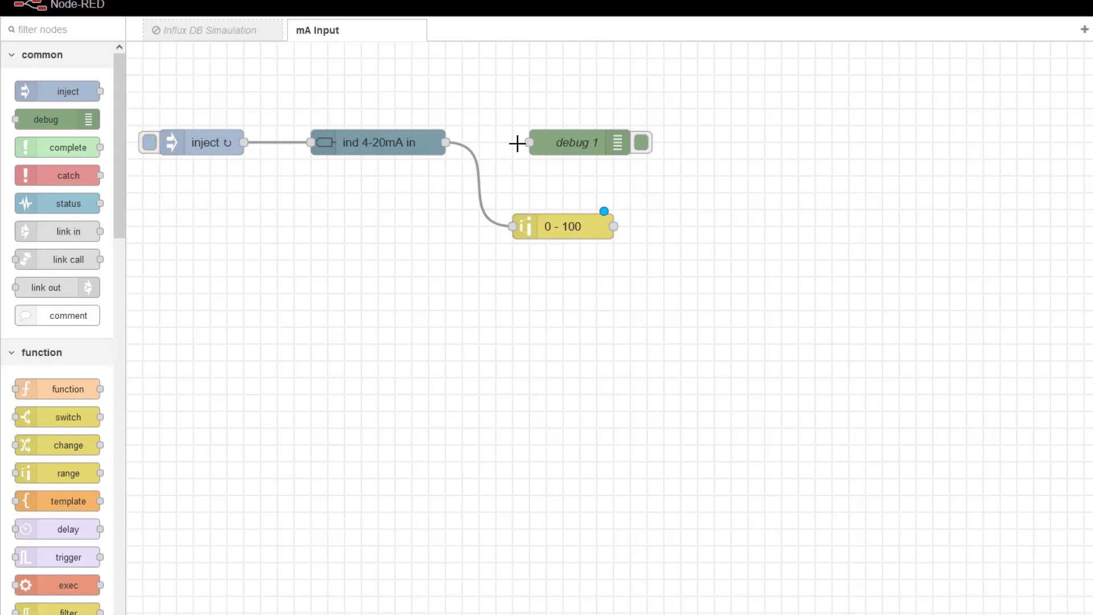
Feed the 0 - 100 range output into debug 1, deploy, and watch the scaled percentage readings
{"action": "left_click_drag", "start_coordinate": [578, 142], "coordinate": [762, 226]}
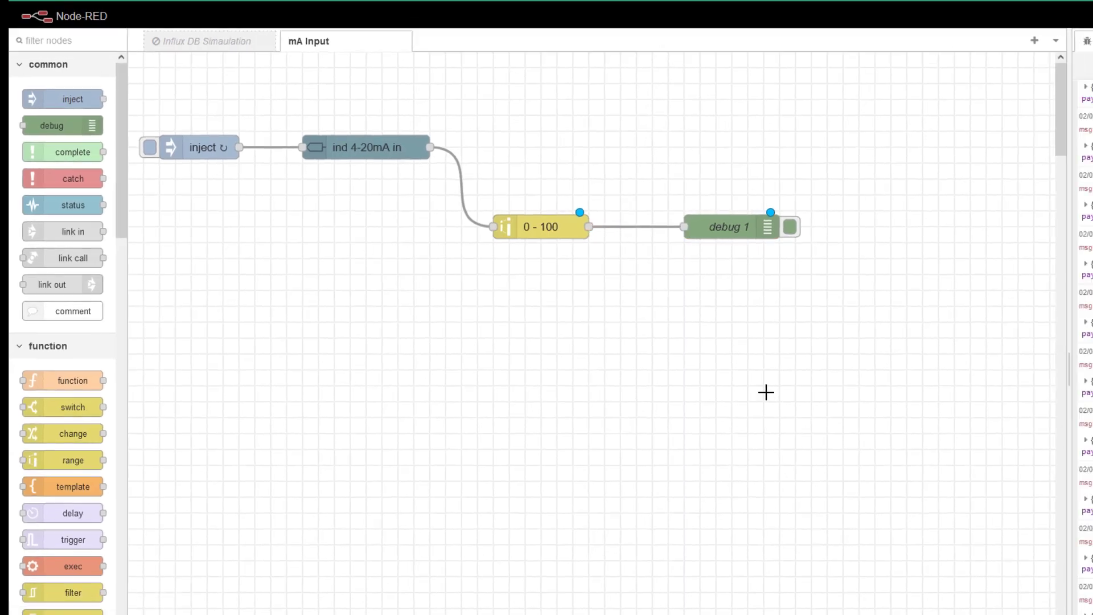
{"action": "left_click", "coordinate": [953, 59]}
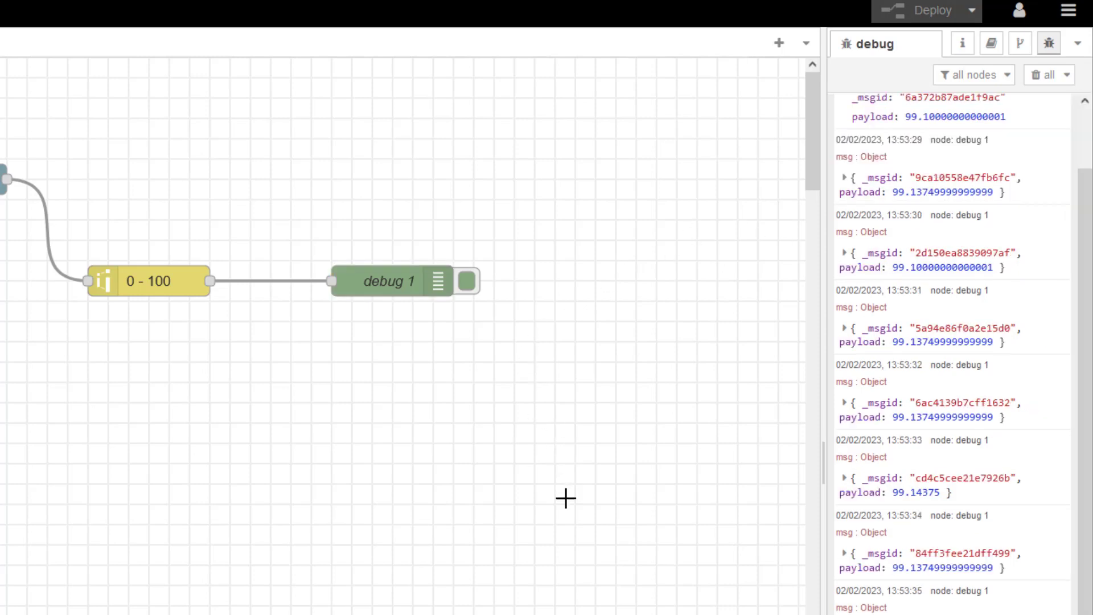
{"action": "scroll", "scroll_direction": "down", "scroll_amount": 3}
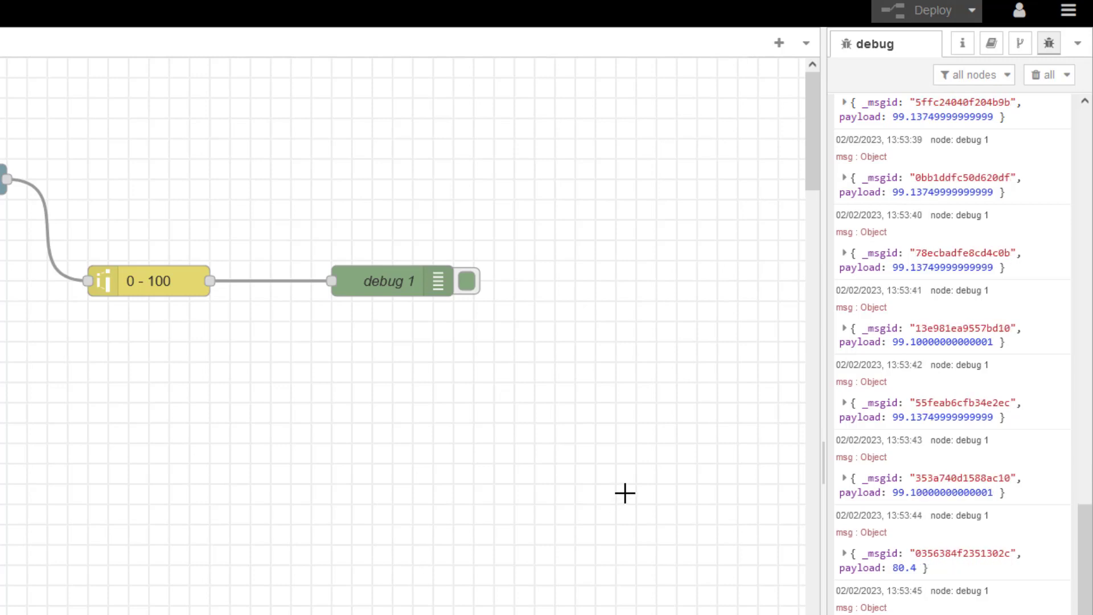
{"action": "left_click", "coordinate": [389, 281]}
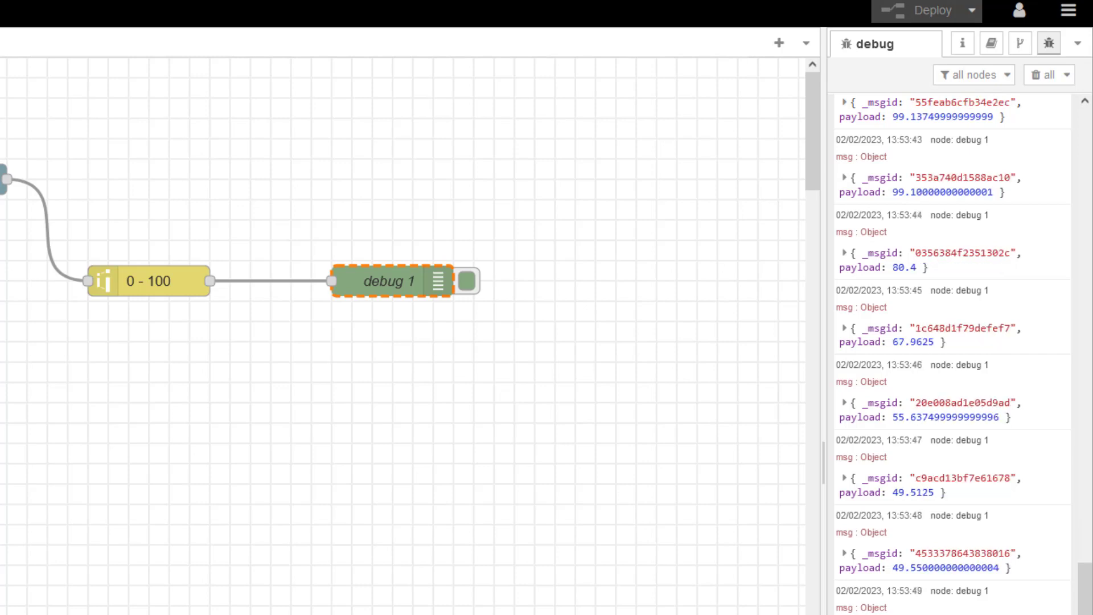
{"action": "scroll", "scroll_direction": "down", "scroll_amount": 3}
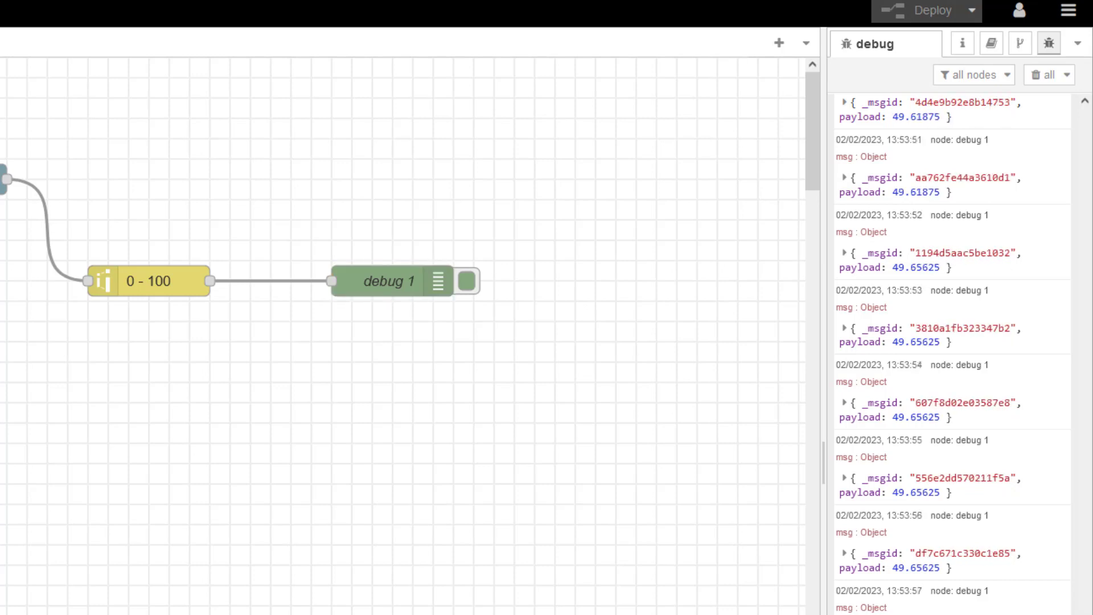
{"action": "left_click", "coordinate": [389, 281]}
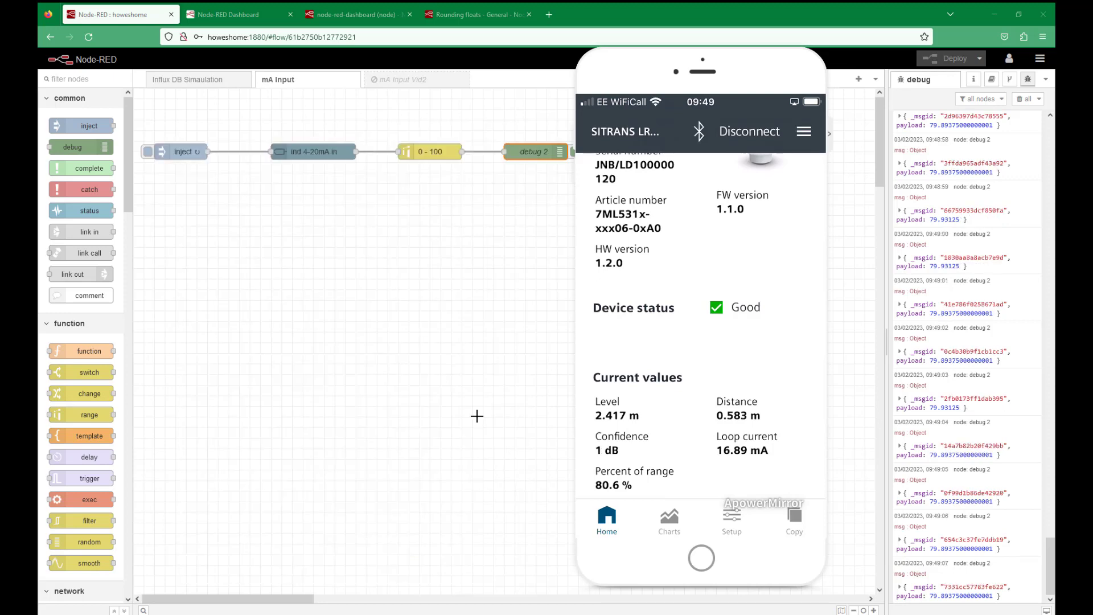
{"action": "scroll", "scroll_direction": "down", "scroll_amount": 3}
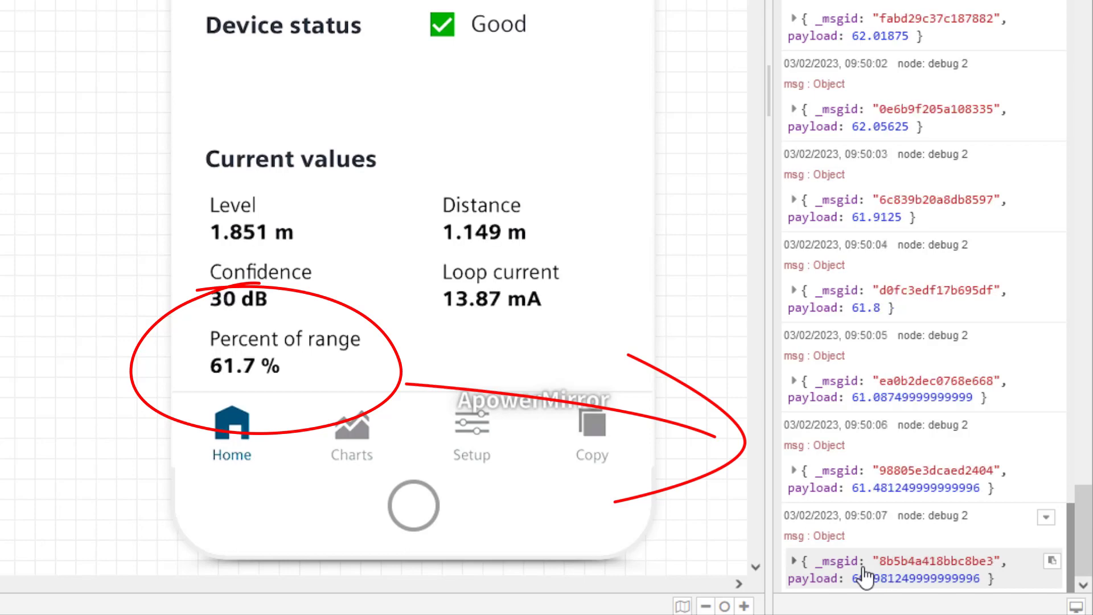
{"action": "scroll", "scroll_direction": "down", "scroll_amount": 3}
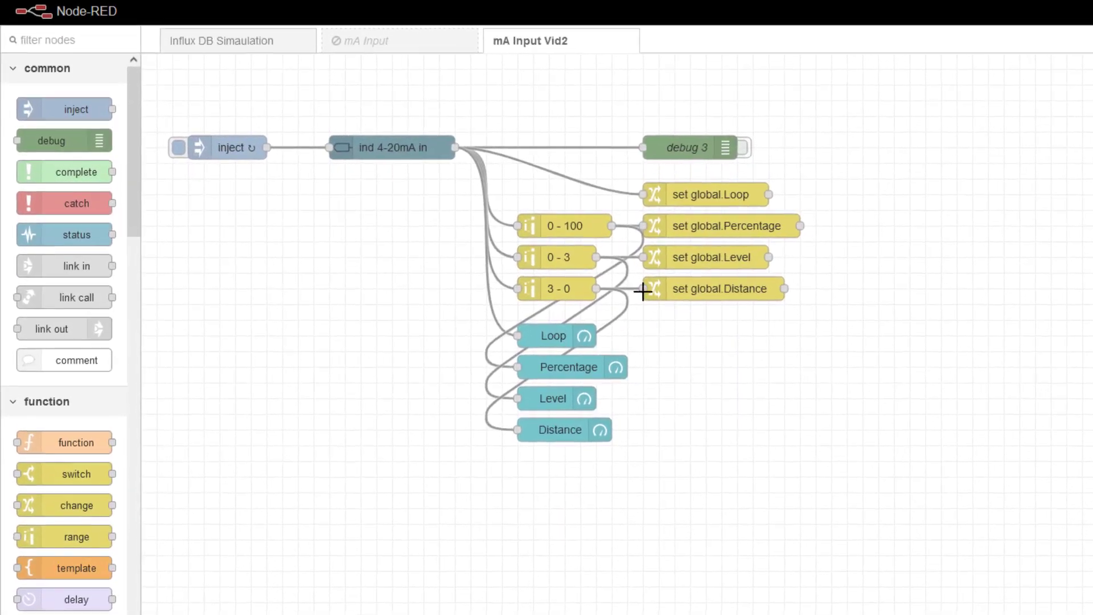
{"action": "mouse_move", "coordinate": [640, 334]}
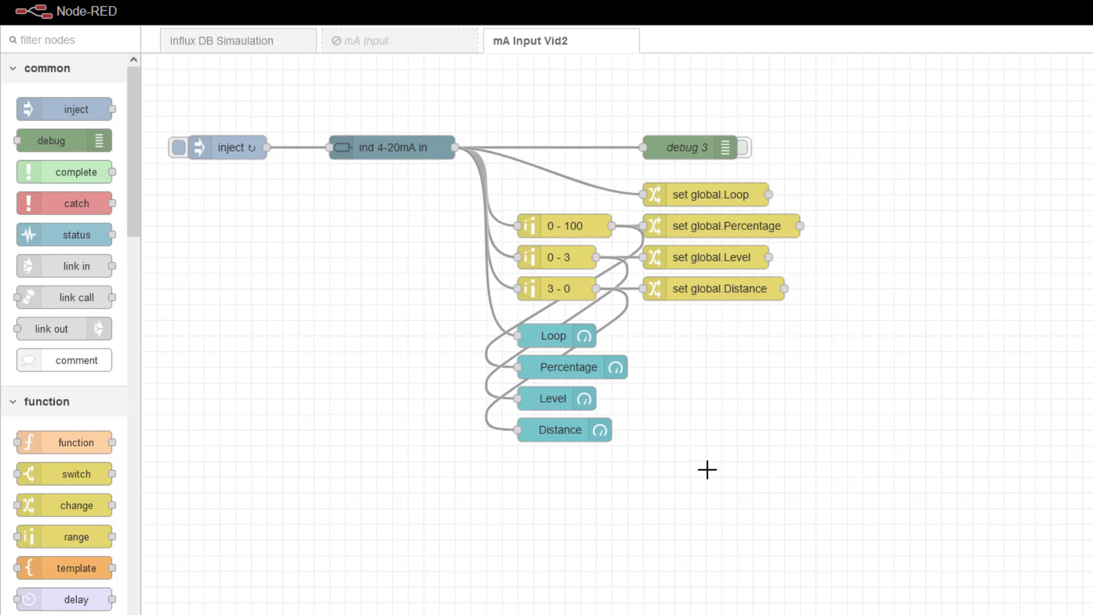
{"action": "mouse_move", "coordinate": [465, 481]}
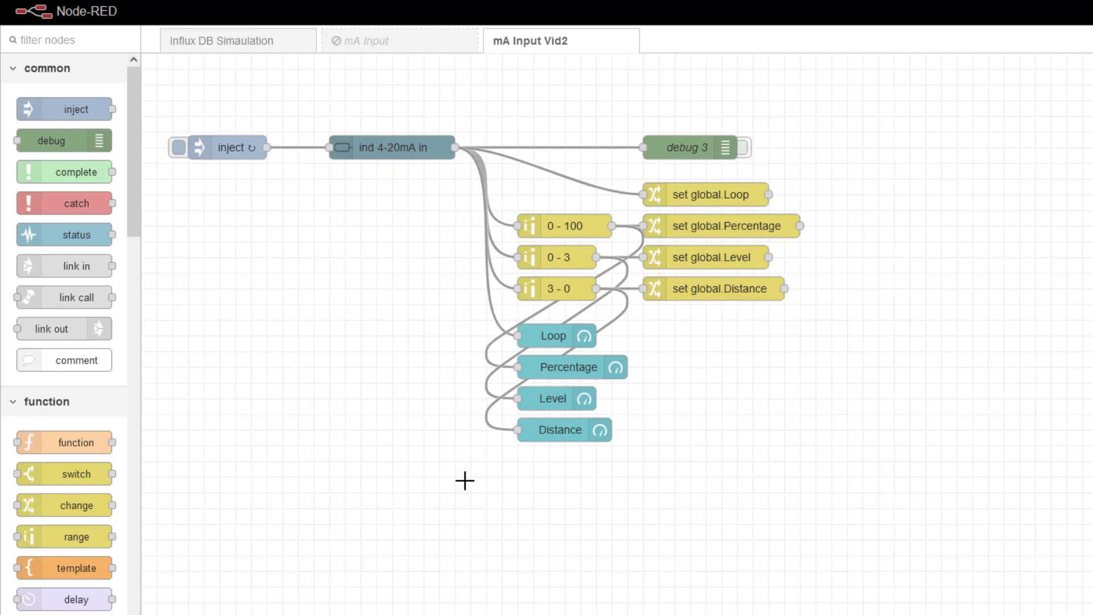
{"action": "mouse_move", "coordinate": [527, 527]}
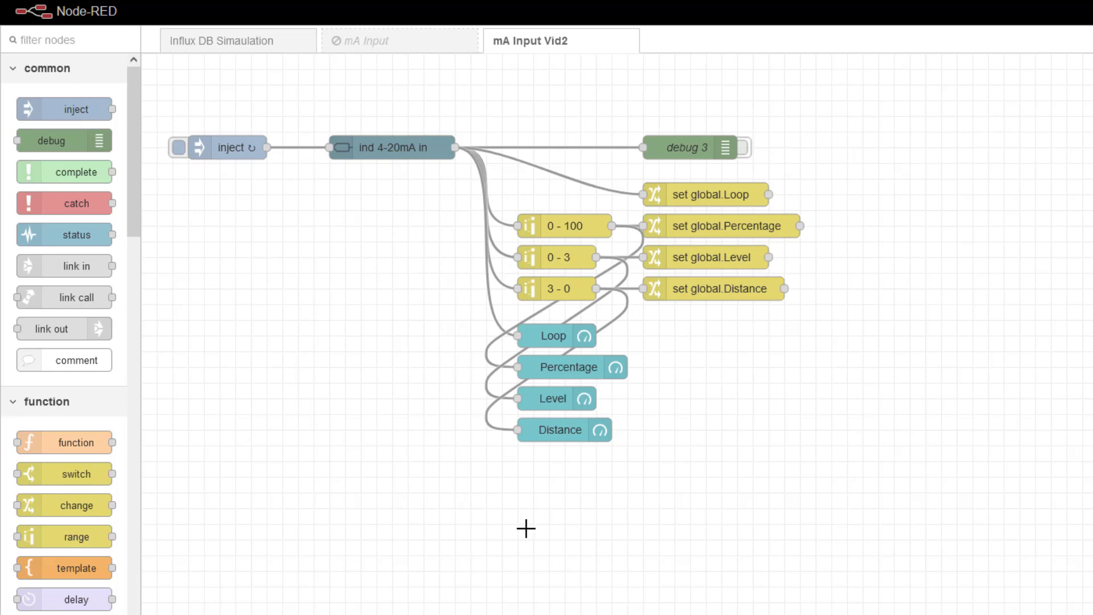
{"action": "mouse_move", "coordinate": [551, 304]}
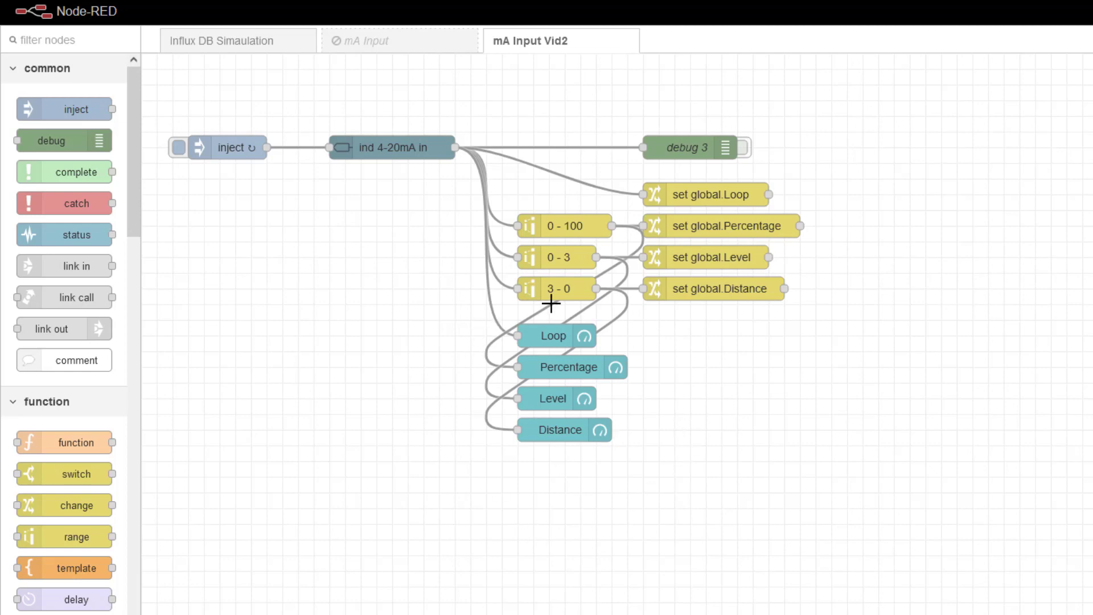